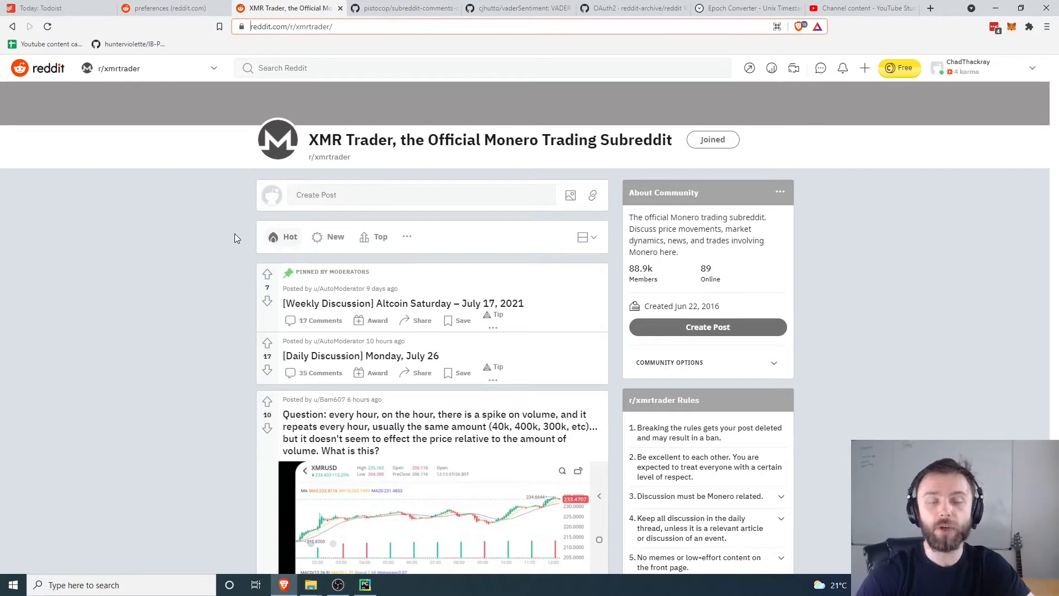
- Scroll through the GitHub page and switch to another browser tab
{"action": "scroll", "scroll_direction": "down", "scroll_amount": 3}
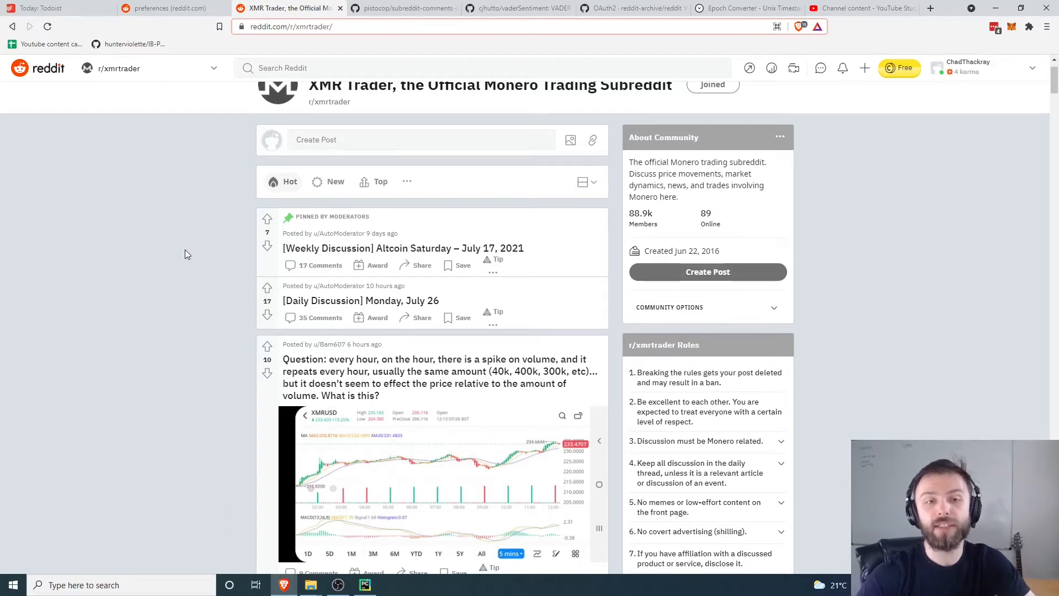
{"action": "scroll", "scroll_direction": "down", "scroll_amount": 3}
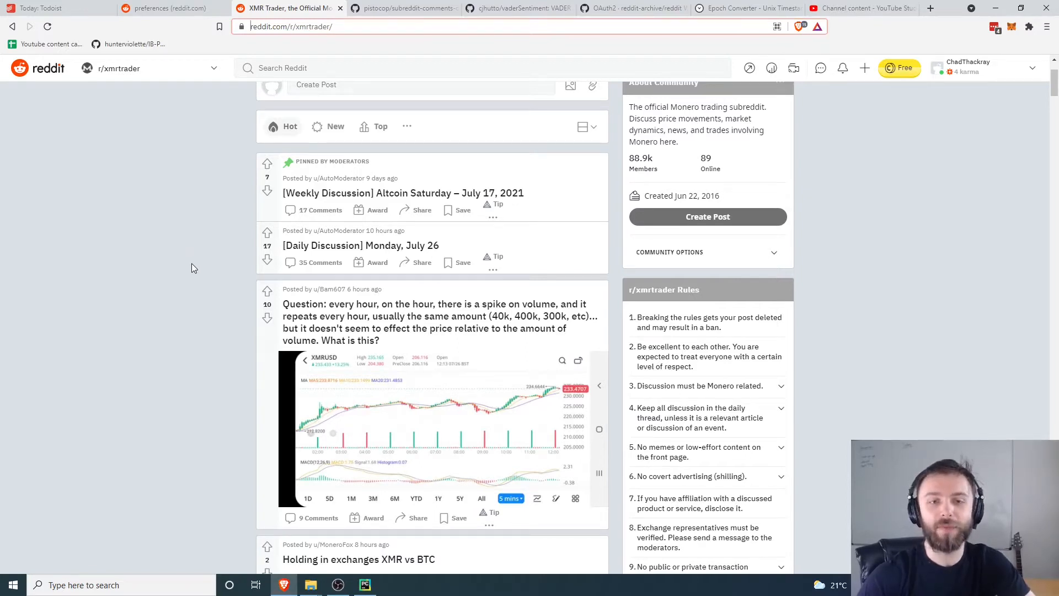
{"action": "scroll", "scroll_direction": "down", "scroll_amount": 3}
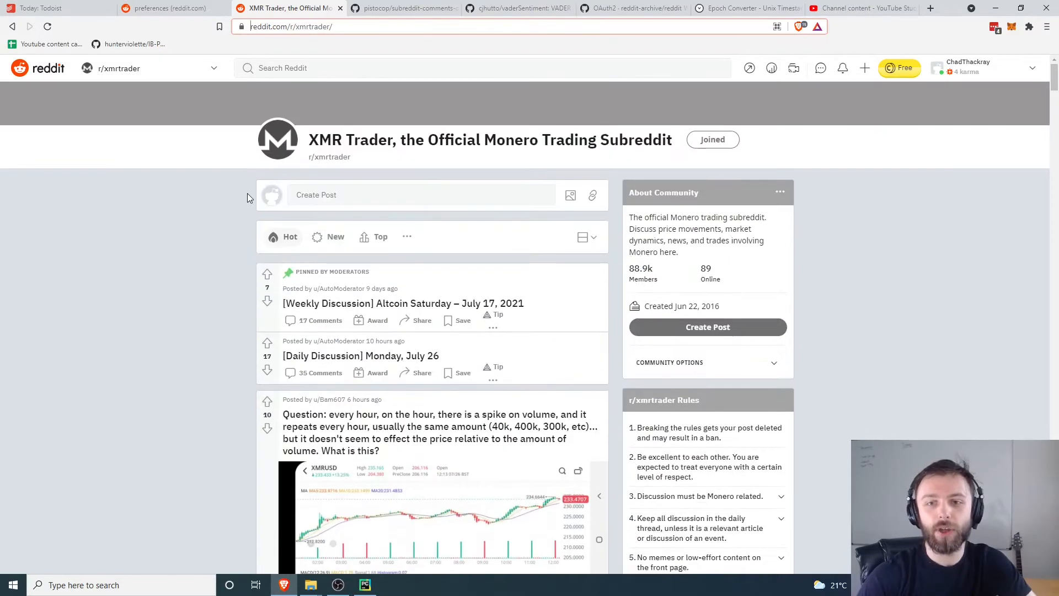
{"action": "left_click", "coordinate": [403, 8]}
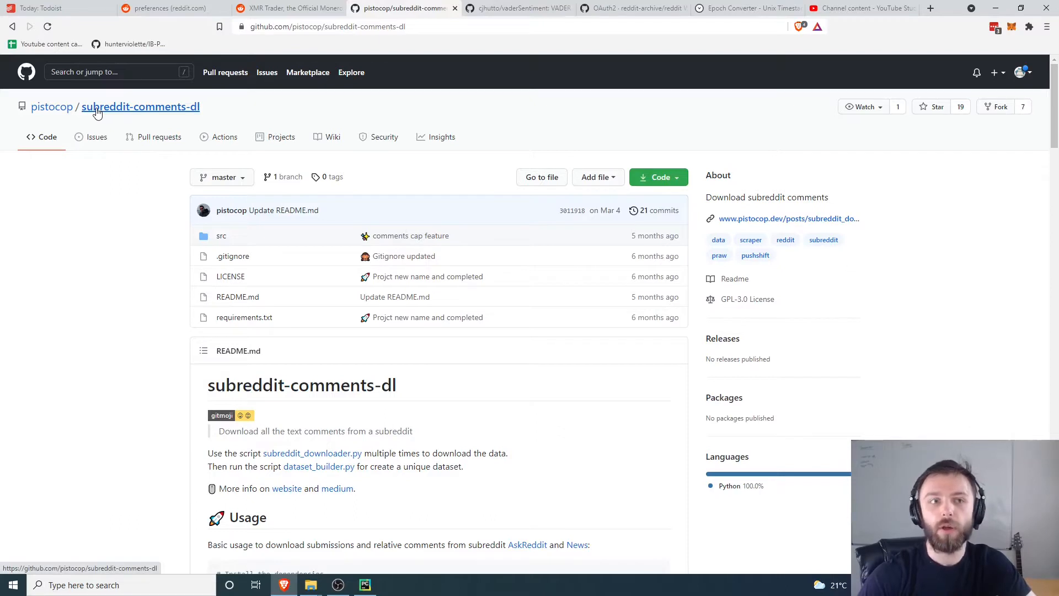
{"action": "mouse_move", "coordinate": [948, 130]}
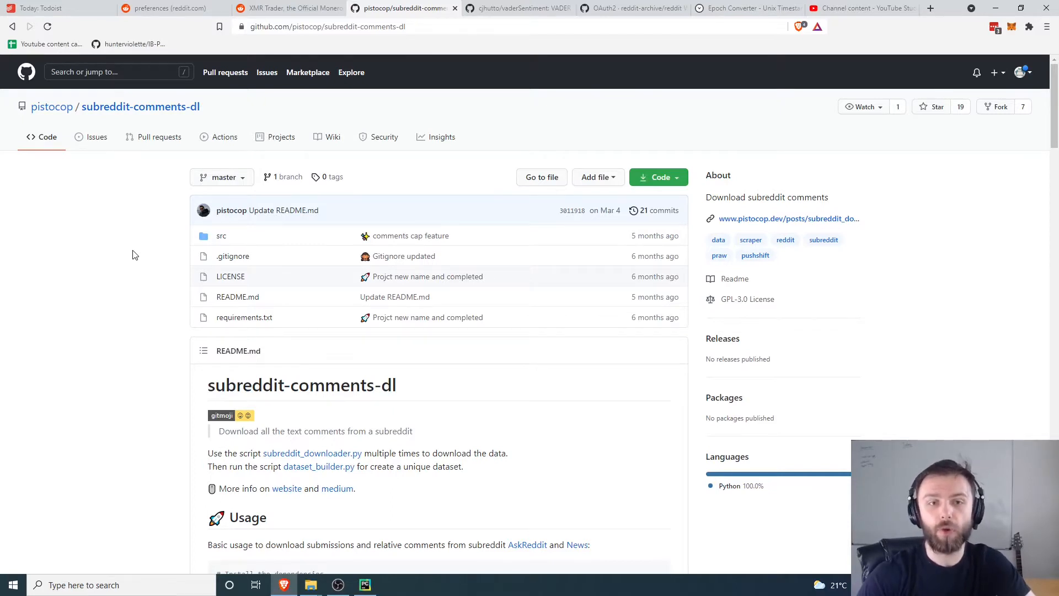
{"action": "mouse_move", "coordinate": [119, 259]}
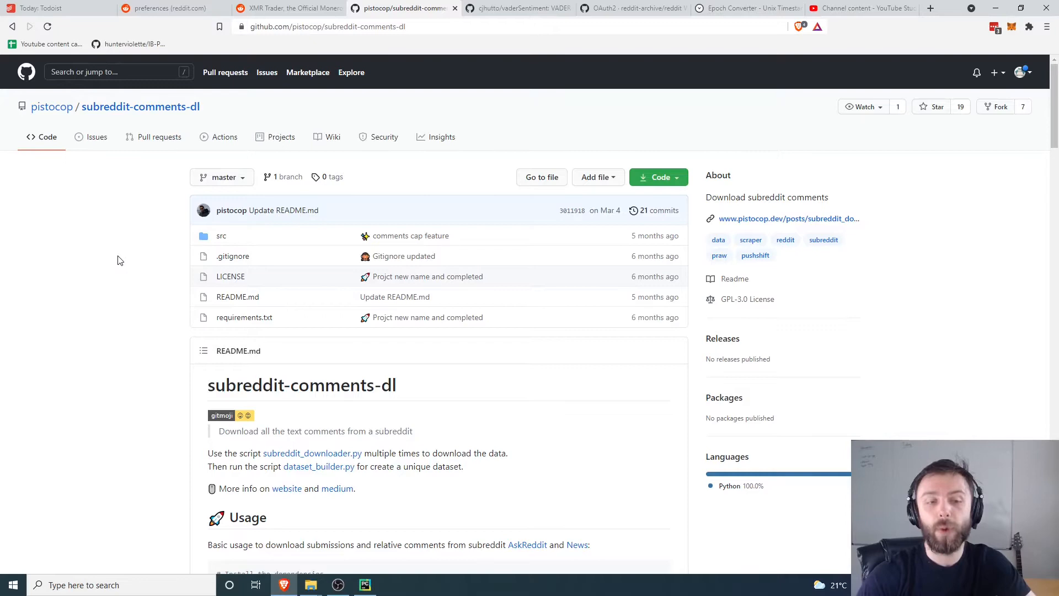
- Copy the subreddit-comments-dl HTTPS clone URL from the Code menu
{"action": "scroll", "scroll_direction": "down", "scroll_amount": 3}
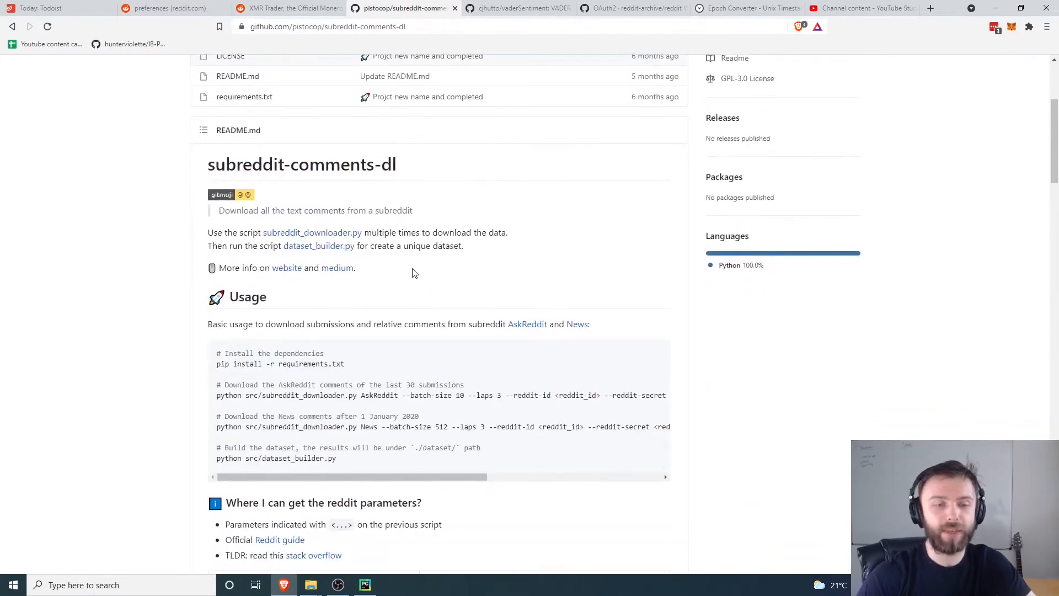
{"action": "scroll", "scroll_direction": "up", "scroll_amount": 3}
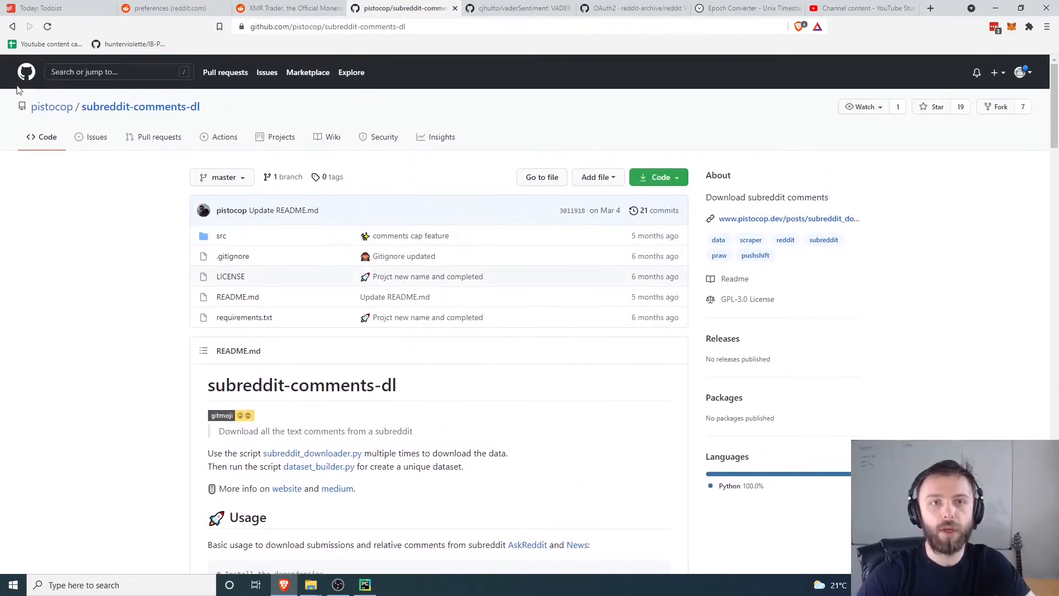
{"action": "left_click", "coordinate": [328, 27]}
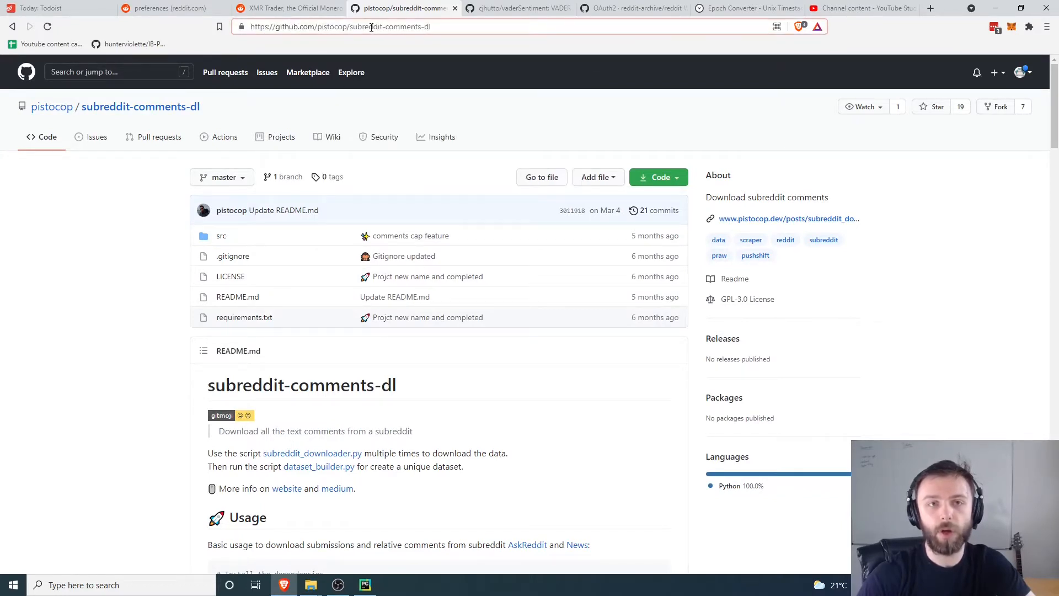
{"action": "left_click", "coordinate": [653, 177]}
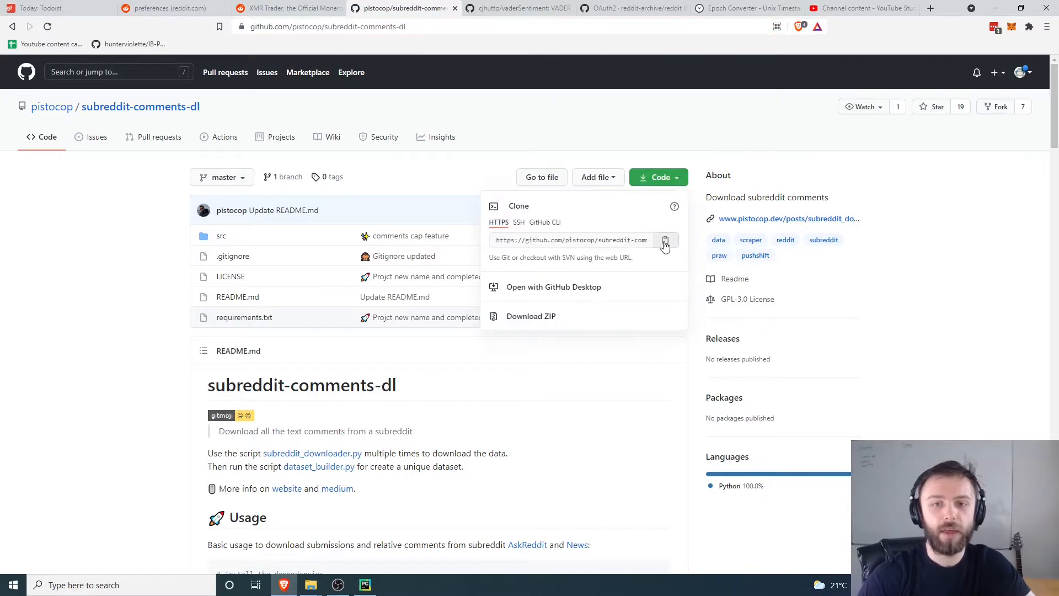
{"action": "left_click", "coordinate": [666, 240]}
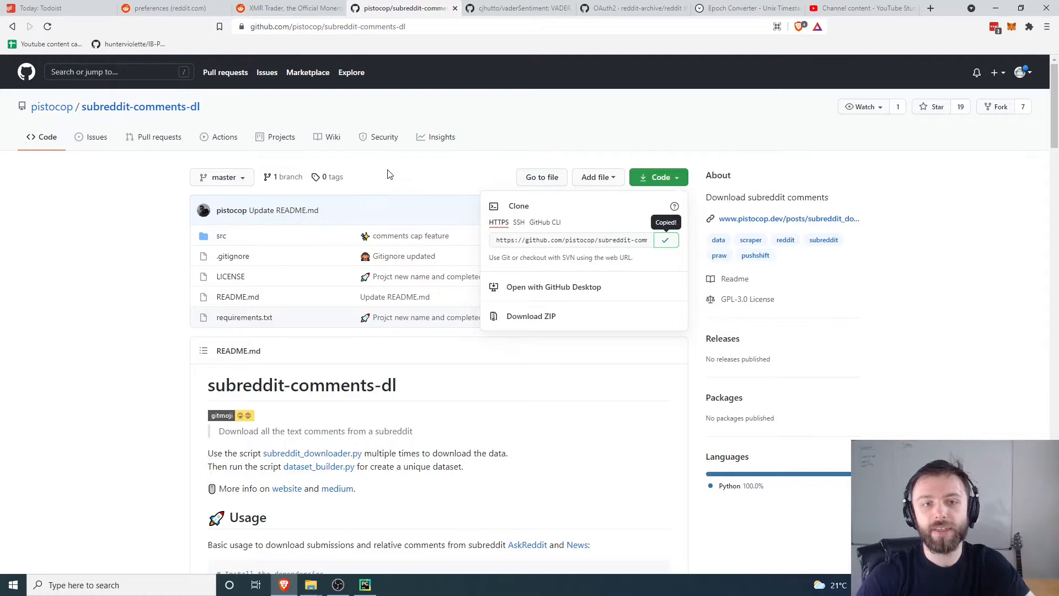
{"action": "left_click", "coordinate": [658, 177]}
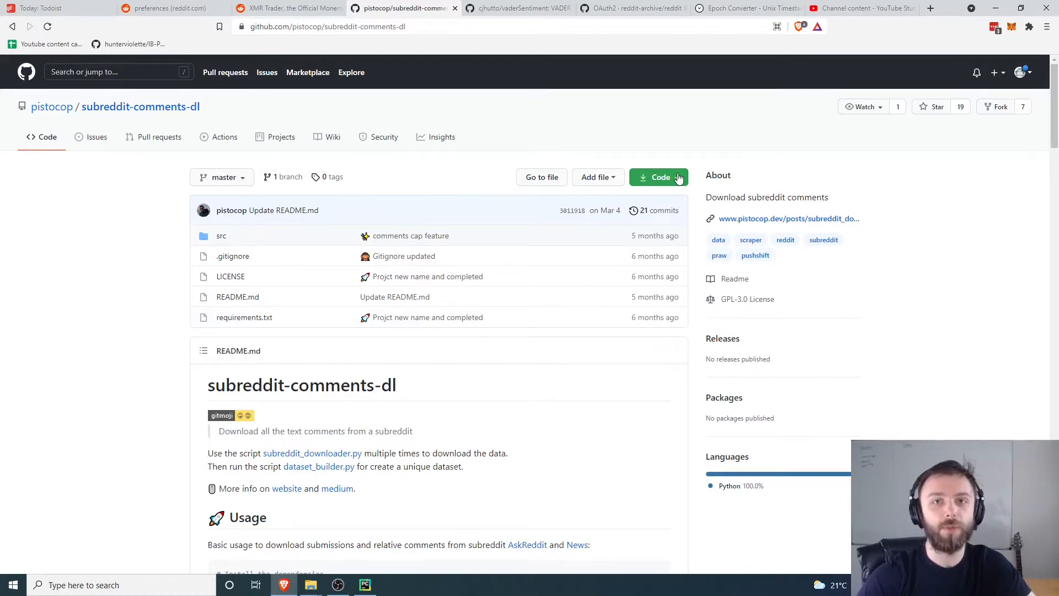
{"action": "left_click", "coordinate": [655, 177]}
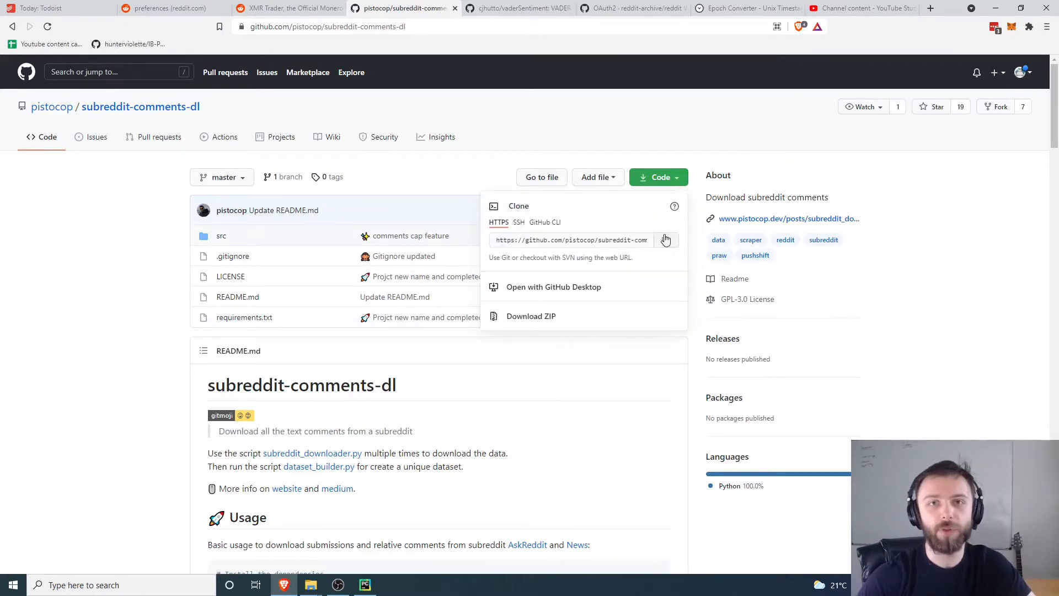
{"action": "left_click", "coordinate": [665, 239]}
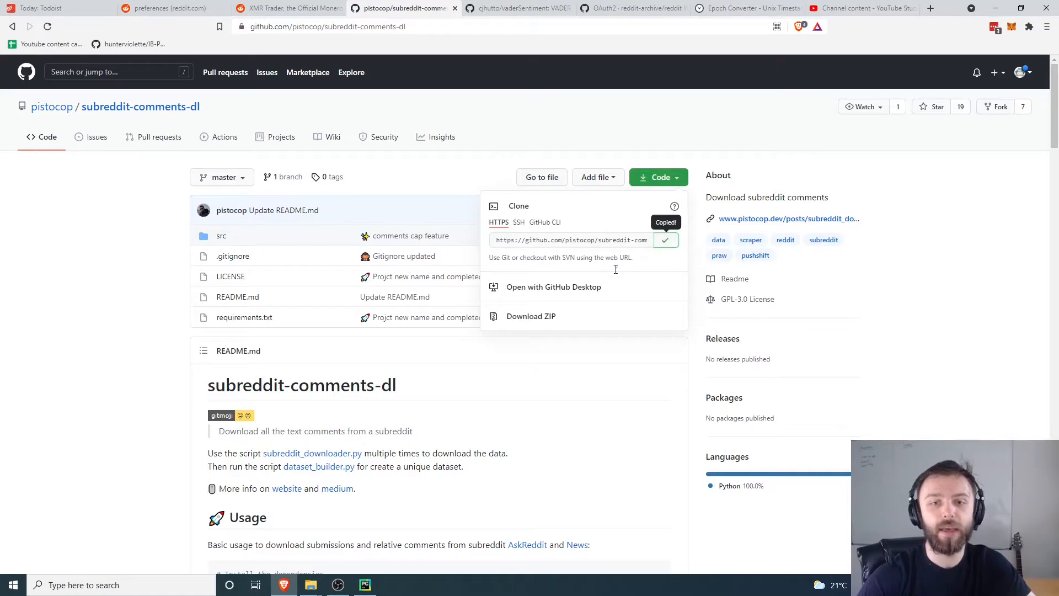
{"action": "left_click", "coordinate": [365, 585]}
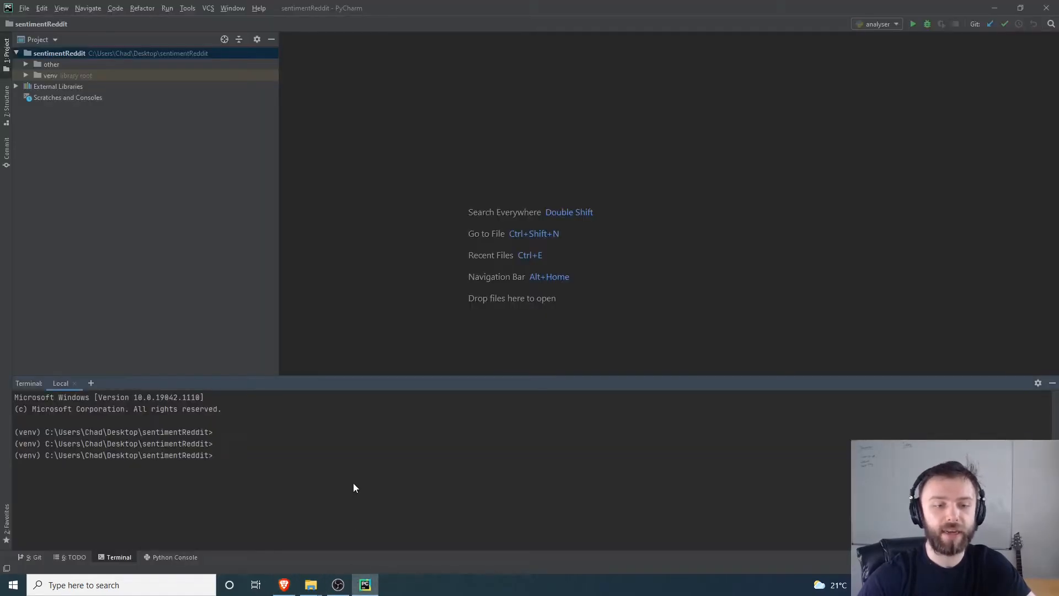
- Git clone subreddit-comments-dl, cd into it and list its files with dir
{"action": "type", "text": "git clone https://github.com/pistocop/subreddit-comments-dl.git"}
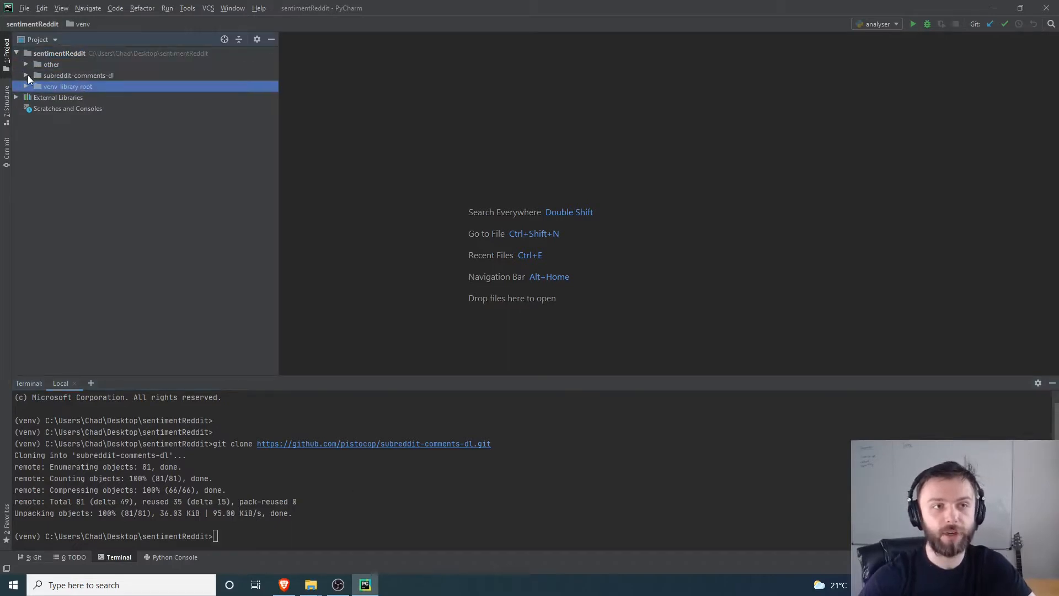
{"action": "left_click", "coordinate": [25, 75]}
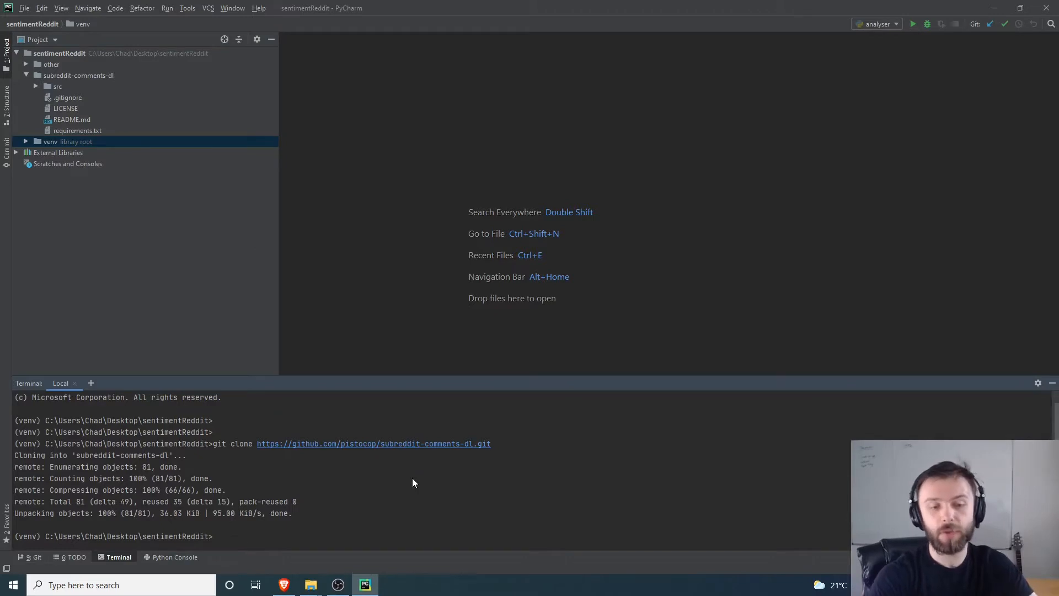
{"action": "type", "text": "cd subreddit-comments-dl"}
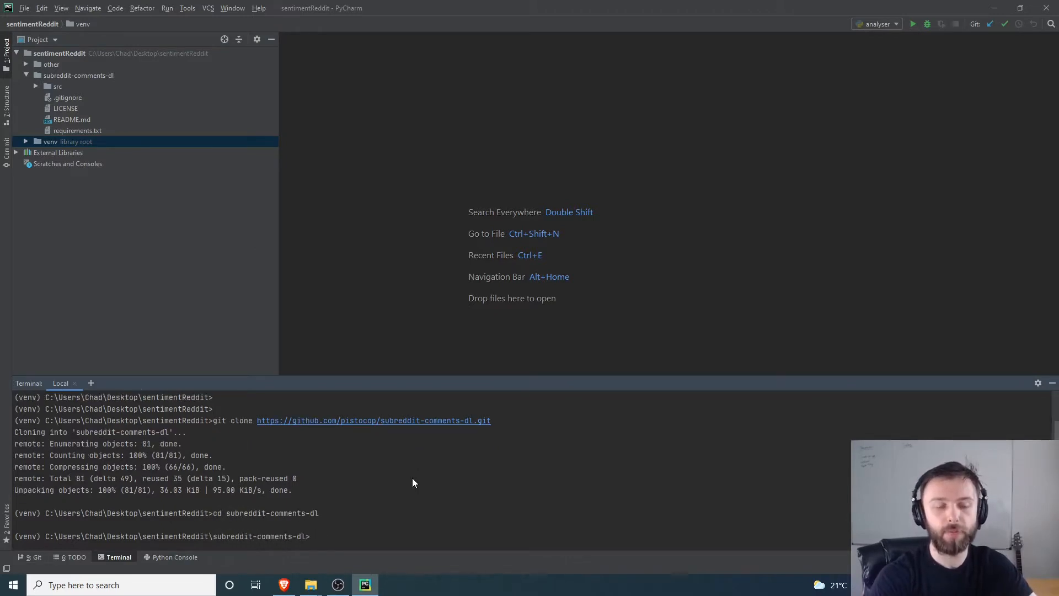
{"action": "type", "text": "dir"}
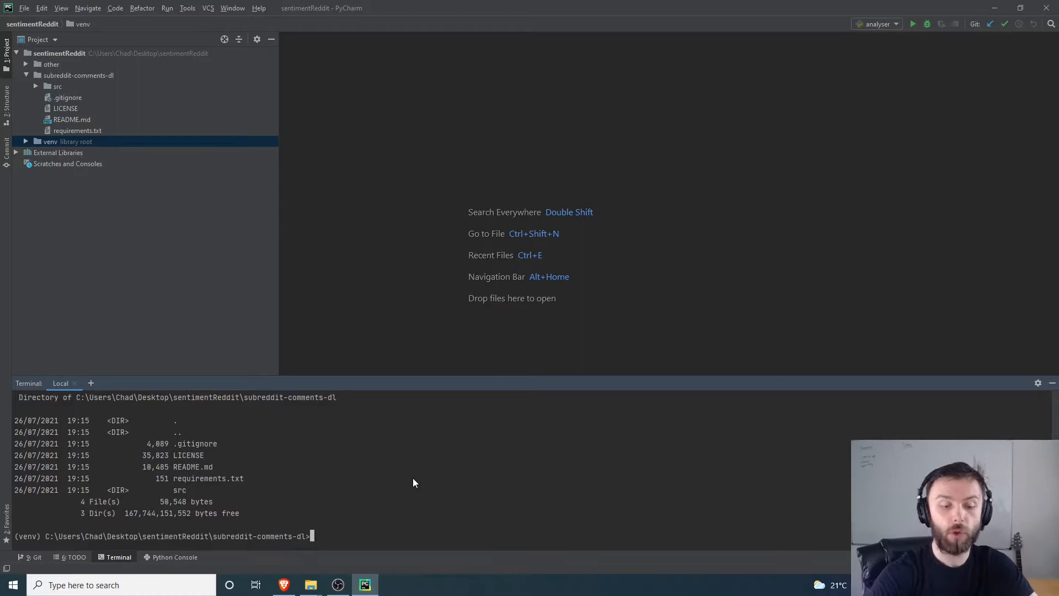
- Begin a pip command and select requirements.txt in the repository folder
{"action": "type", "text": "pip"}
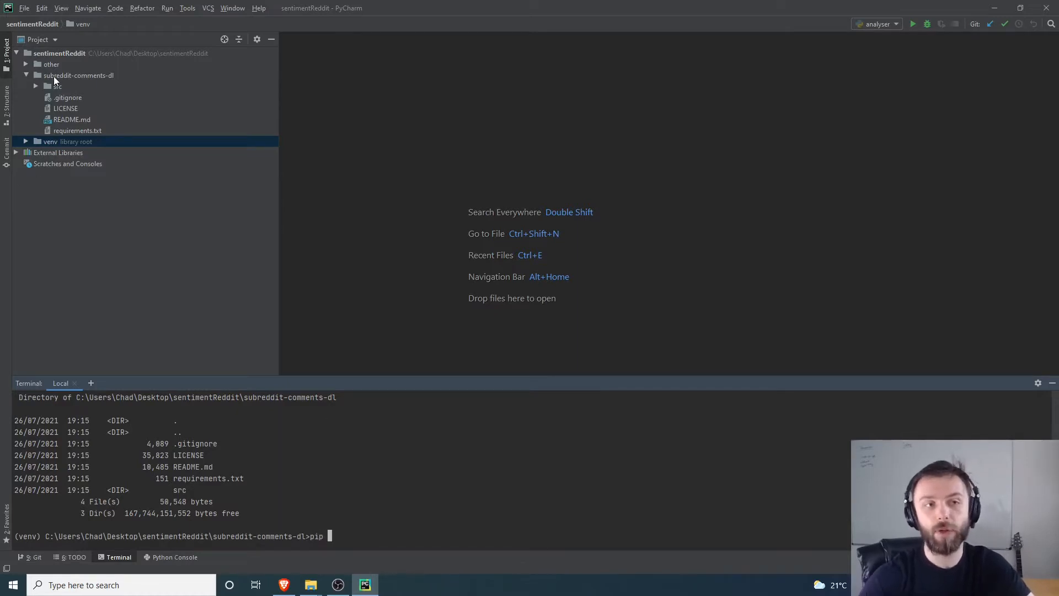
{"action": "left_click", "coordinate": [78, 75]}
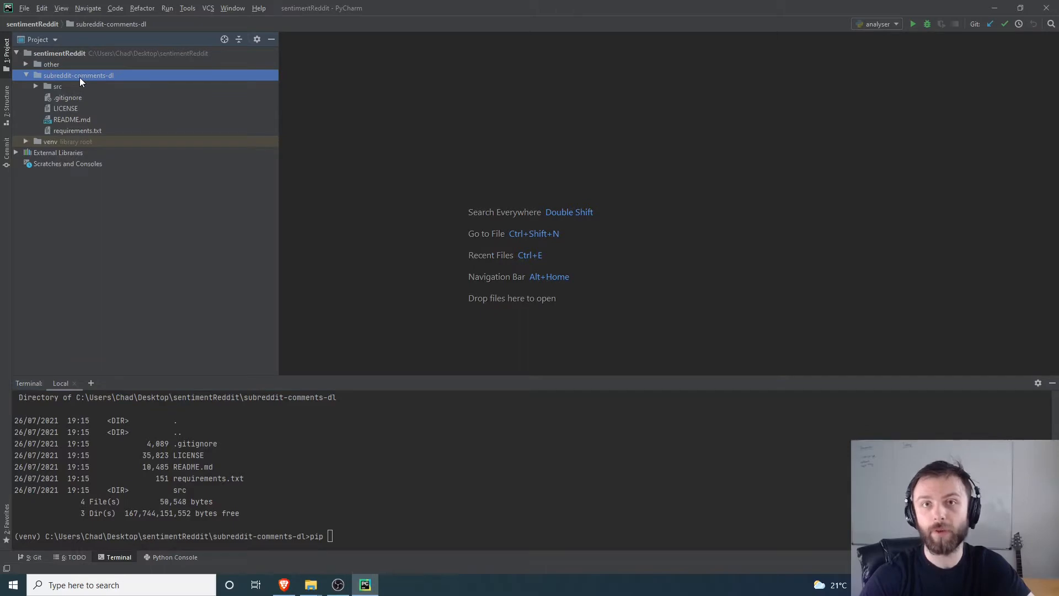
{"action": "left_click", "coordinate": [76, 130]}
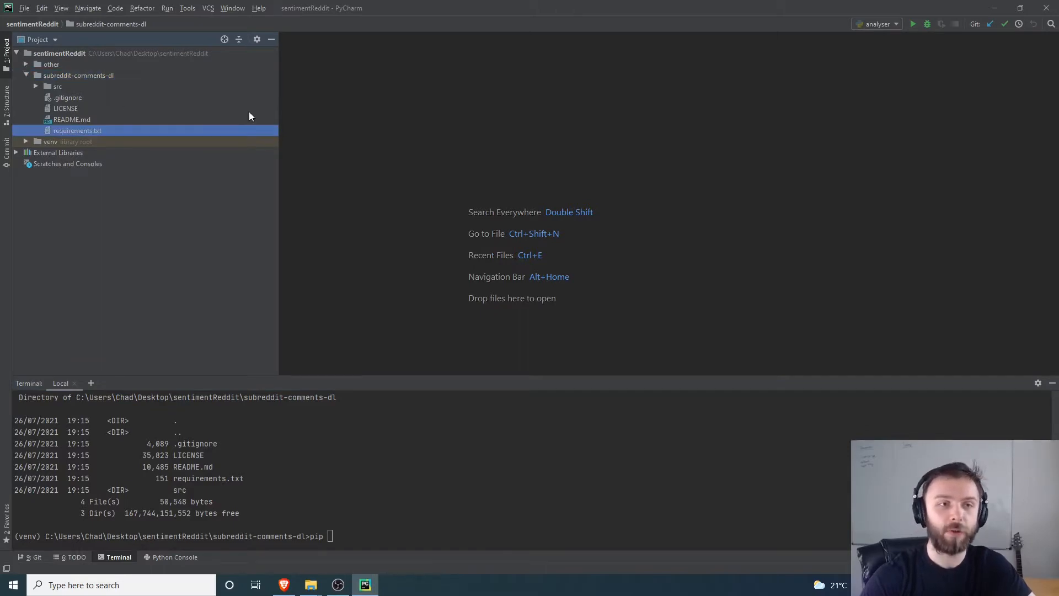
- Open requirements.txt, run pip install -r requirements.txt, and expand the src folder
{"action": "double_click", "coordinate": [76, 130]}
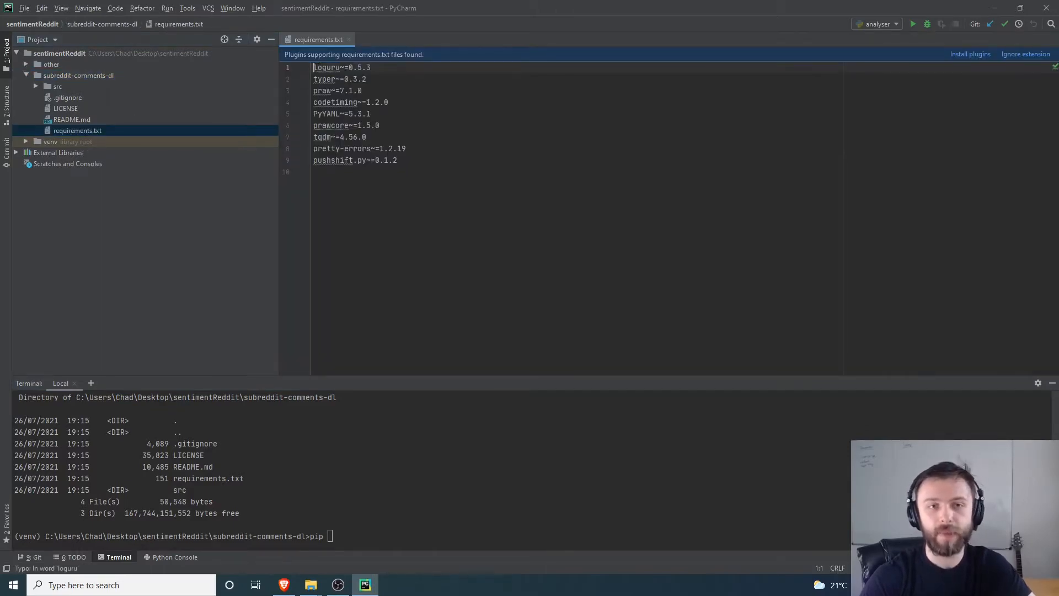
{"action": "double_click", "coordinate": [334, 103]}
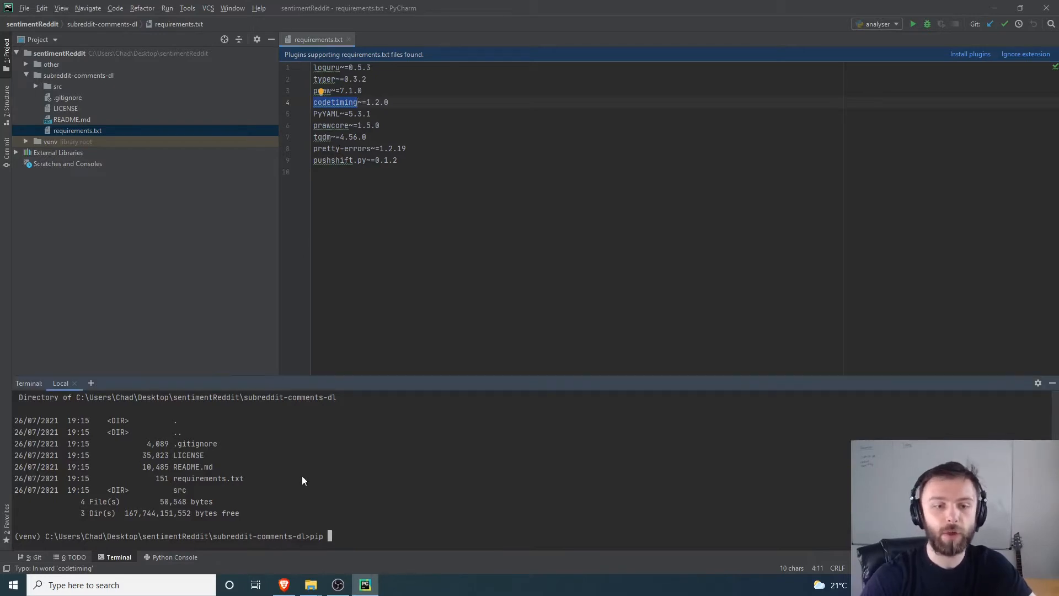
{"action": "type", "text": "install"}
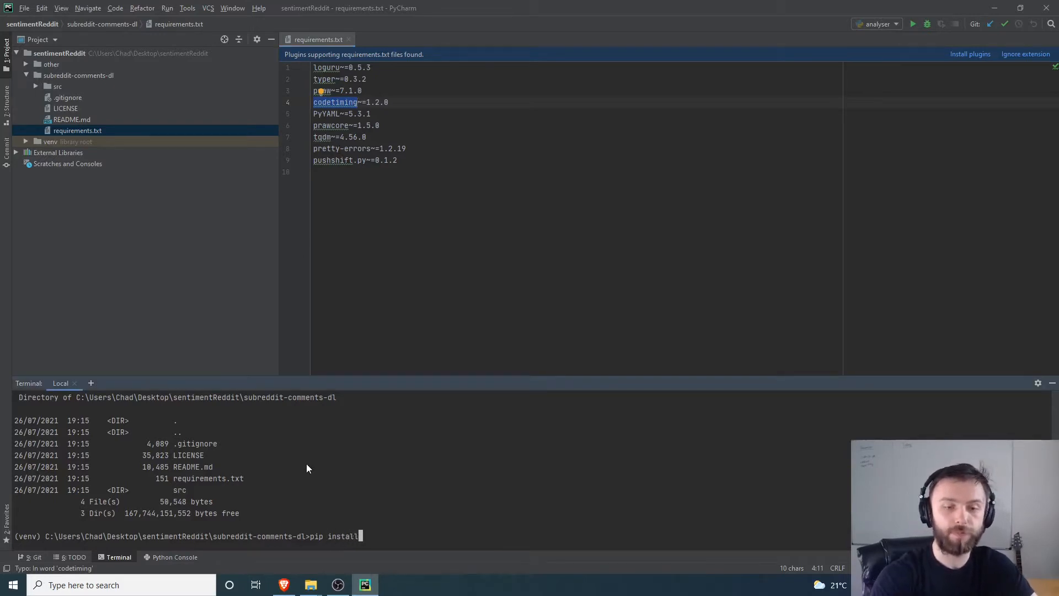
{"action": "type", "text": "-r"}
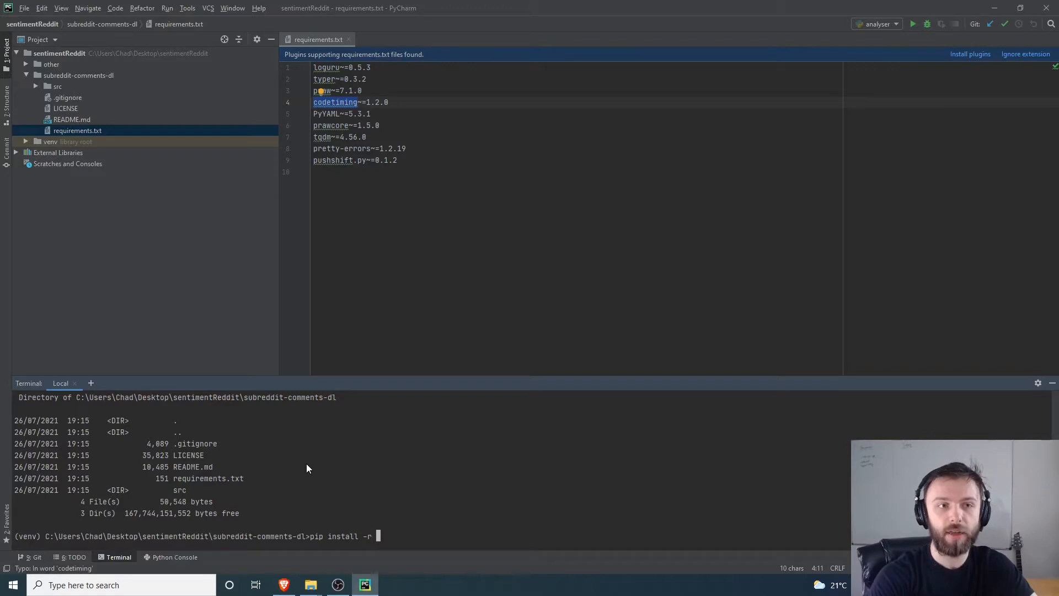
{"action": "type", "text": "requirements.txt"}
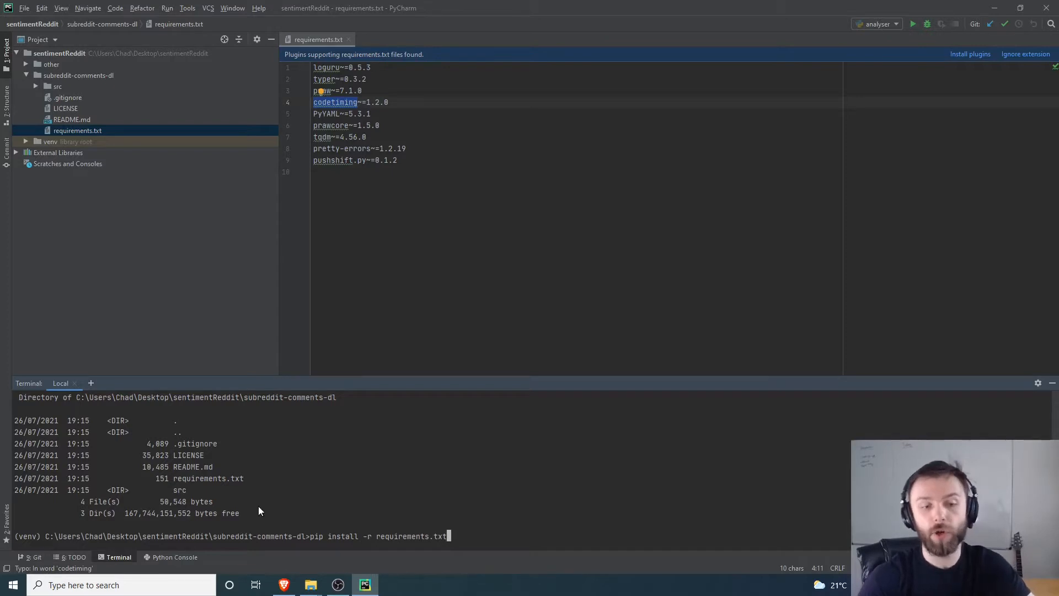
{"action": "mouse_move", "coordinate": [299, 540]}
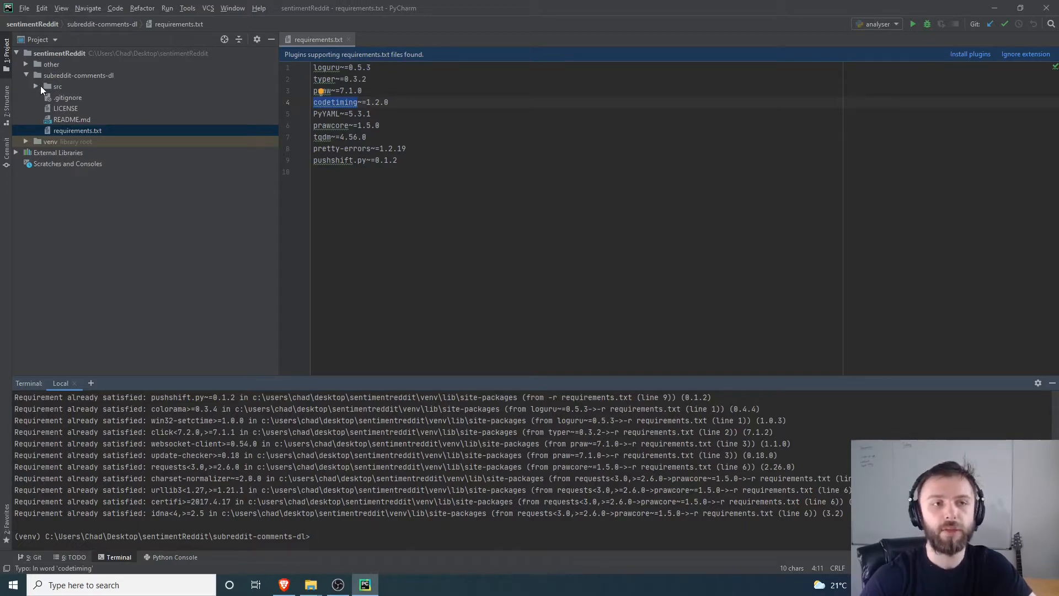
{"action": "left_click", "coordinate": [36, 86]}
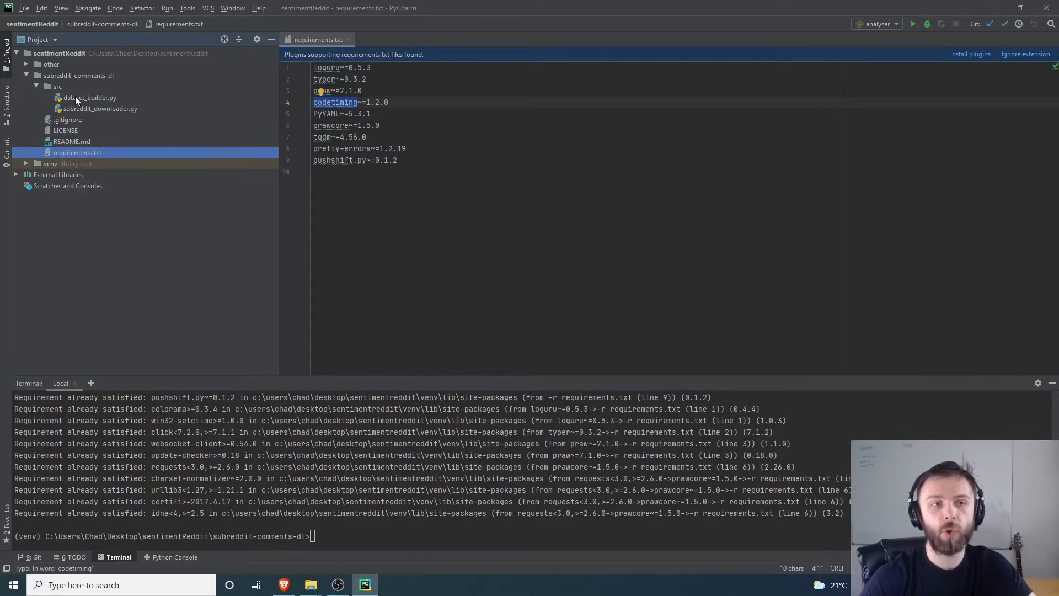
{"action": "mouse_move", "coordinate": [93, 115]}
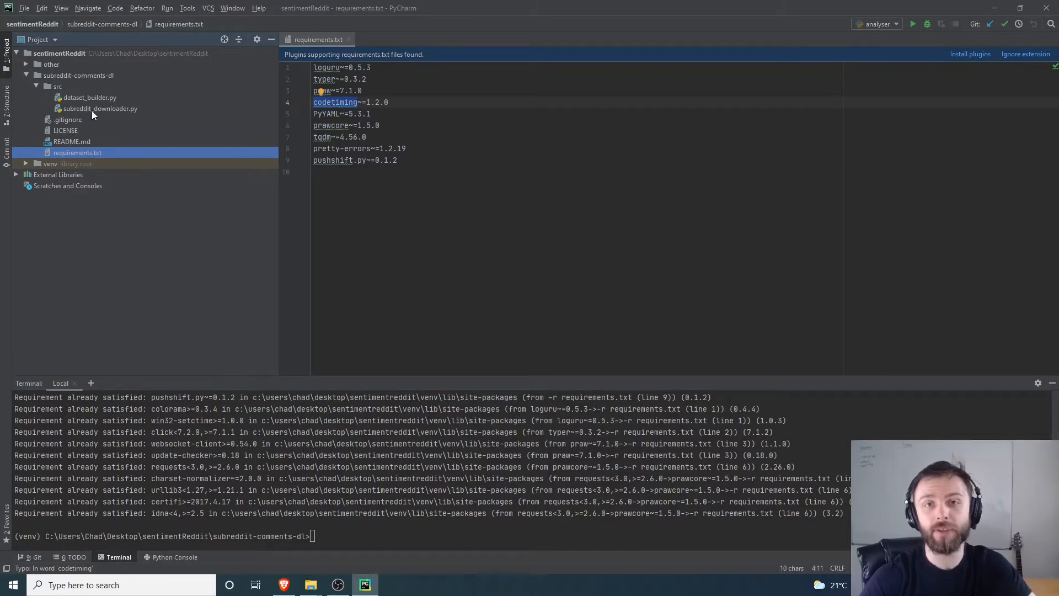
- Open subreddit_downloader.py, run it without SUBREDDIT, then retype the command with xmrtrader
{"action": "double_click", "coordinate": [100, 108]}
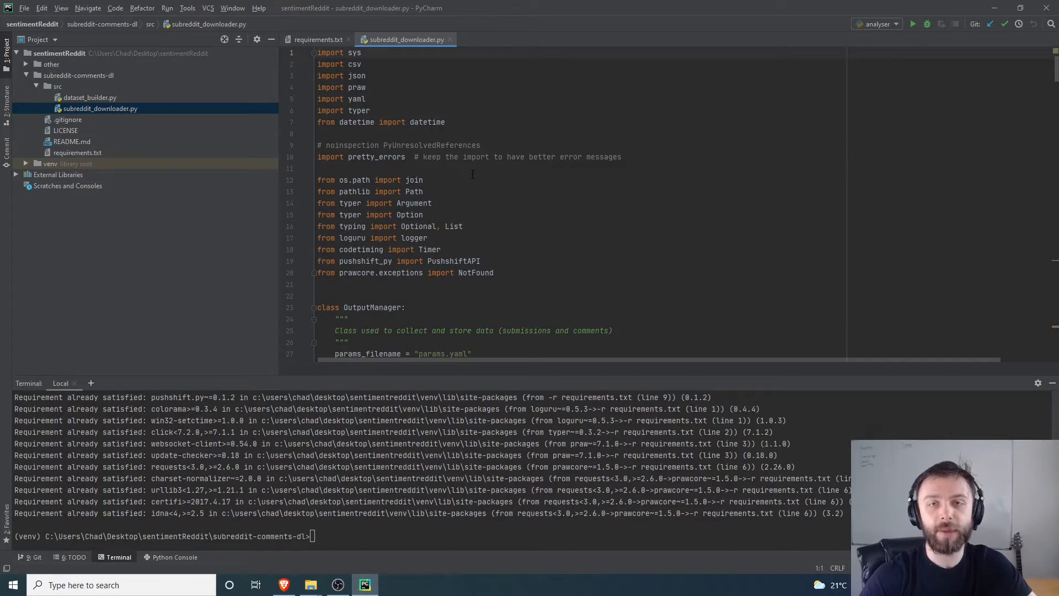
{"action": "mouse_move", "coordinate": [461, 191]}
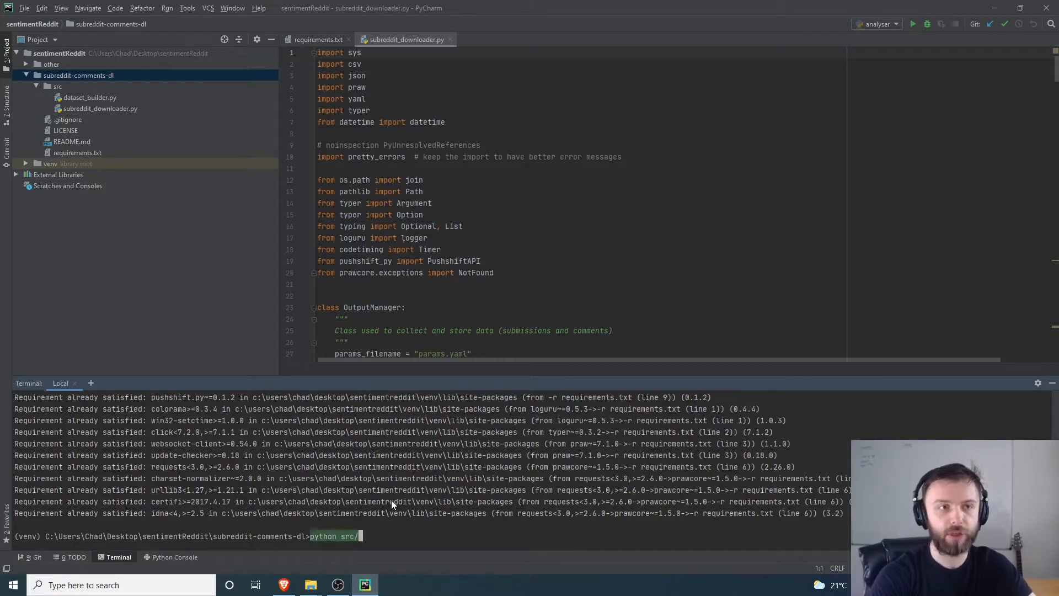
{"action": "type", "text": "subreddit_downloader.py"}
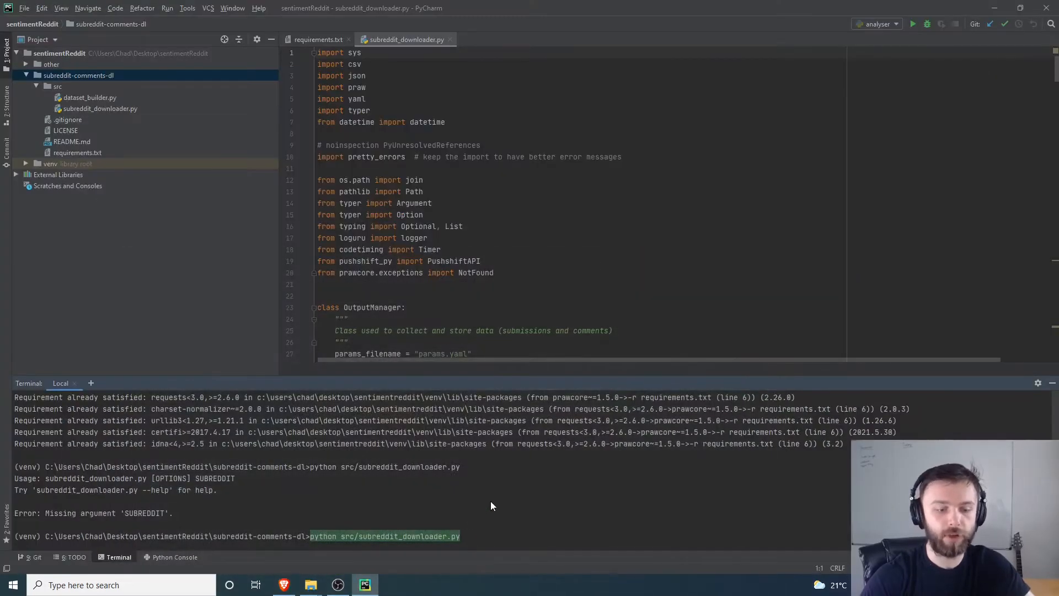
{"action": "type", "text": "xmrtrader/"}
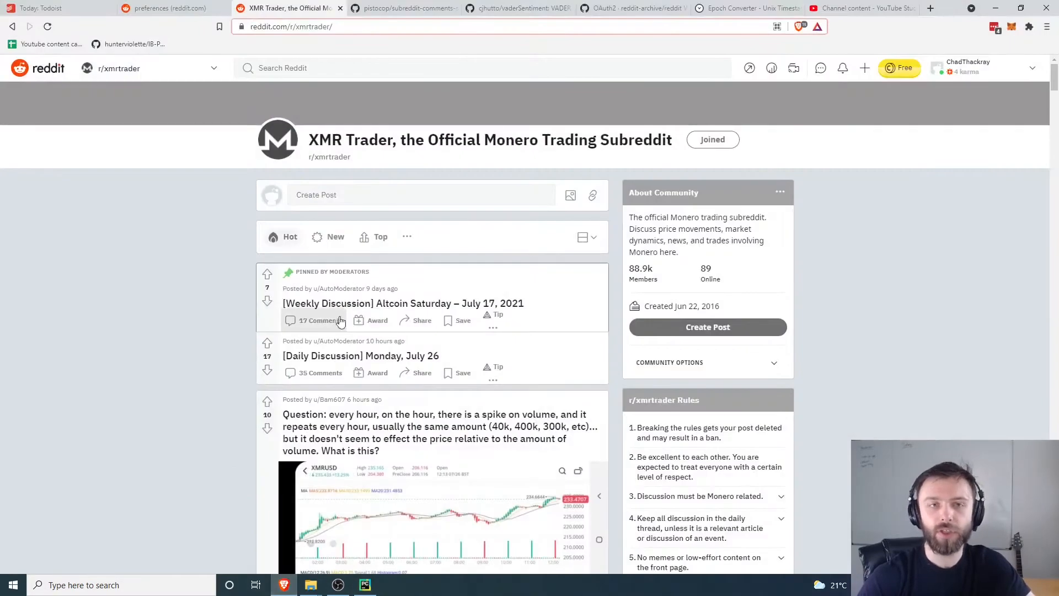
- Switch to Reddit's prefs > apps tab and scroll to the developed applications
{"action": "left_click", "coordinate": [168, 9]}
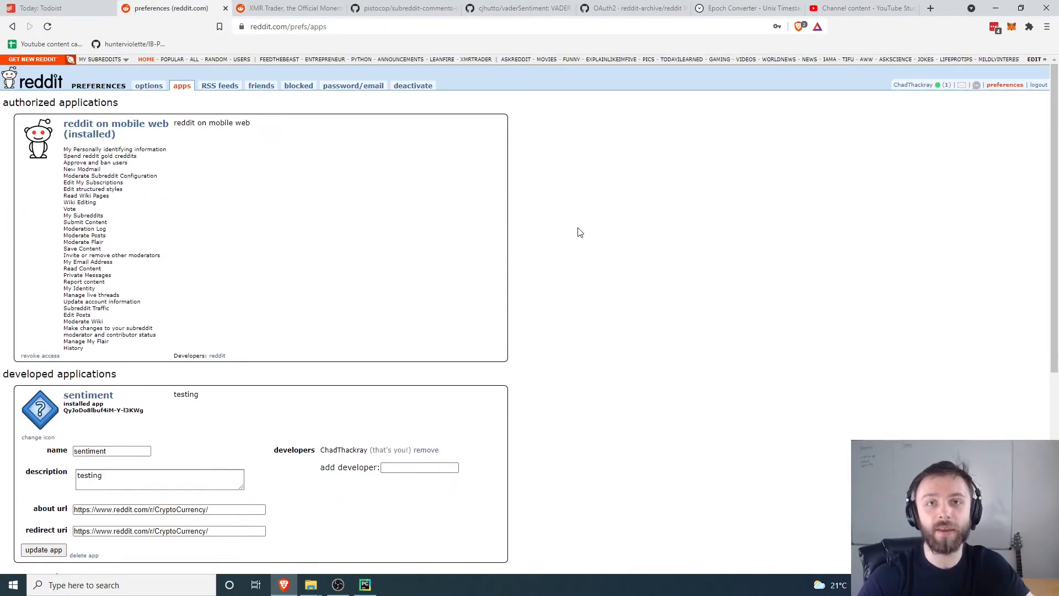
{"action": "mouse_move", "coordinate": [877, 97]}
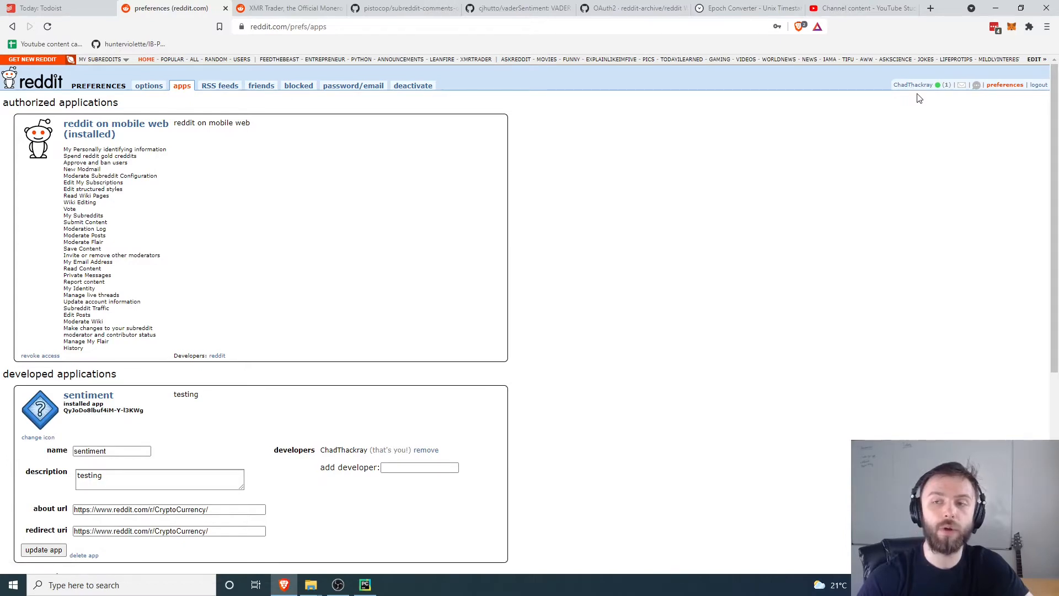
{"action": "mouse_move", "coordinate": [762, 171]}
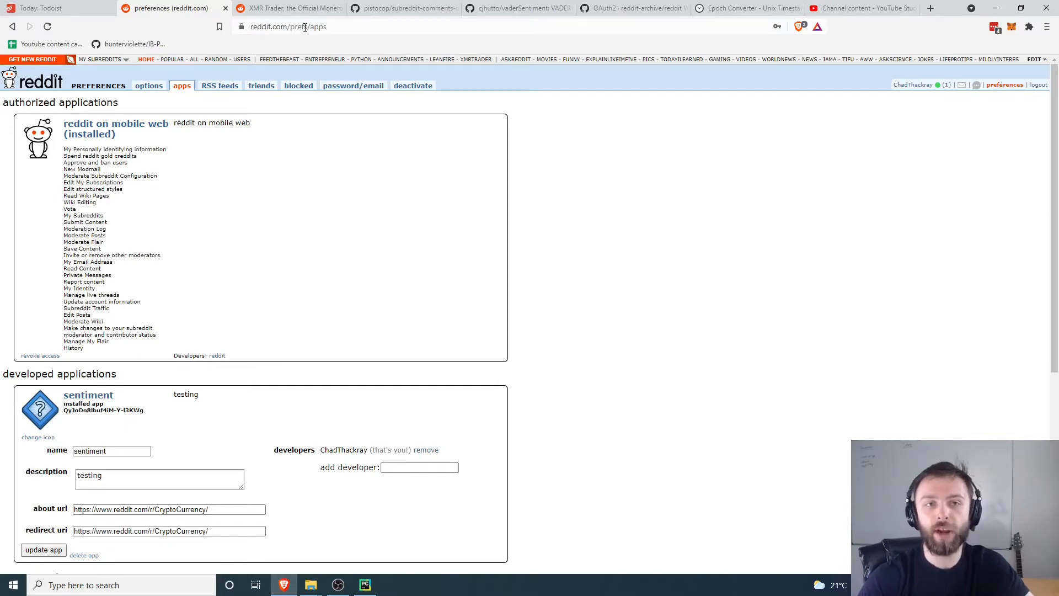
{"action": "scroll", "scroll_direction": "down", "scroll_amount": 3}
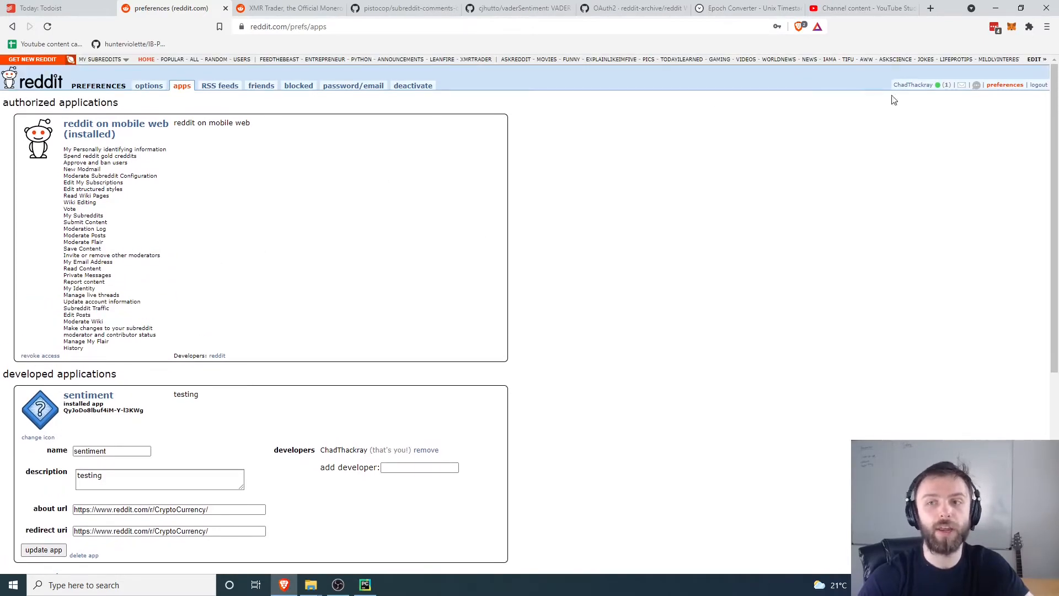
{"action": "scroll", "scroll_direction": "down", "scroll_amount": 3}
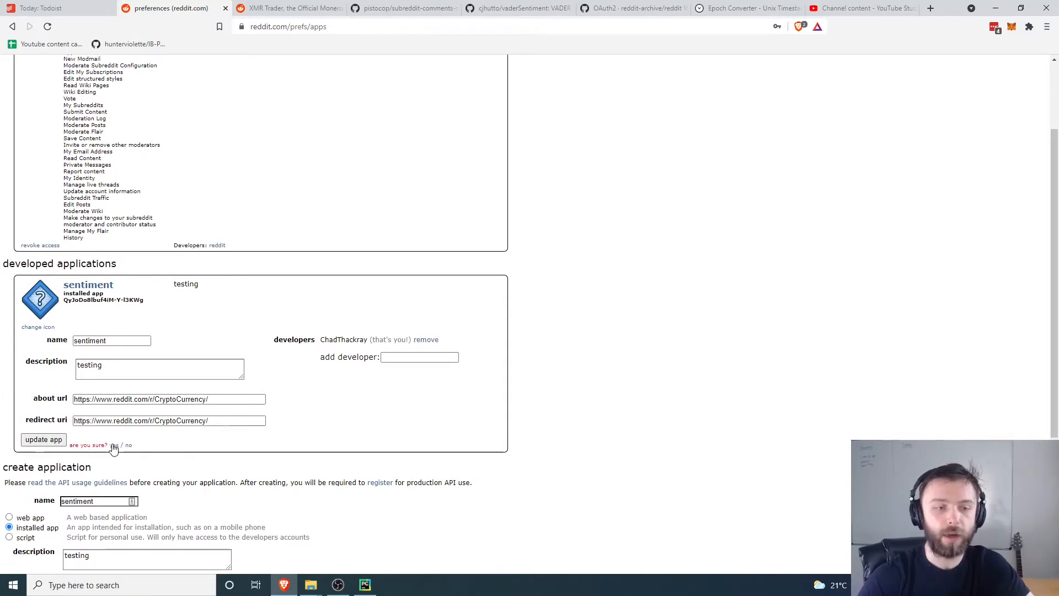
- Confirm deleting the old sentiment app and create a new personal use script app
{"action": "left_click", "coordinate": [114, 445]}
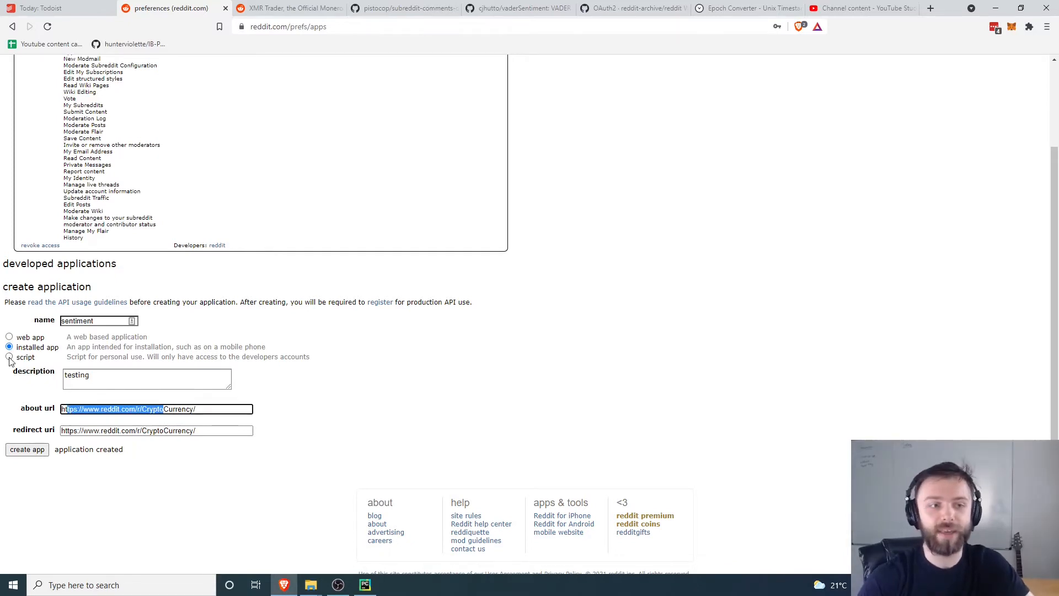
{"action": "left_click", "coordinate": [9, 357]}
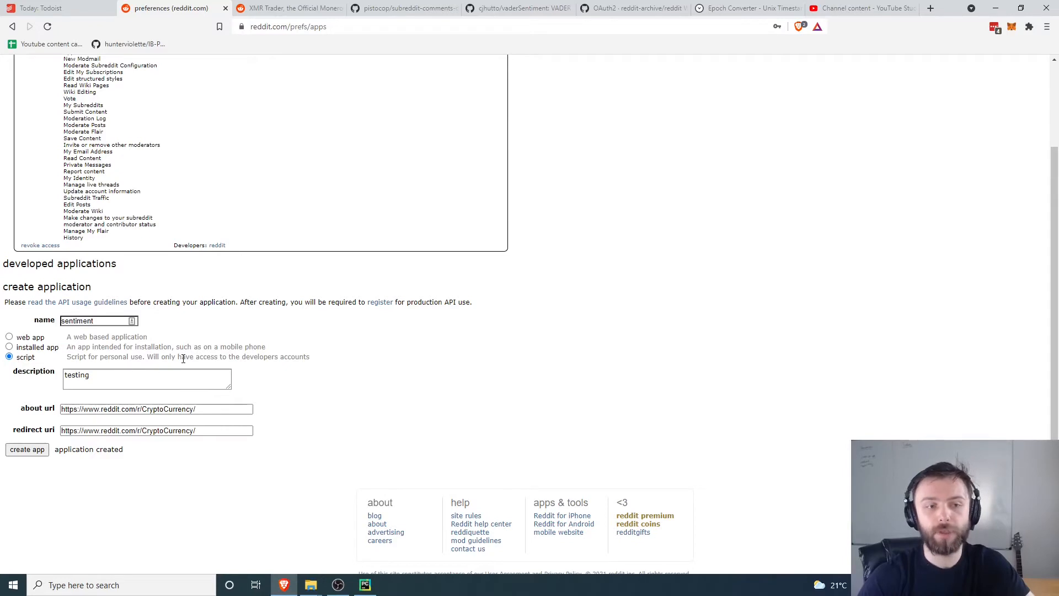
{"action": "left_click", "coordinate": [27, 449]}
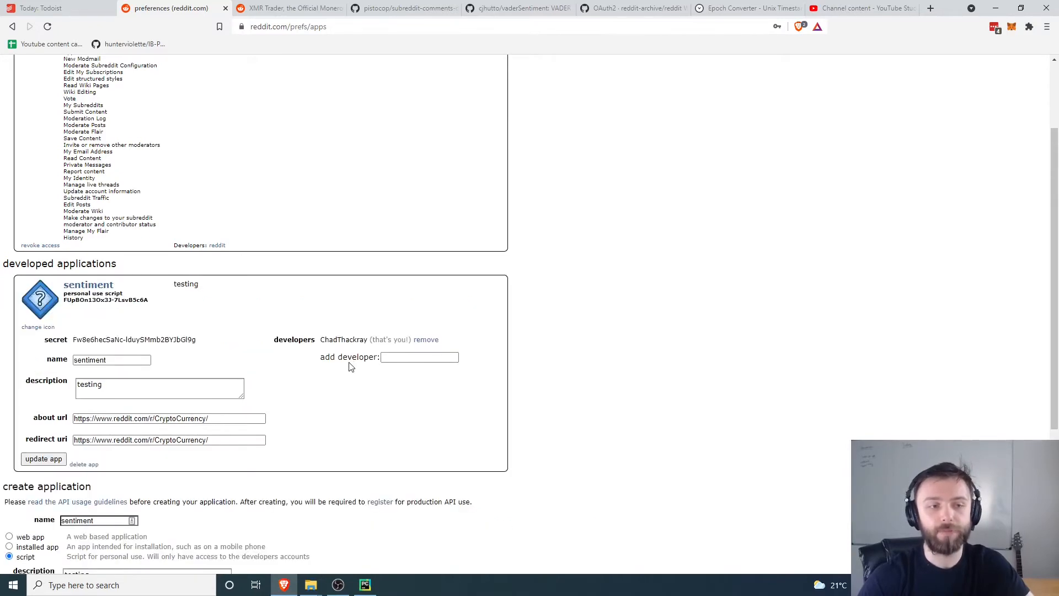
{"action": "mouse_move", "coordinate": [96, 328]}
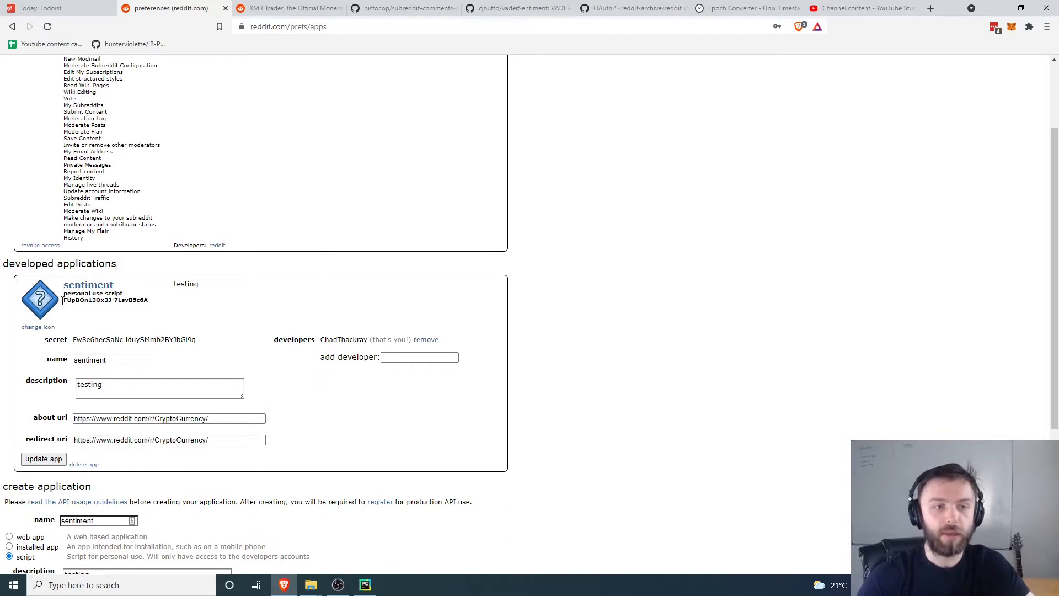
- Paste the Reddit app's client ID into the command after --reddit-id
{"action": "double_click", "coordinate": [105, 299]}
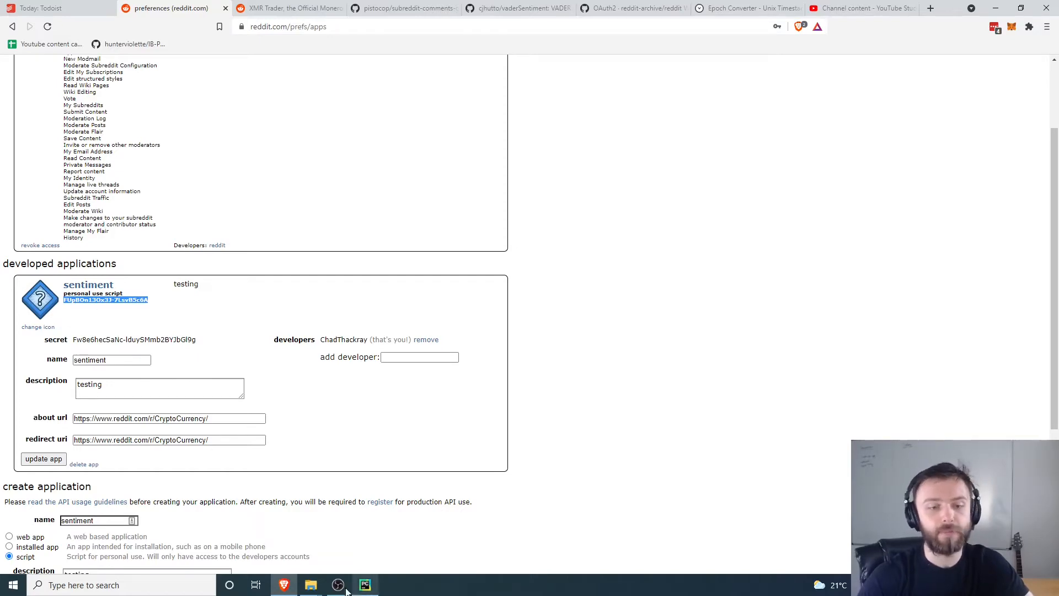
{"action": "left_click", "coordinate": [365, 584]}
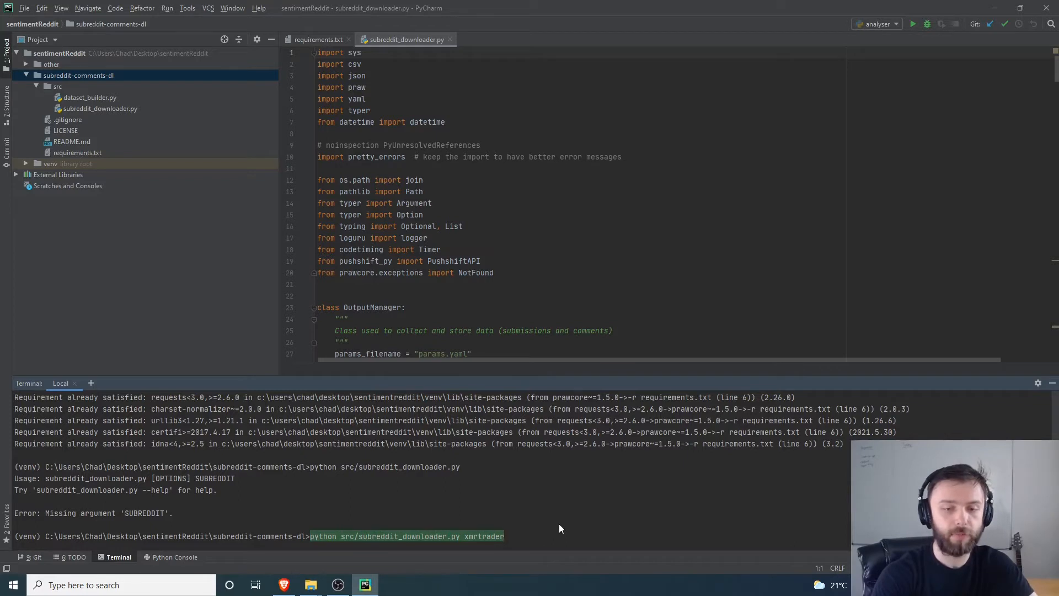
{"action": "type", "text": "--reddit-"}
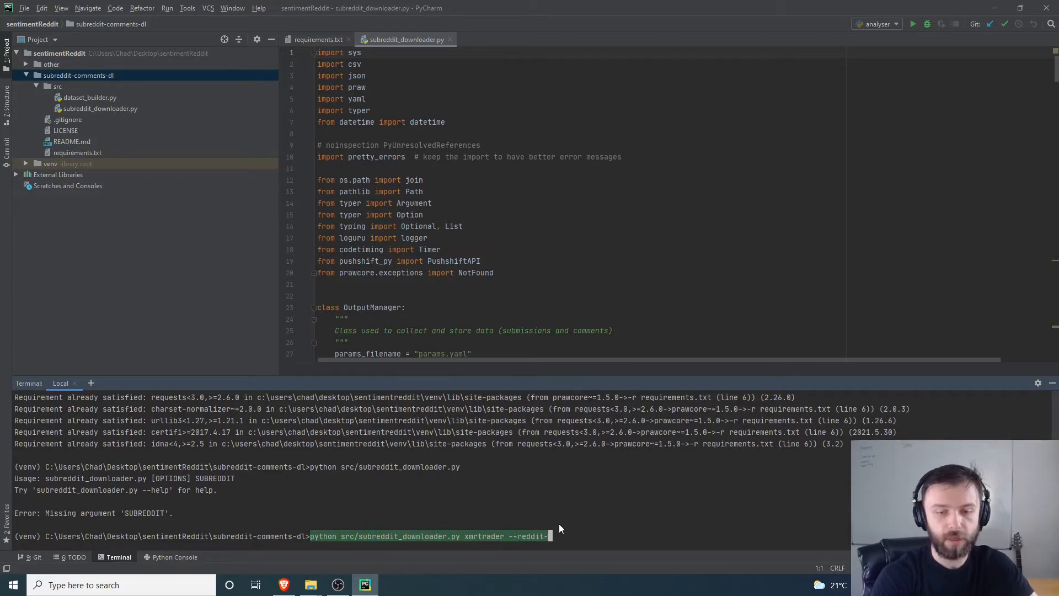
{"action": "type", "text": "id"}
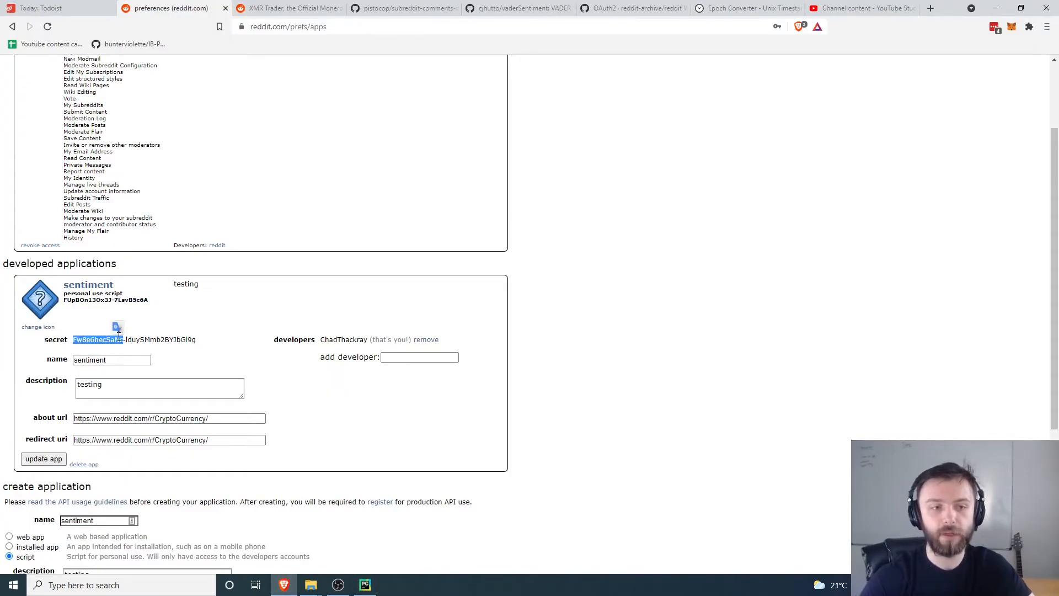
- Copy the app secret and paste it into the terminal command
{"action": "left_click_drag", "start_coordinate": [73, 339], "coordinate": [196, 339]}
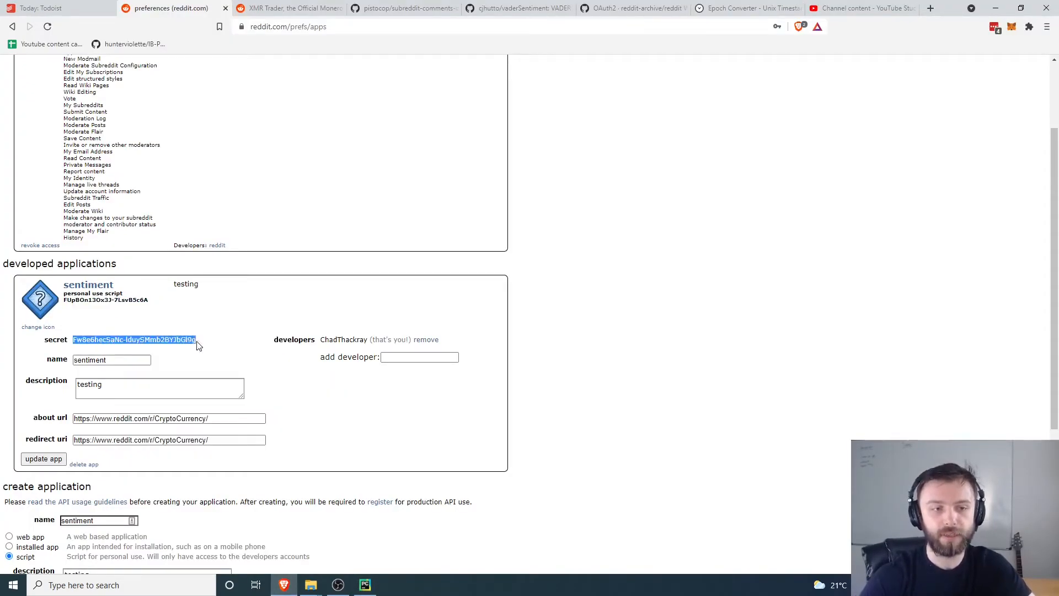
{"action": "left_click", "coordinate": [364, 584]}
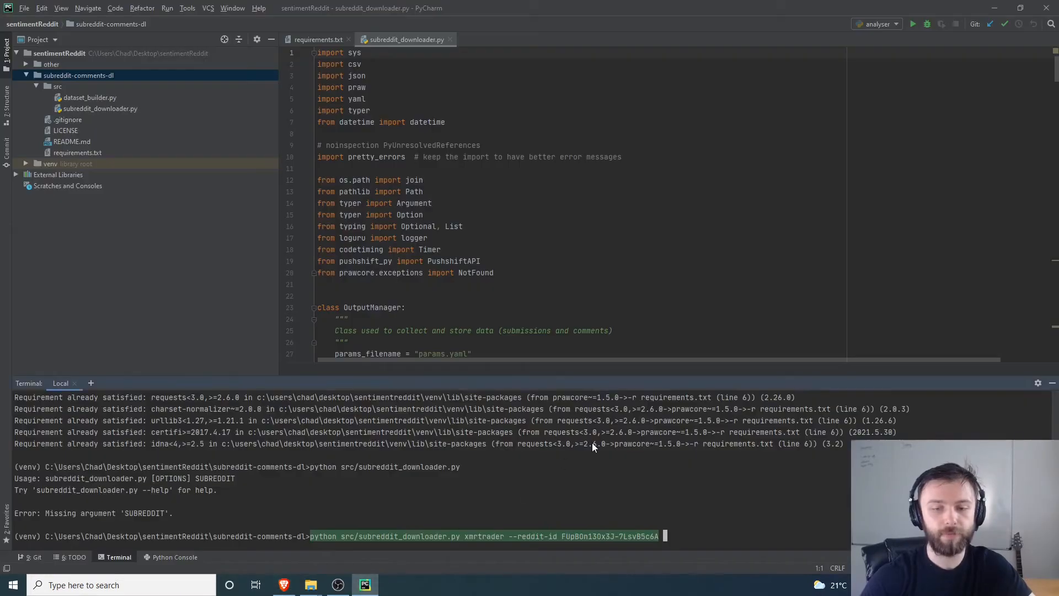
{"action": "type", "text": "--"}
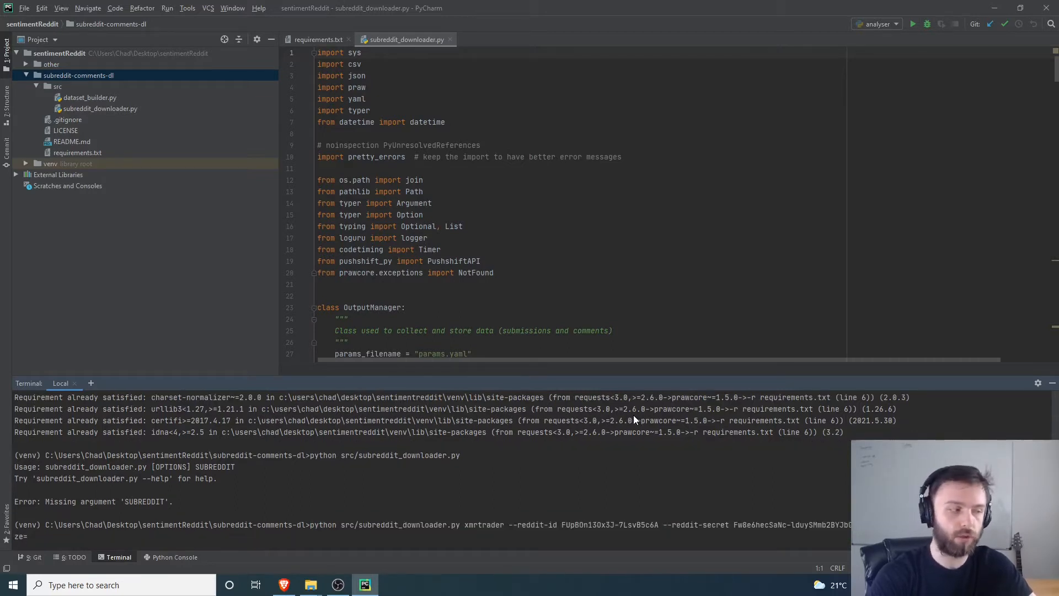
- Add --batch-size 100 --laps 1 --debug and run the xmrtrader download to completion
{"action": "type", "text": "100 --laps"}
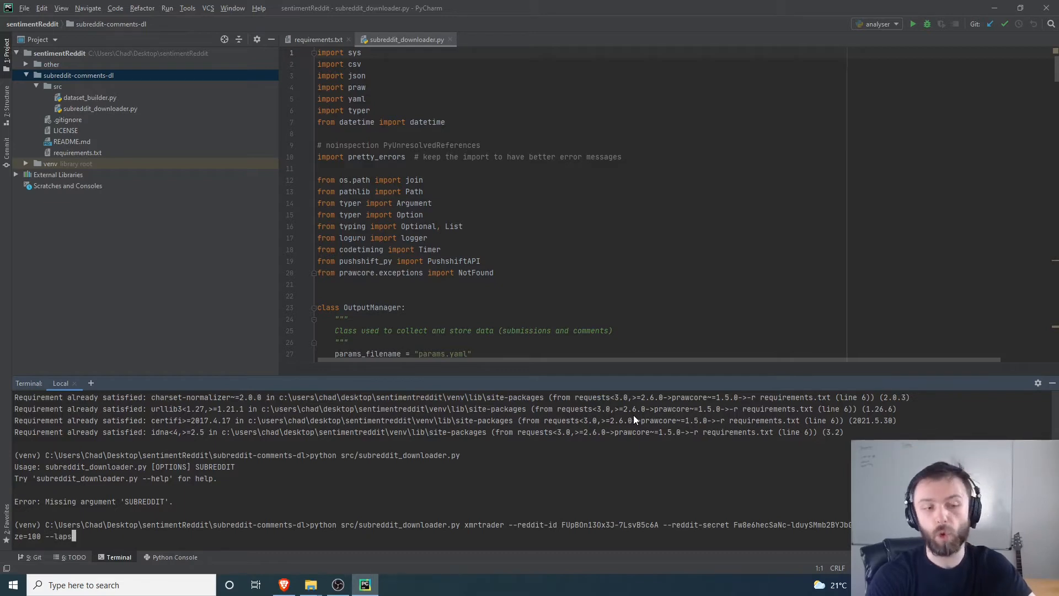
{"action": "type", "text": "1 -"}
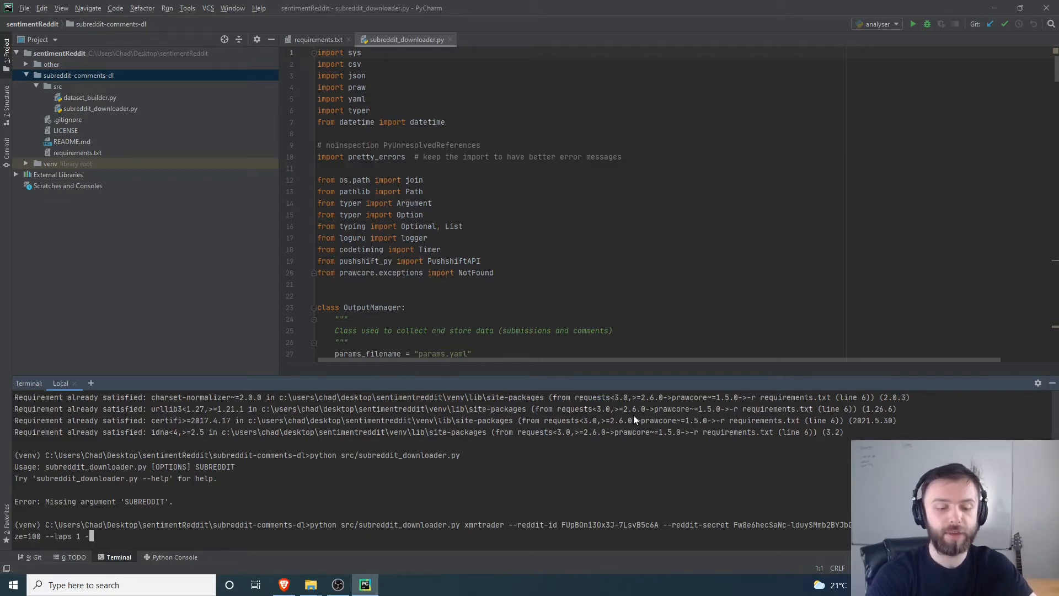
{"action": "type", "text": "--debug"}
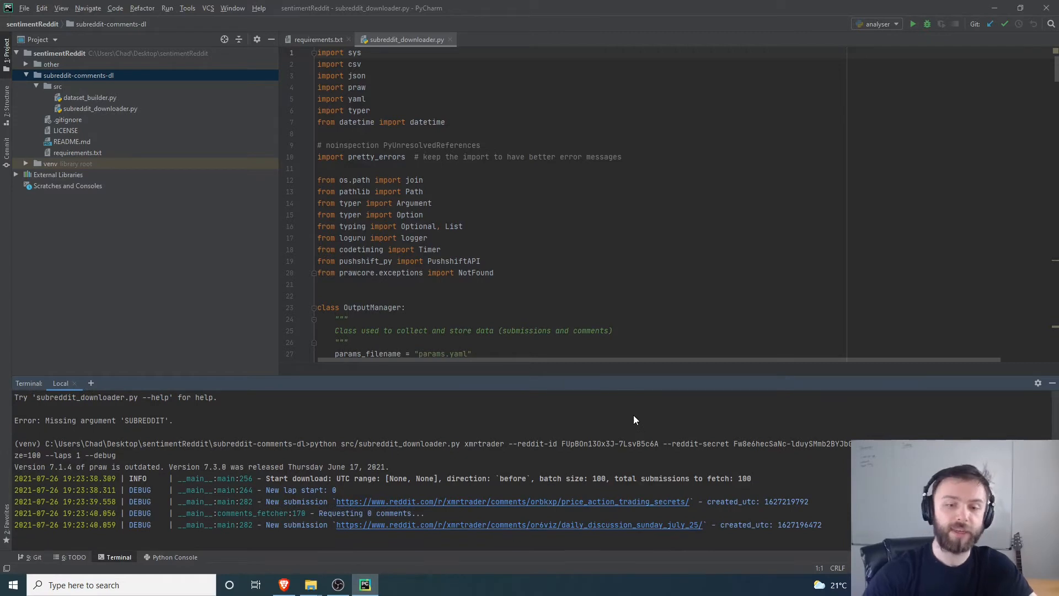
{"action": "mouse_move", "coordinate": [485, 502]}
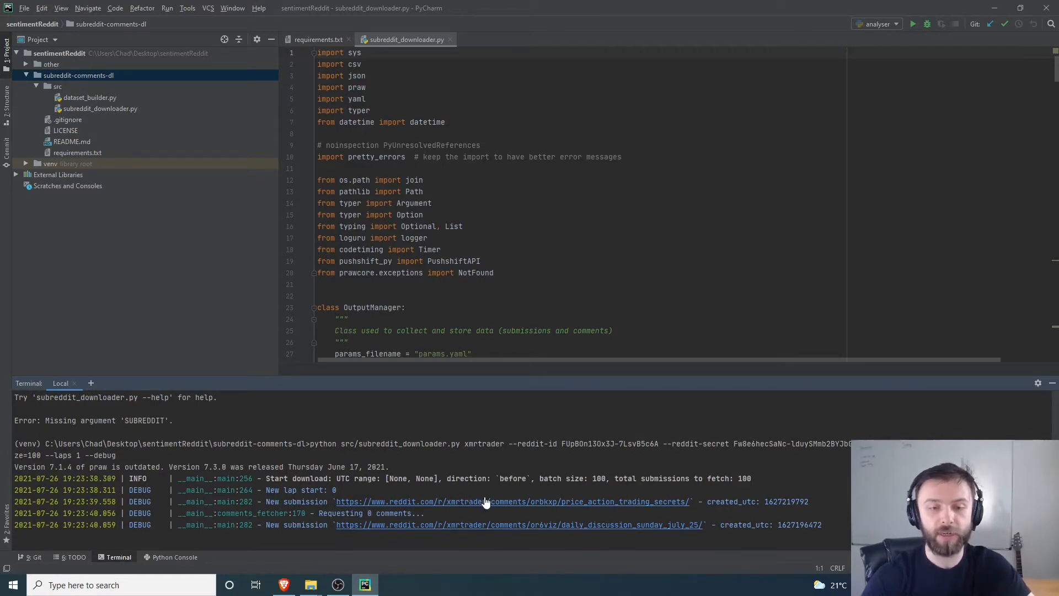
{"action": "double_click", "coordinate": [344, 513]}
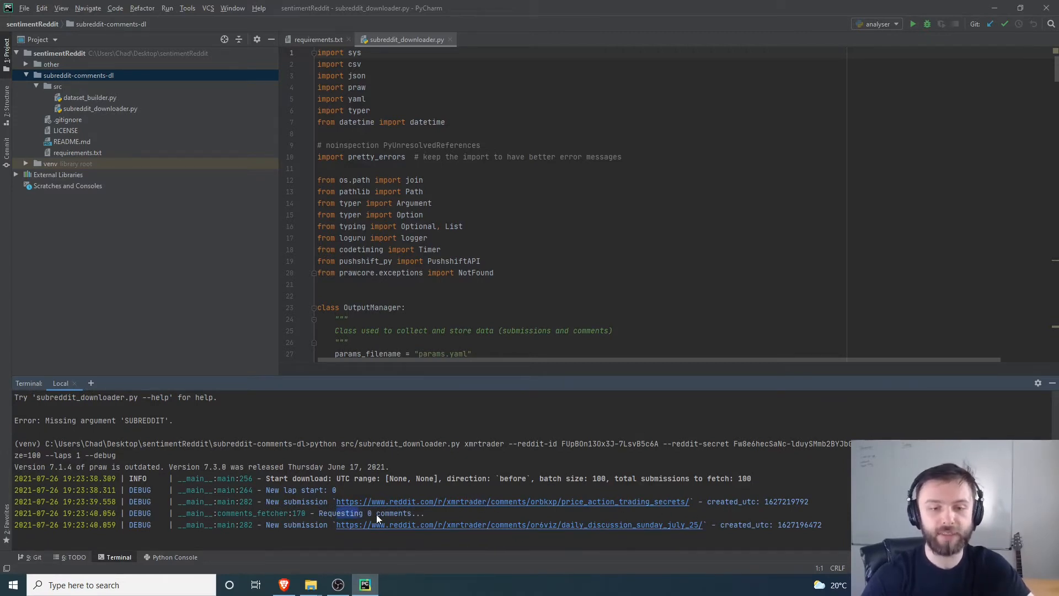
{"action": "double_click", "coordinate": [391, 512]}
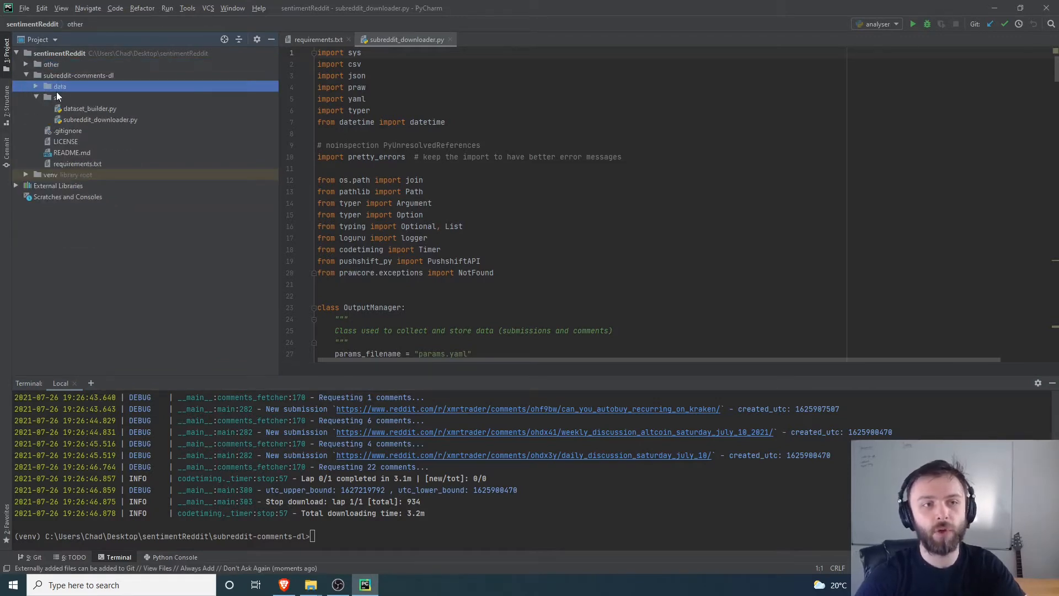
- Expand the data folders, view the raw comments njson file, then collapse the xmrtrader folders
{"action": "left_click", "coordinate": [60, 86]}
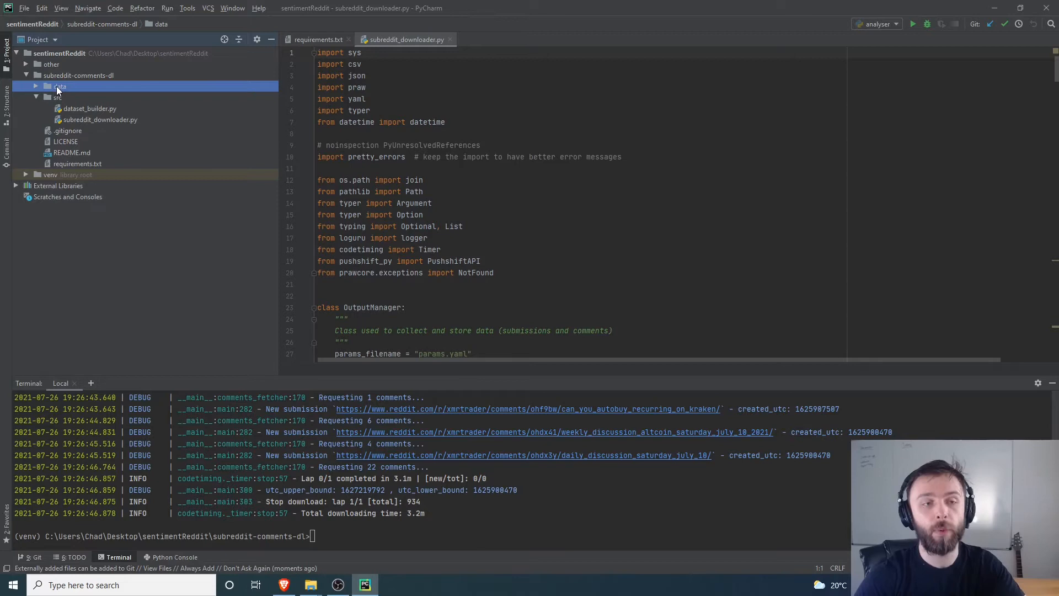
{"action": "mouse_move", "coordinate": [225, 540]}
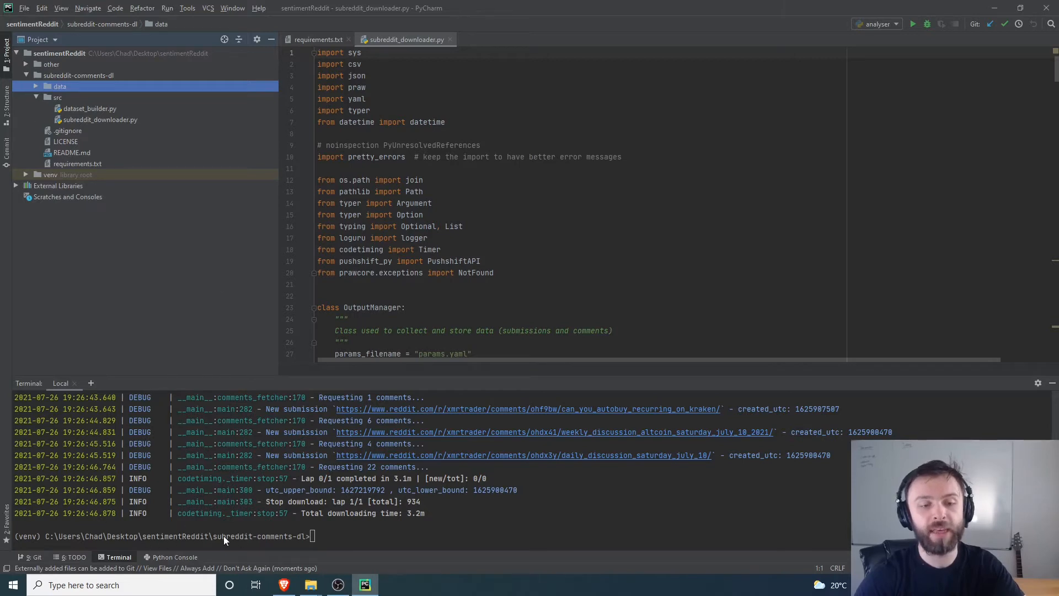
{"action": "left_click", "coordinate": [35, 87]}
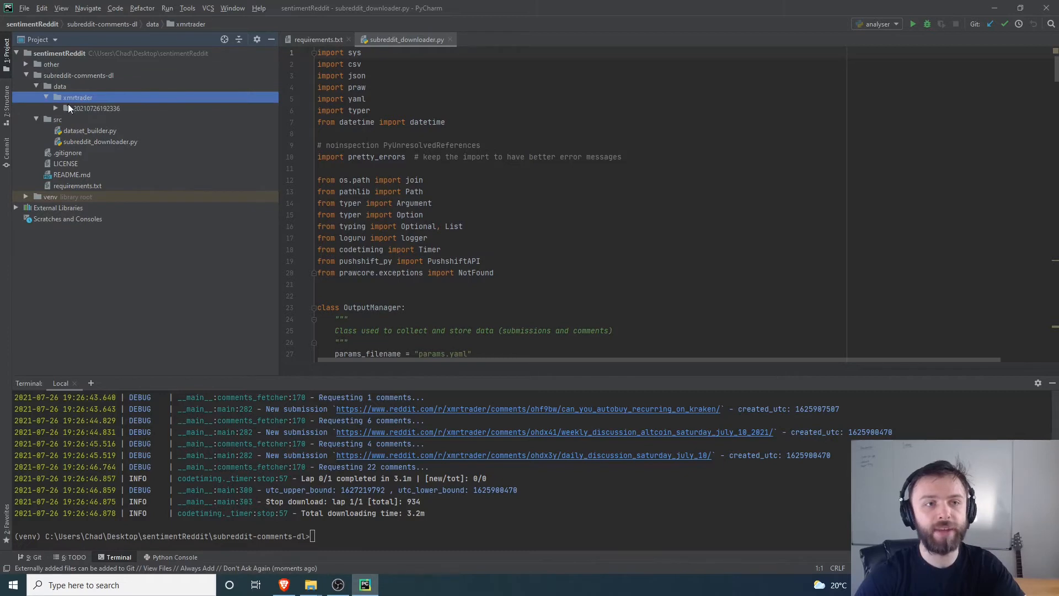
{"action": "left_click", "coordinate": [95, 108]}
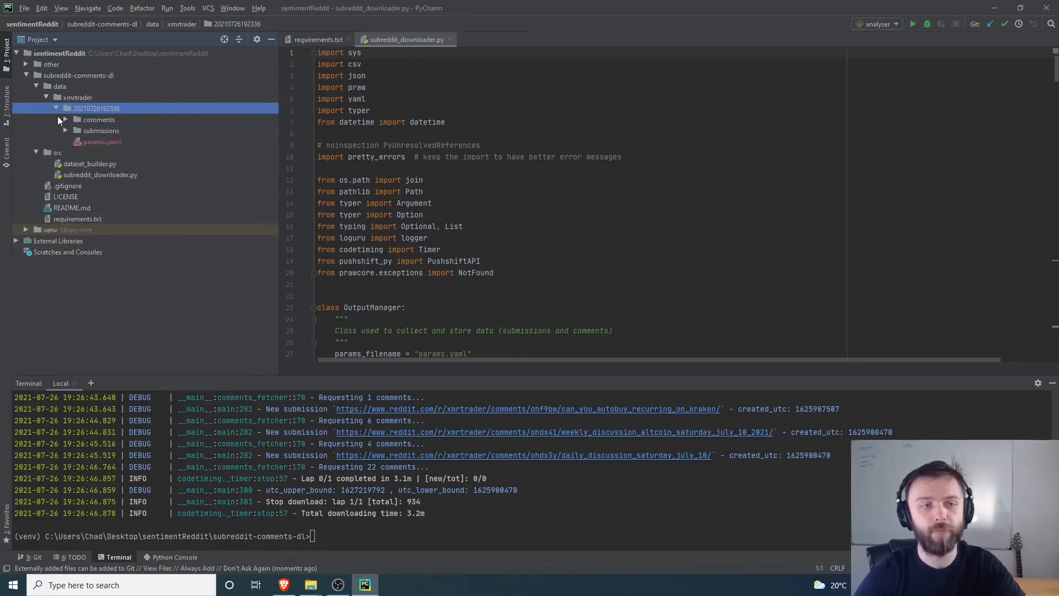
{"action": "left_click", "coordinate": [97, 130]}
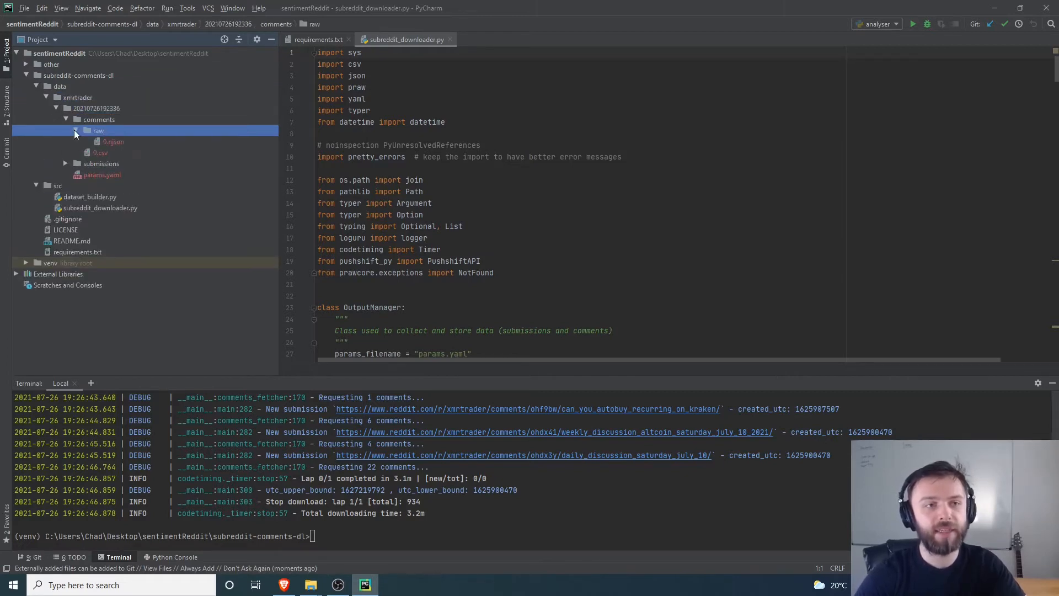
{"action": "double_click", "coordinate": [114, 141]}
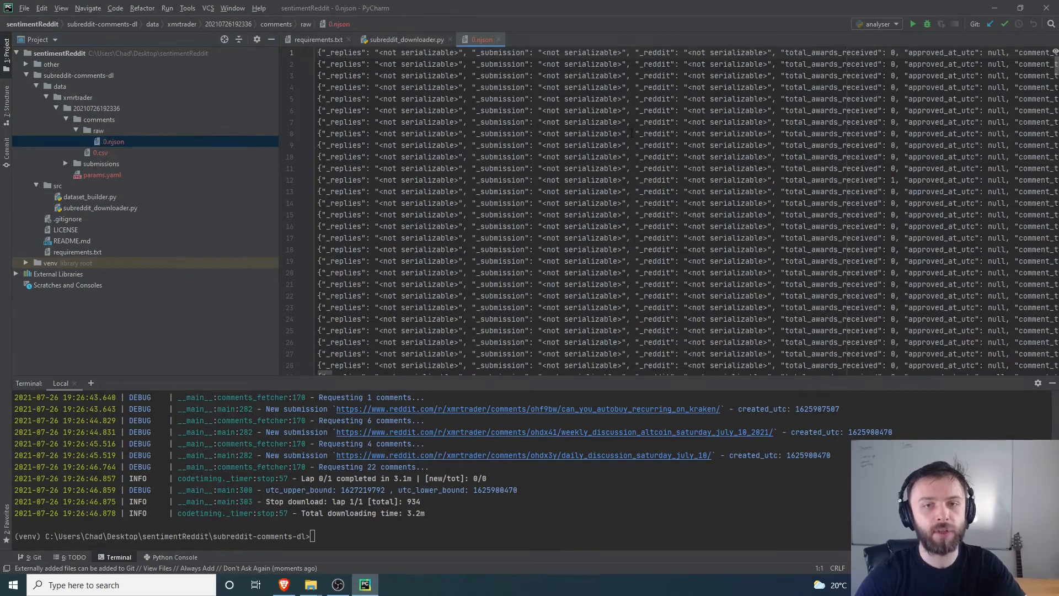
{"action": "scroll", "scroll_direction": "down", "scroll_amount": 3}
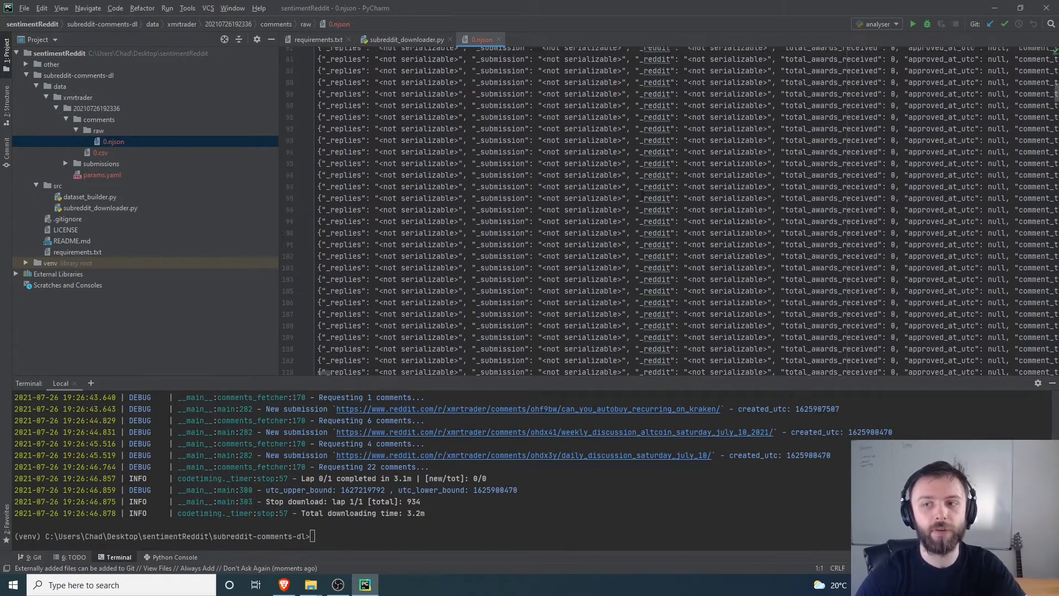
{"action": "left_click", "coordinate": [403, 39]}
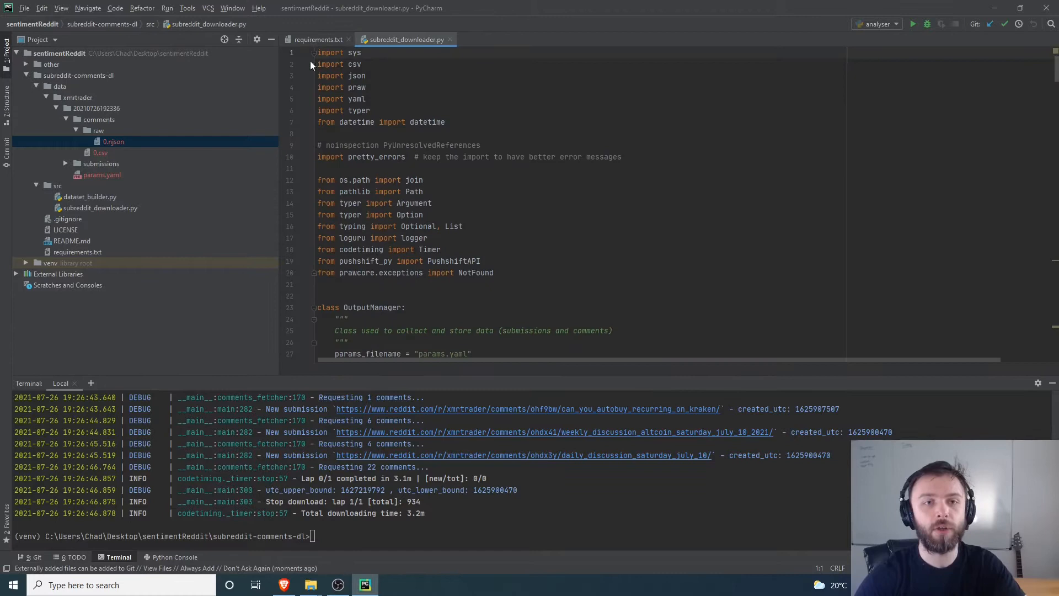
{"action": "left_click", "coordinate": [67, 108]}
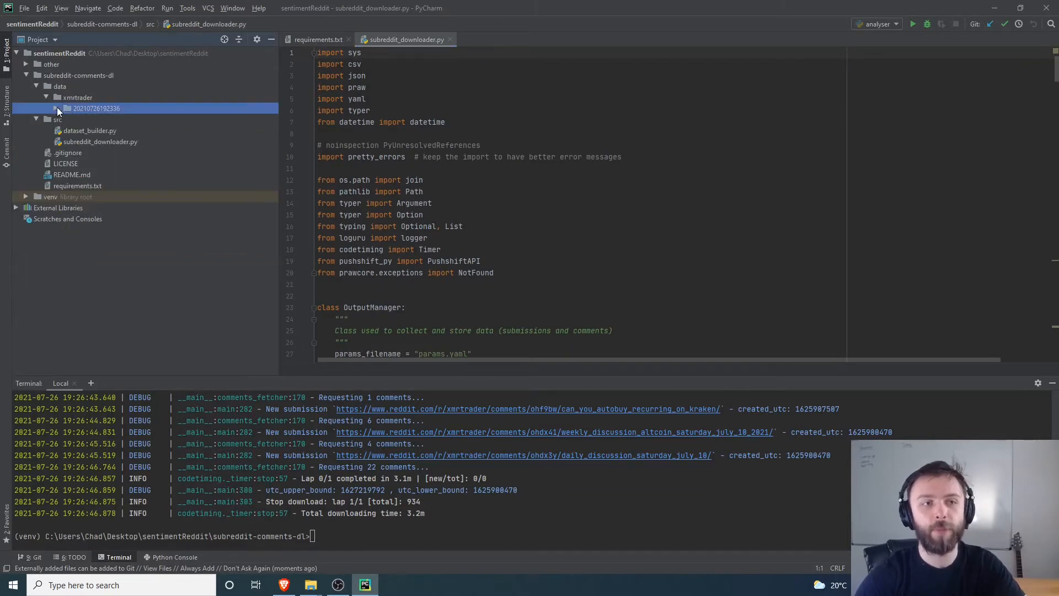
{"action": "left_click", "coordinate": [95, 108]}
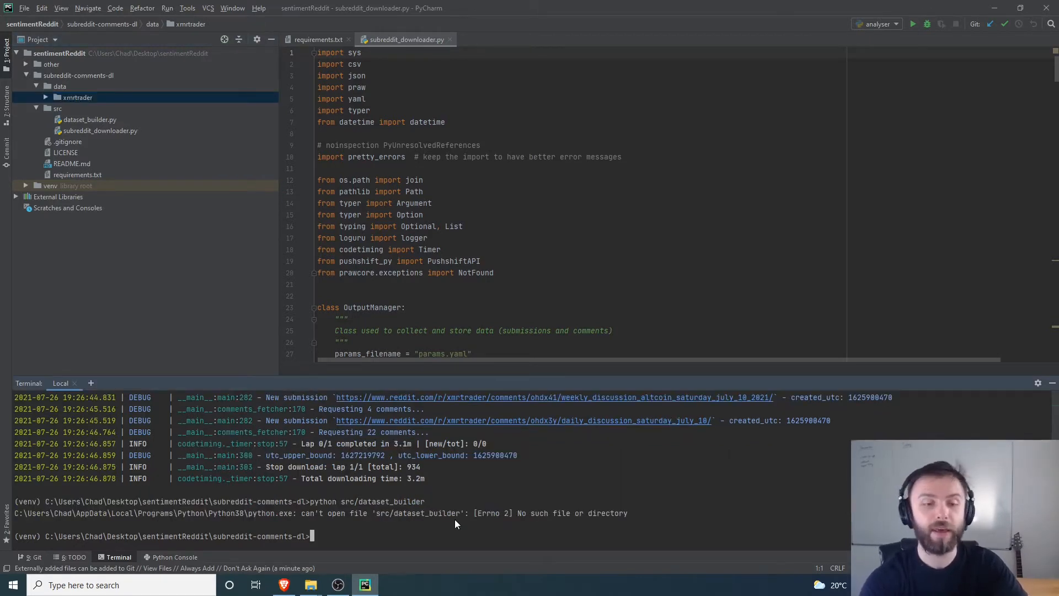
- Run python src/dataset_builder.py in the terminal
{"action": "type", "text": "python src"}
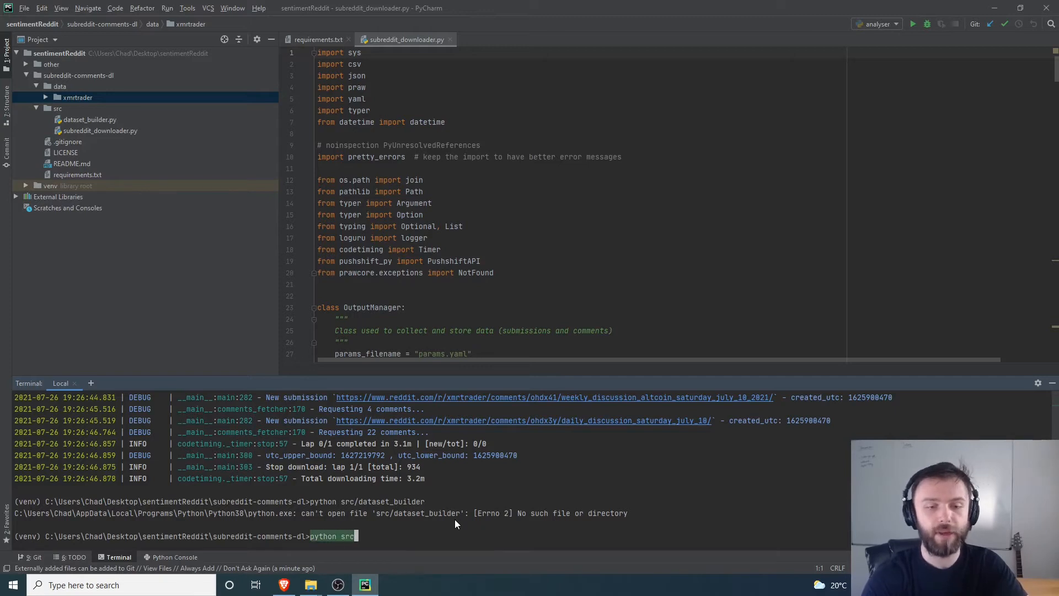
{"action": "type", "text": "/dat"}
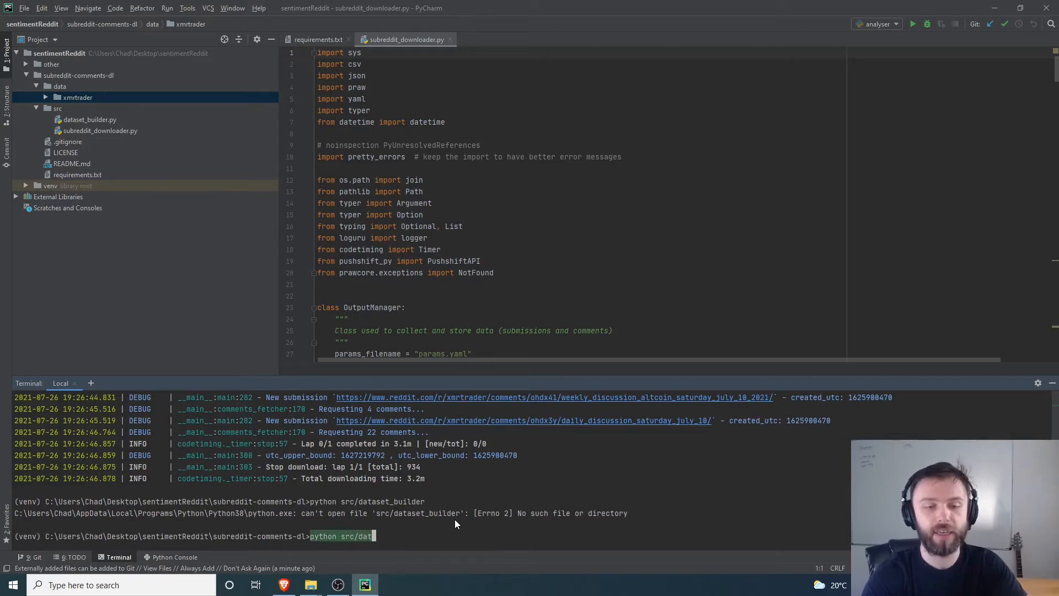
{"action": "type", "text": "aset"}
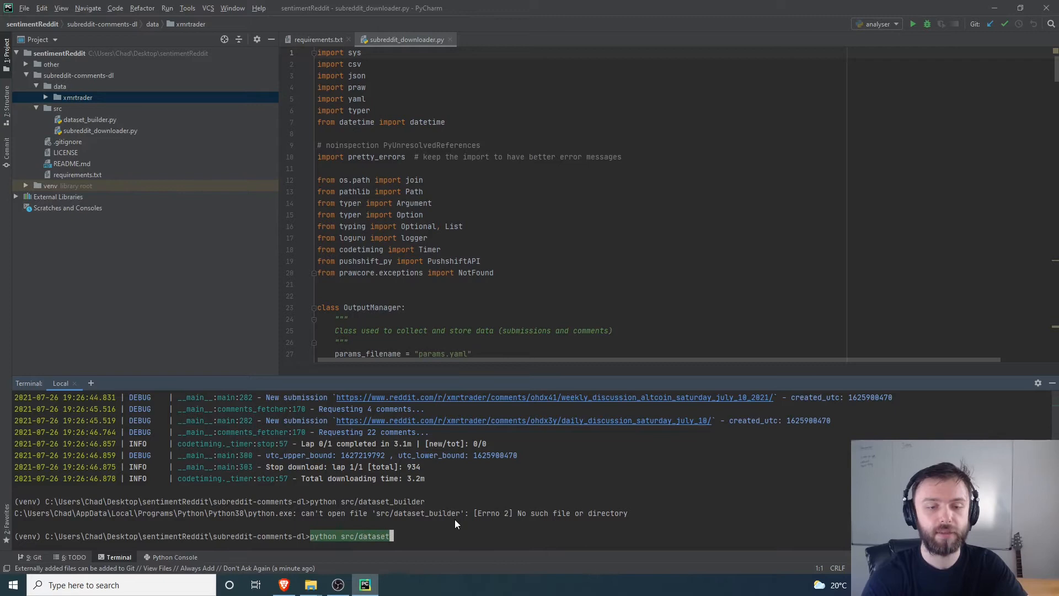
{"action": "type", "text": "_builder.py"}
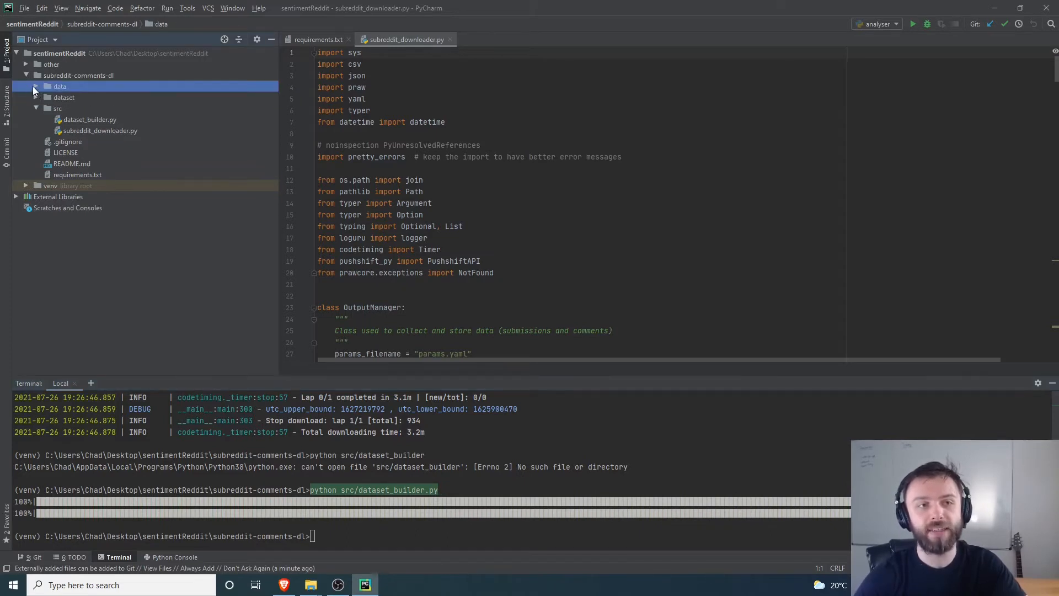
- Expand the new dataset folder, open submissions.csv, and select comments.csv
{"action": "left_click", "coordinate": [36, 87]}
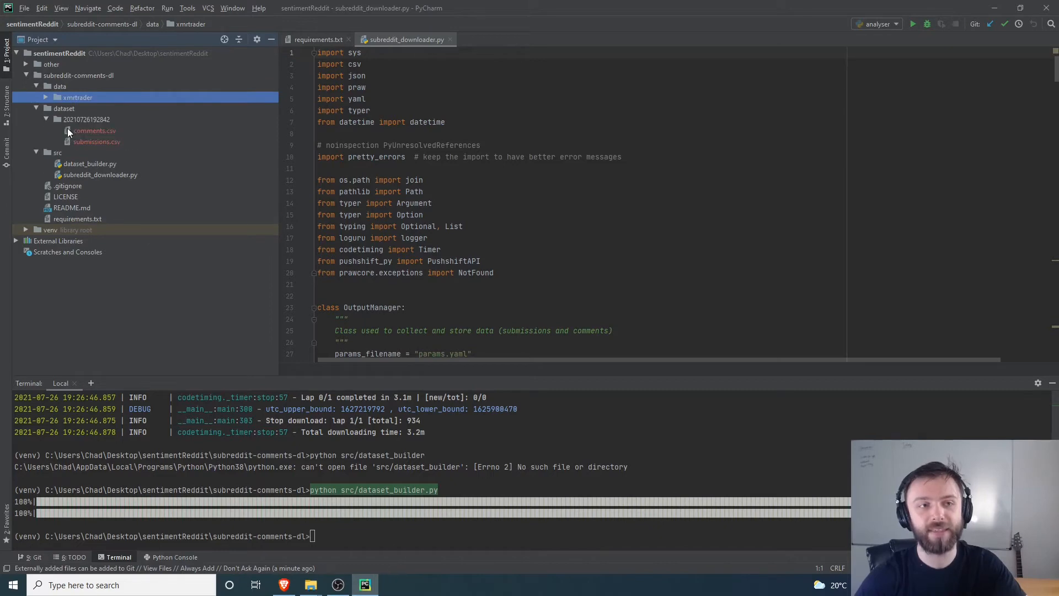
{"action": "double_click", "coordinate": [93, 130]}
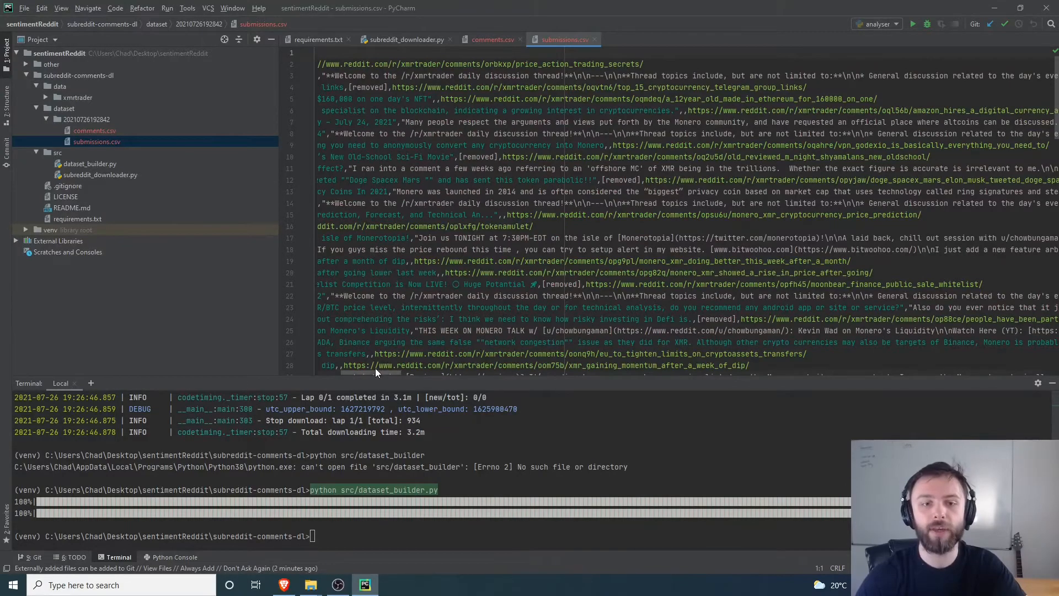
{"action": "scroll", "scroll_direction": "right", "scroll_amount": 3}
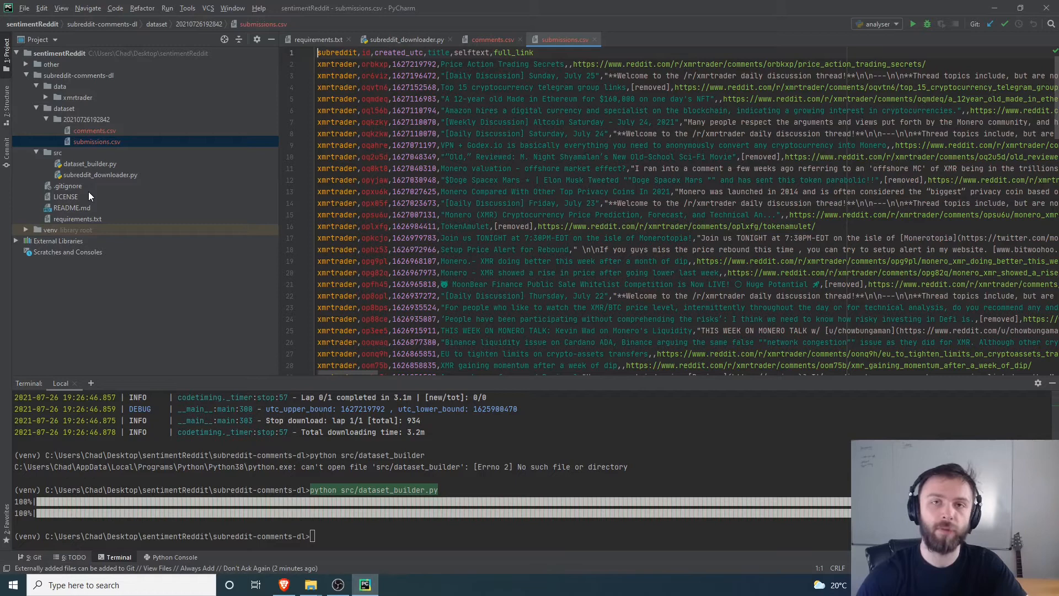
{"action": "mouse_move", "coordinate": [50, 229]}
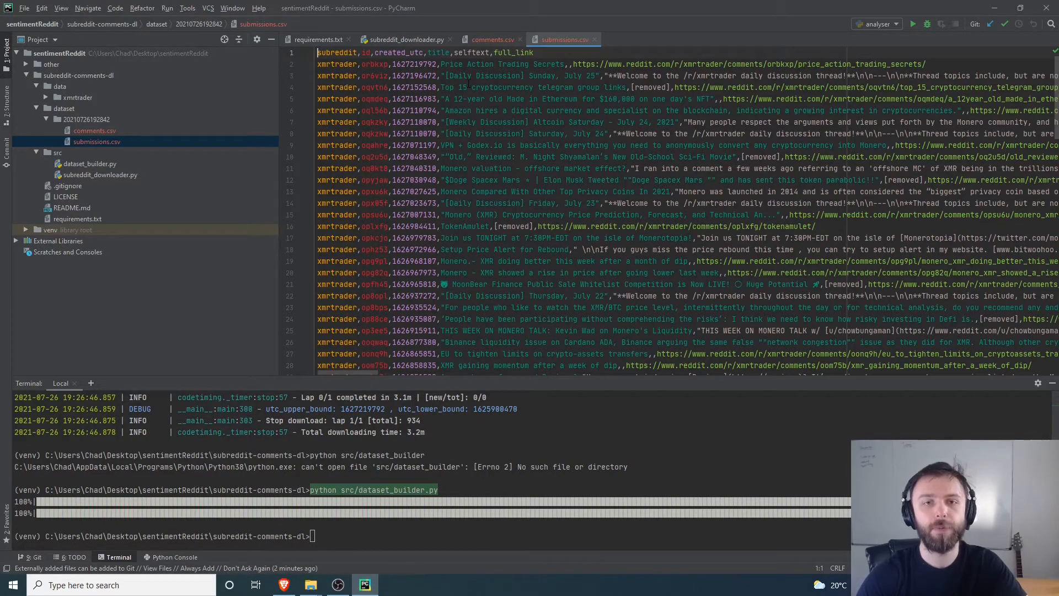
{"action": "left_click", "coordinate": [94, 131]}
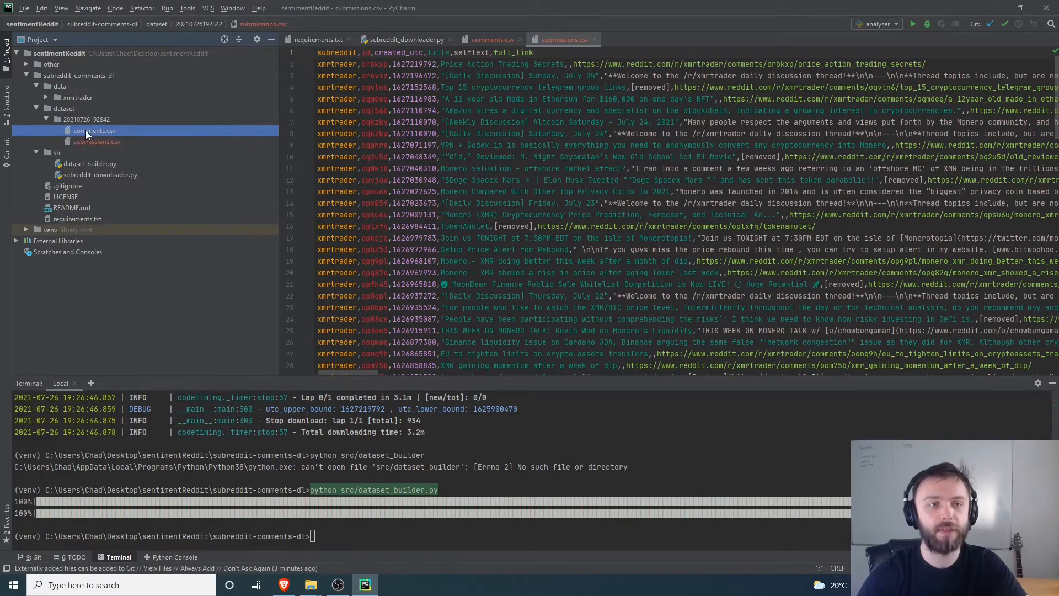
- Paste a copy of the generated comments.csv into the subreddit-comments-dl root folder
{"action": "right_click", "coordinate": [94, 130]}
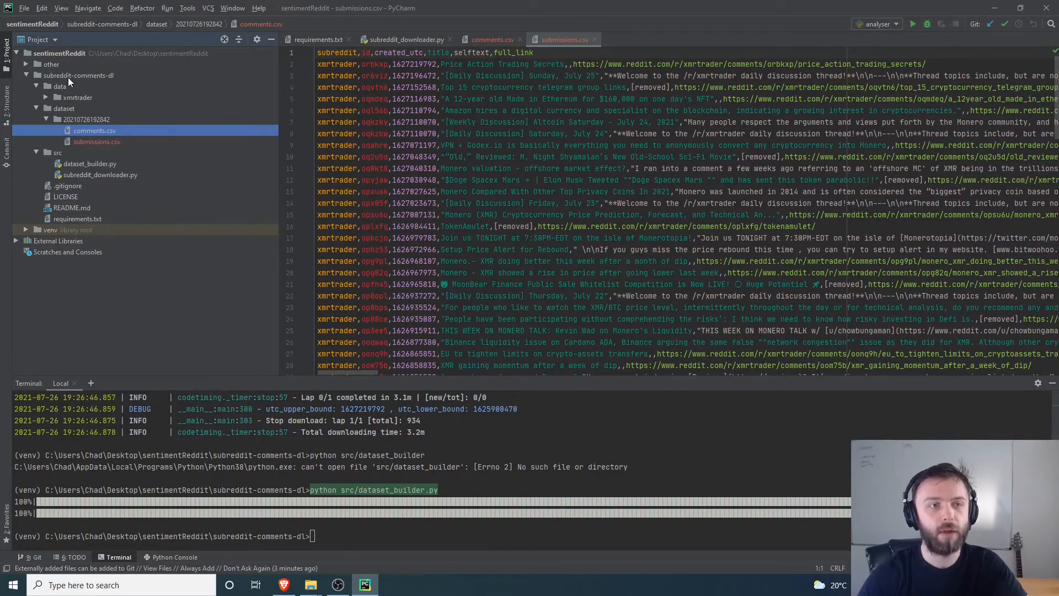
{"action": "right_click", "coordinate": [78, 75]}
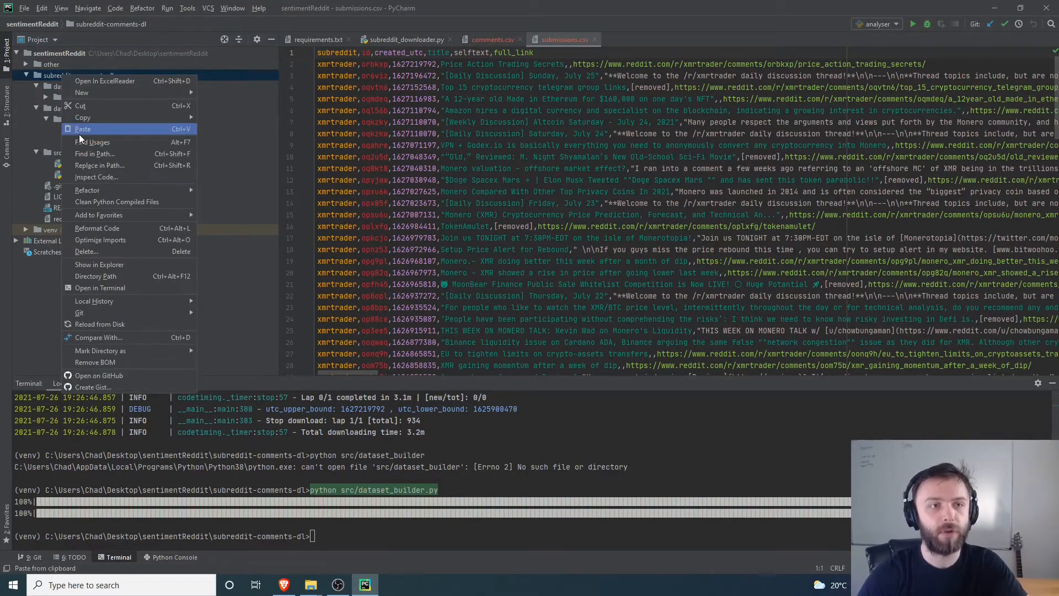
{"action": "left_click", "coordinate": [84, 129]}
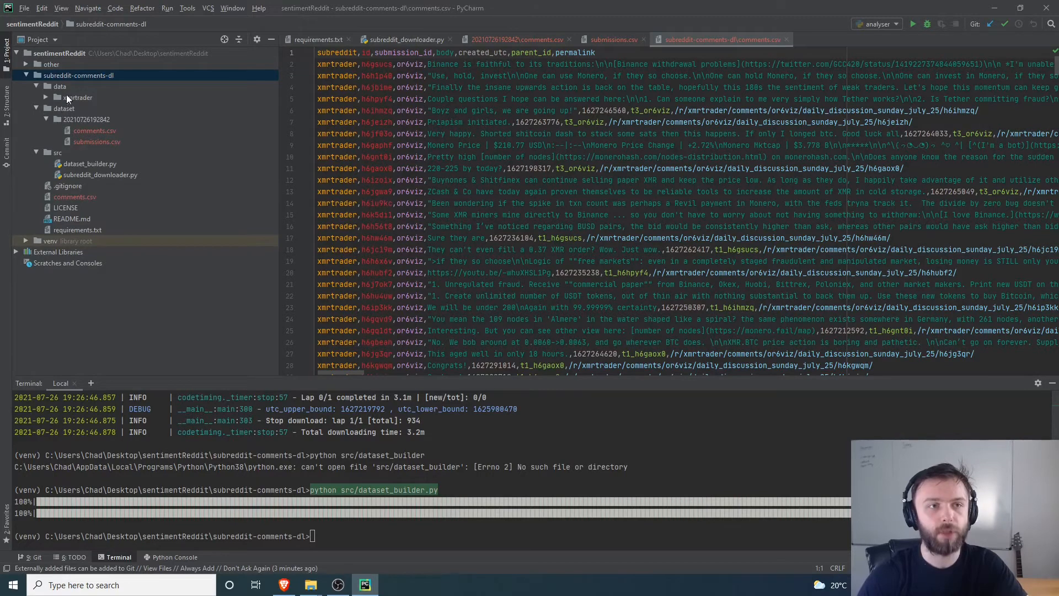
{"action": "left_click", "coordinate": [74, 196]}
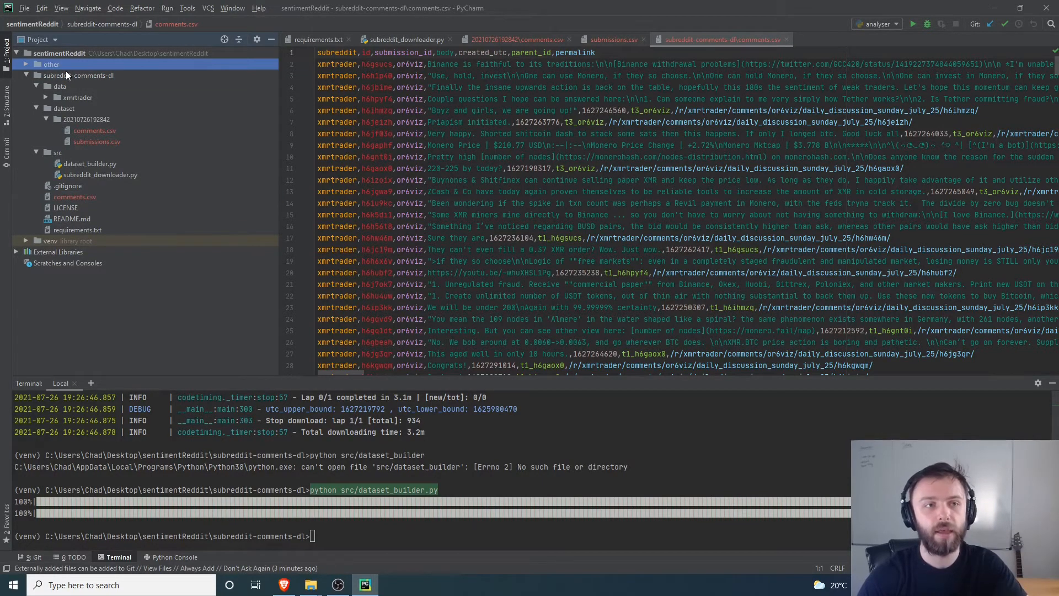
{"action": "right_click", "coordinate": [74, 75]}
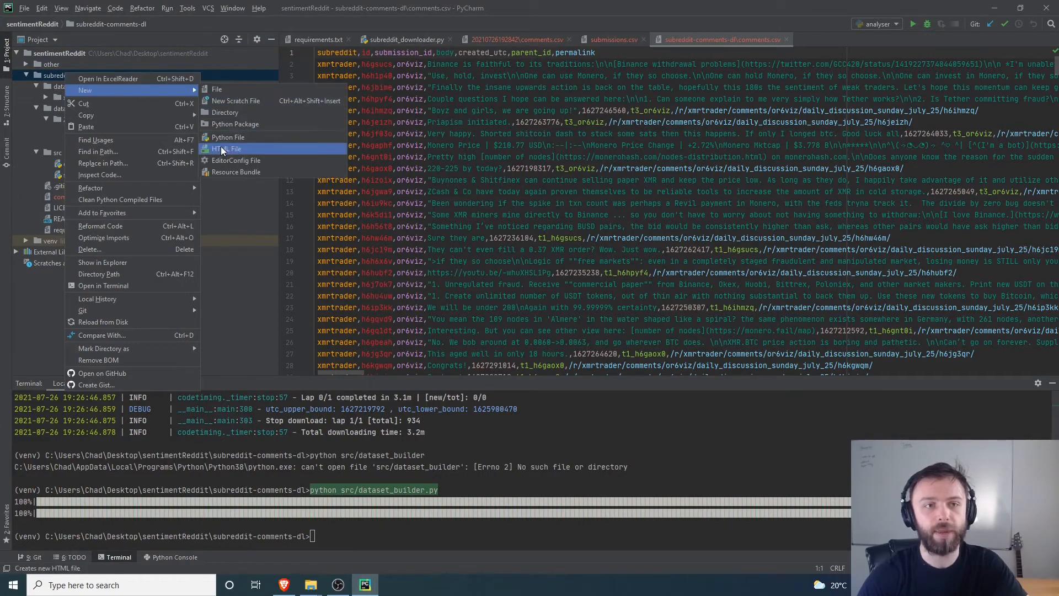
- Create comment-reader.py that imports pandas, reads comments.csv into df and prints df
{"action": "left_click", "coordinate": [228, 136]}
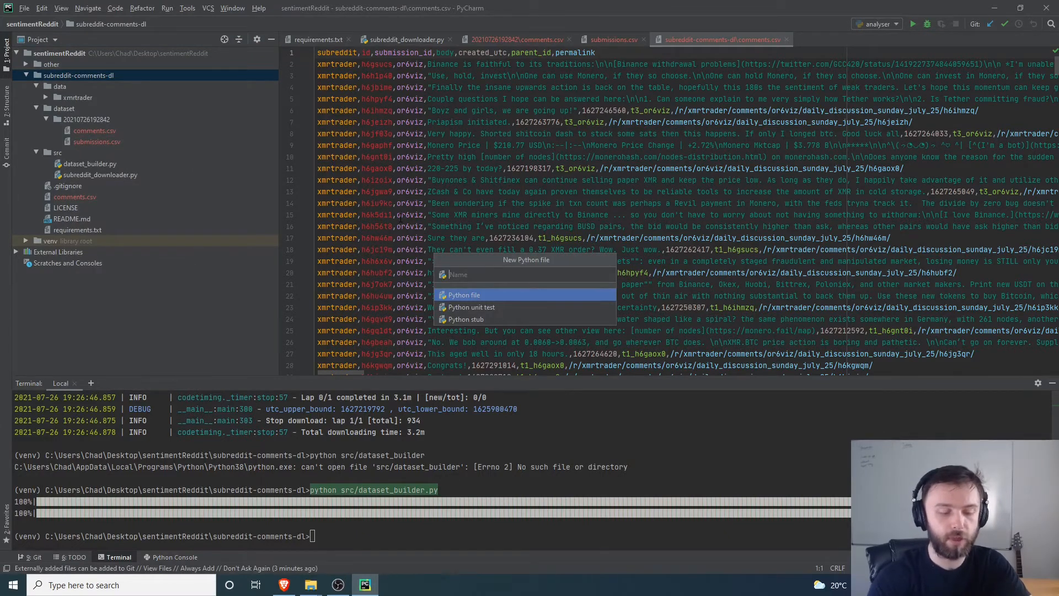
{"action": "type", "text": "comment"}
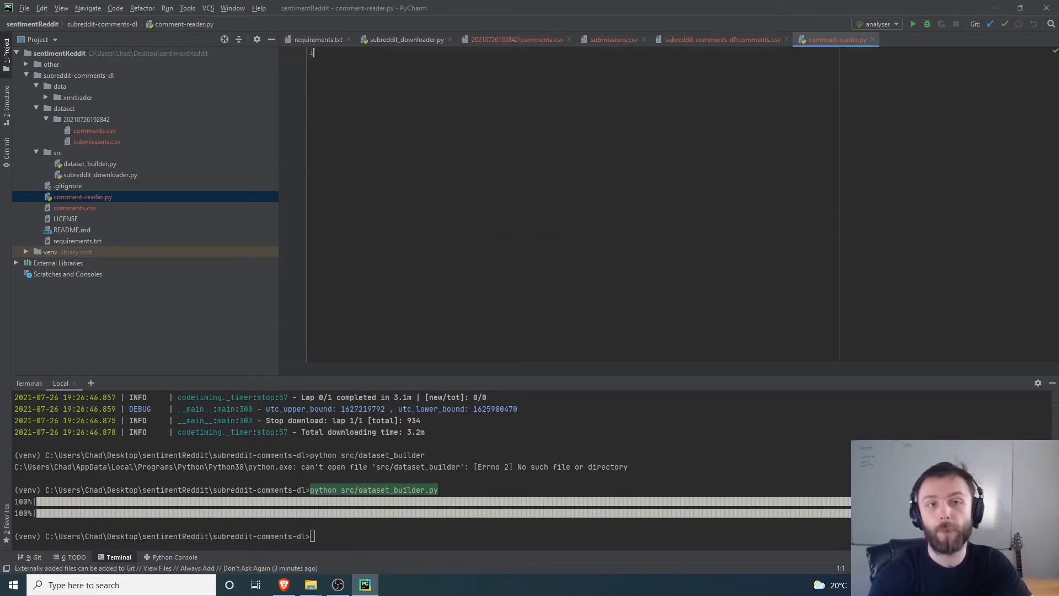
{"action": "type", "text": "mport pandas as pd"}
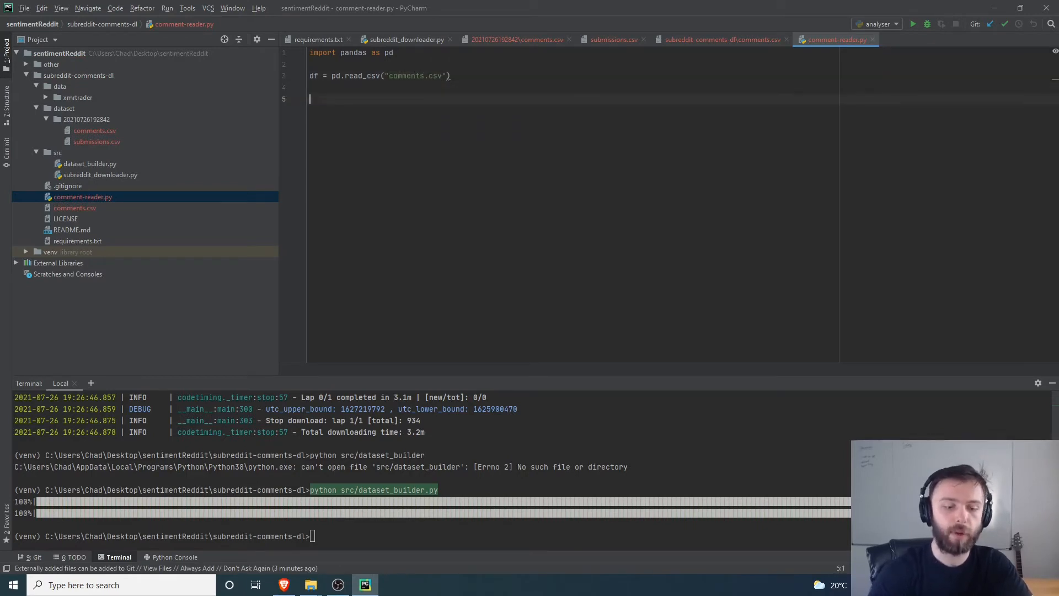
{"action": "type", "text": "print(df)"}
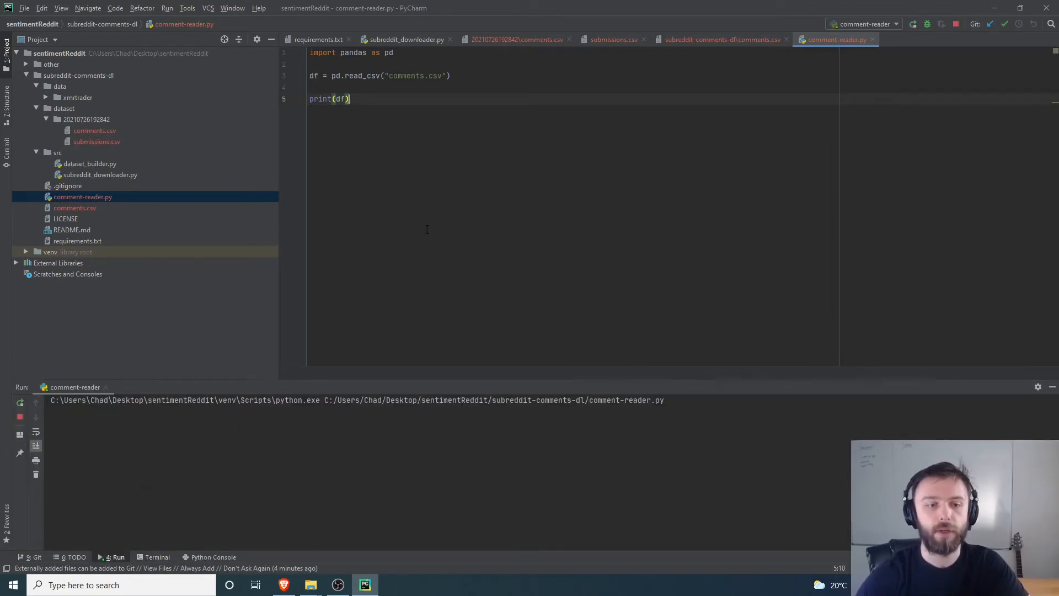
- Run comment-reader.py to print the 934-row dataframe, checking comments.csv alongside
{"action": "left_click", "coordinate": [913, 24]}
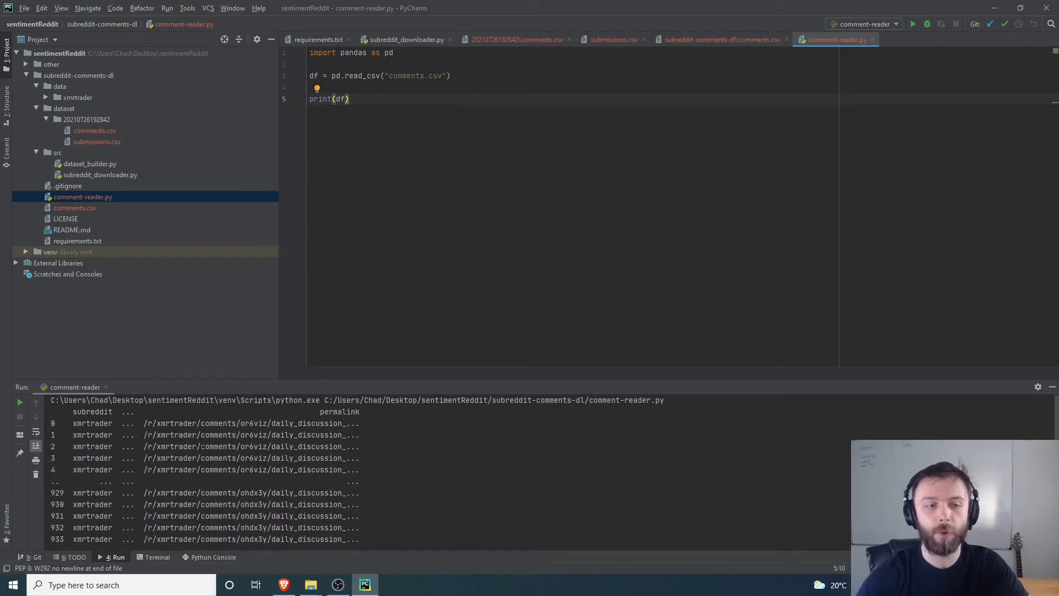
{"action": "left_click", "coordinate": [721, 39]}
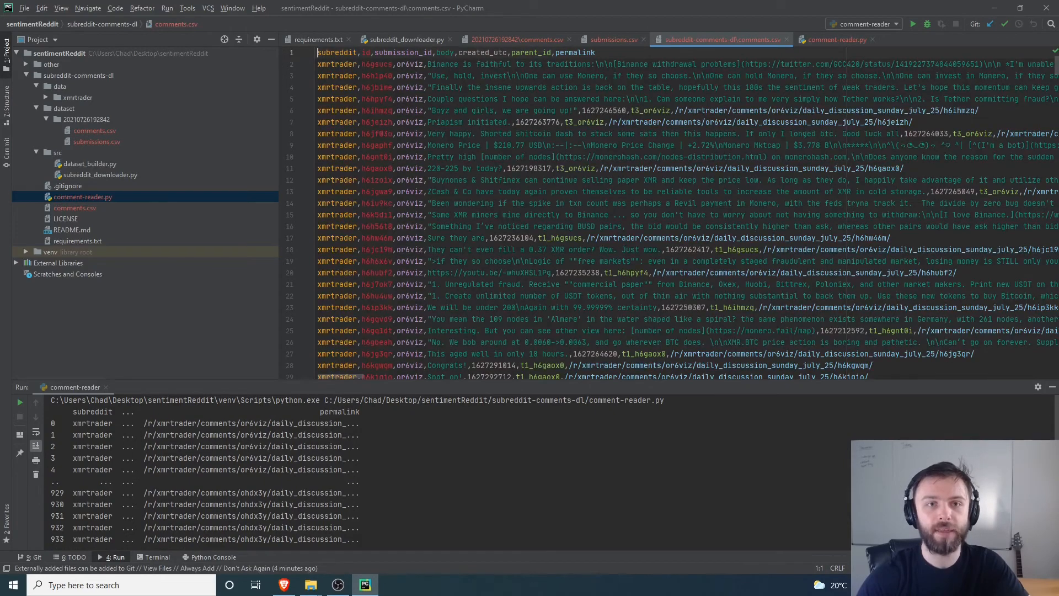
{"action": "left_click", "coordinate": [836, 39]}
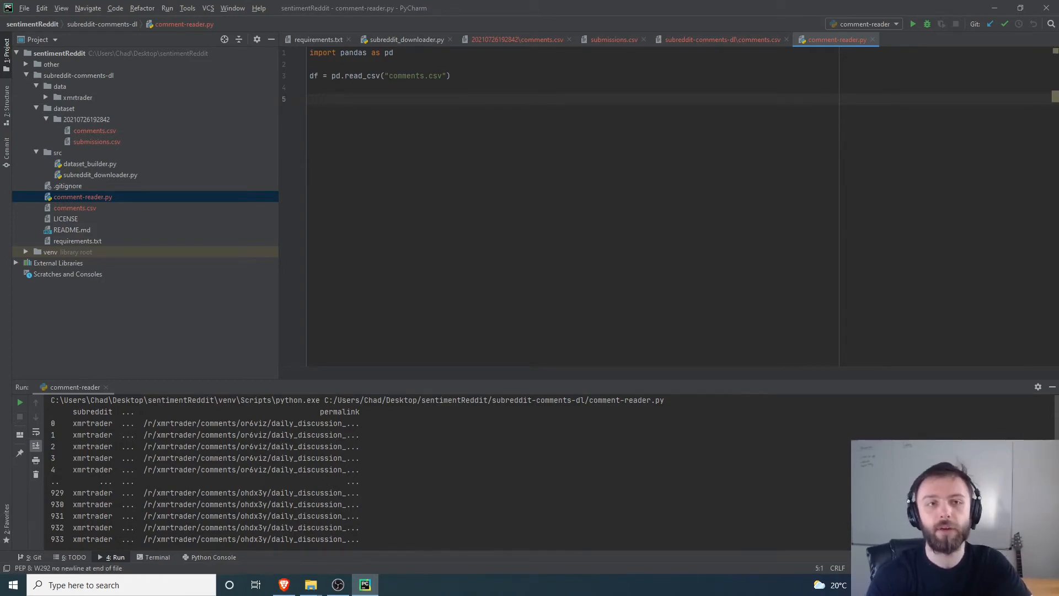
- Loop over list(df body column) in comment-reader.py, printing each comment x
{"action": "type", "text": "for x in"}
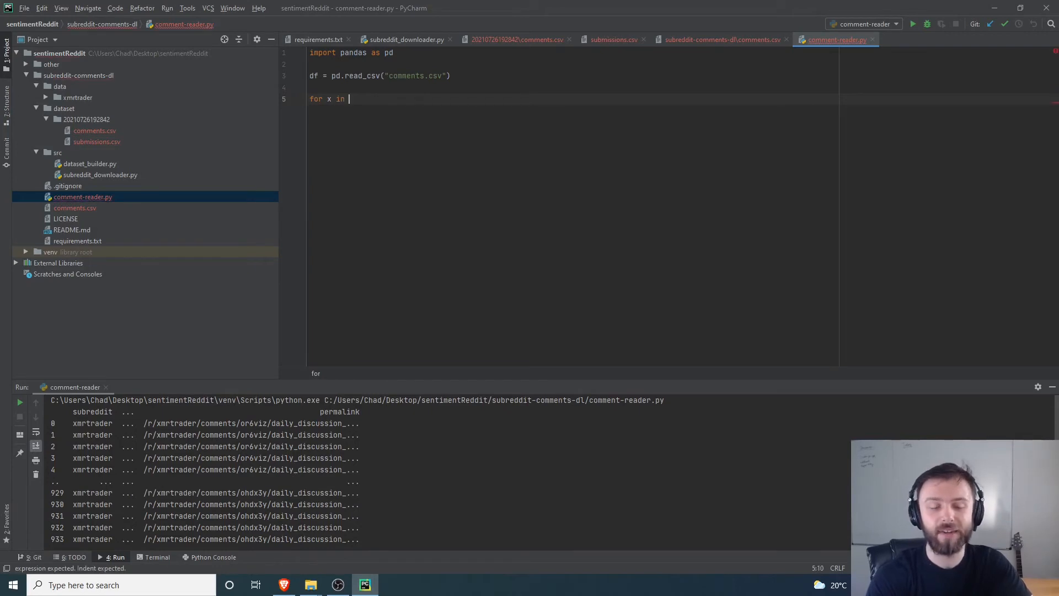
{"action": "type", "text": "list()"}
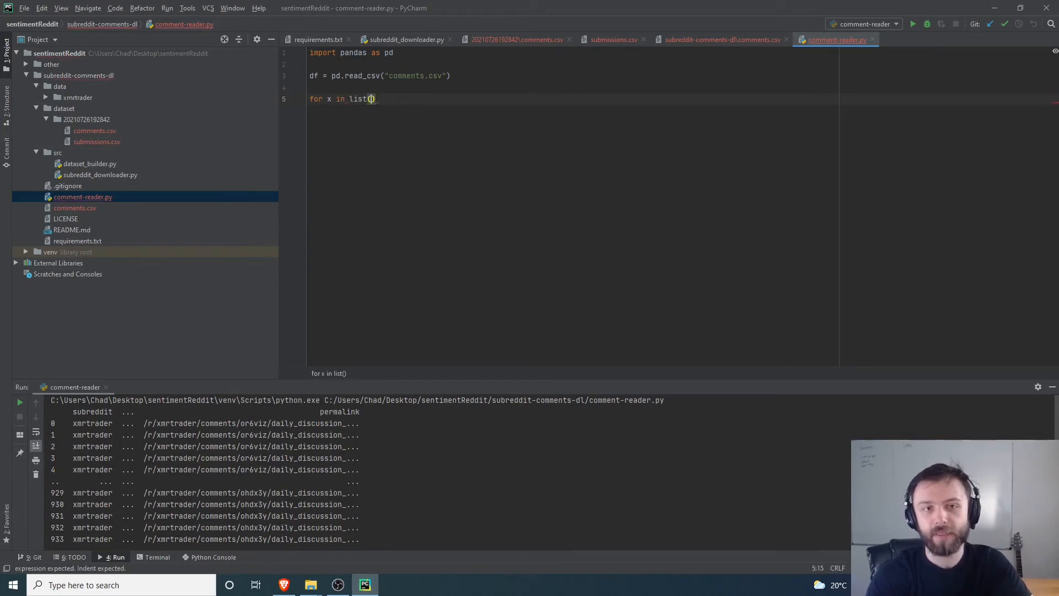
{"action": "type", "text": "df[\""}
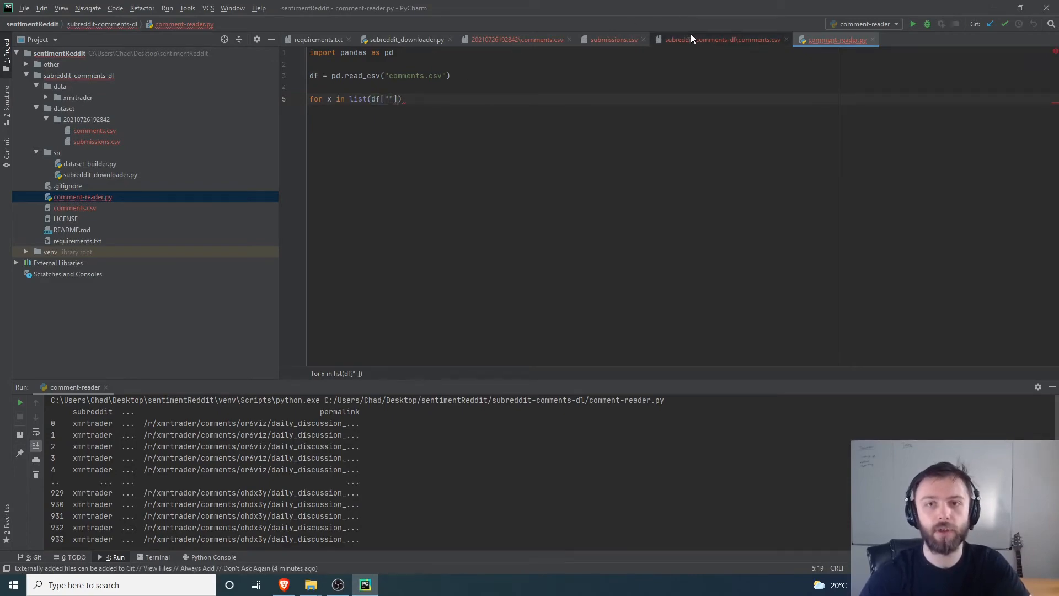
{"action": "left_click", "coordinate": [720, 40]}
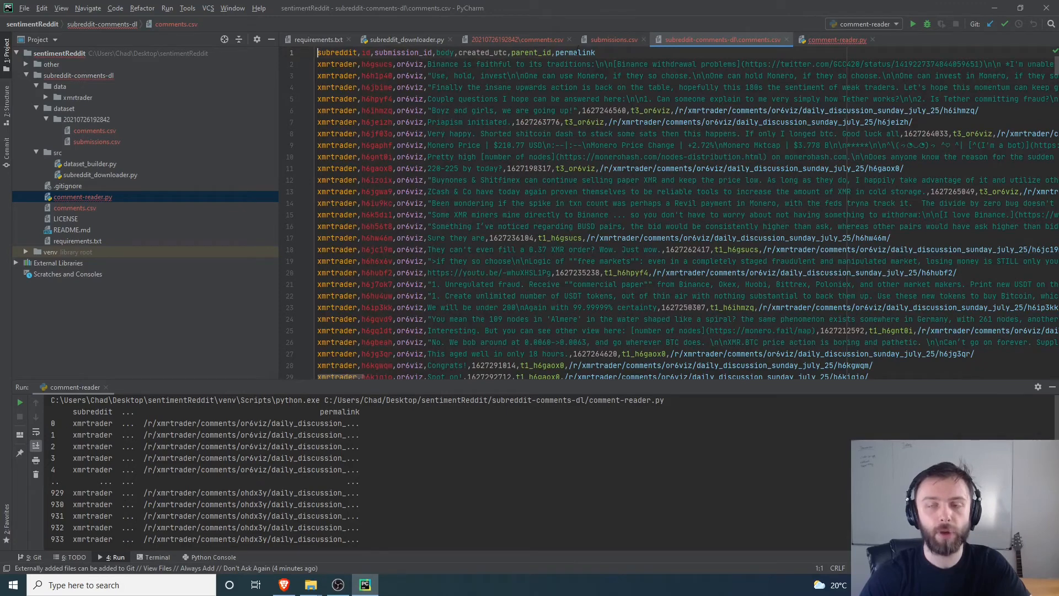
{"action": "left_click", "coordinate": [839, 39]}
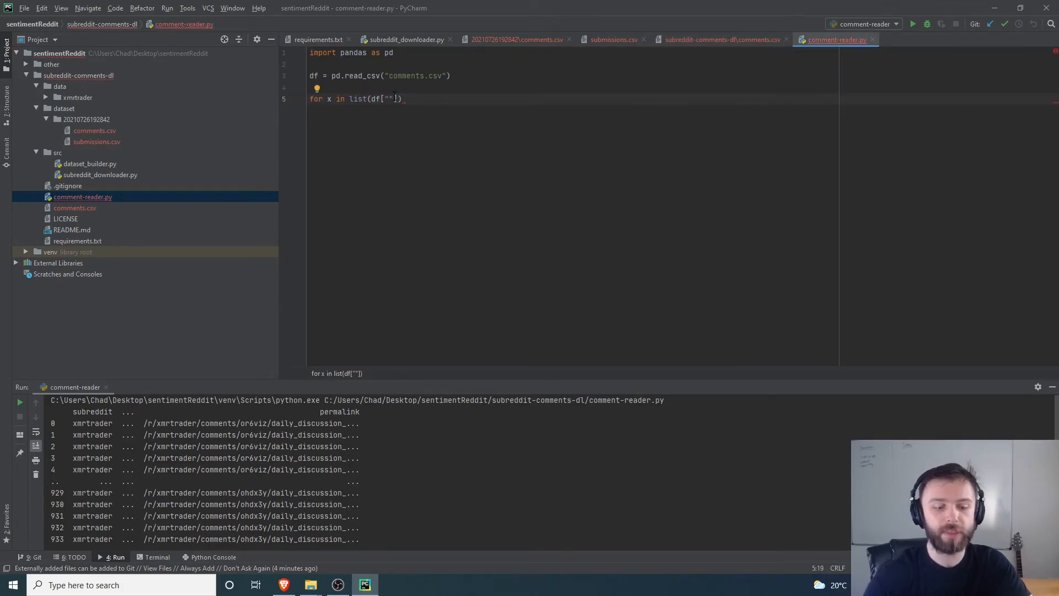
{"action": "type", "text": "body"}
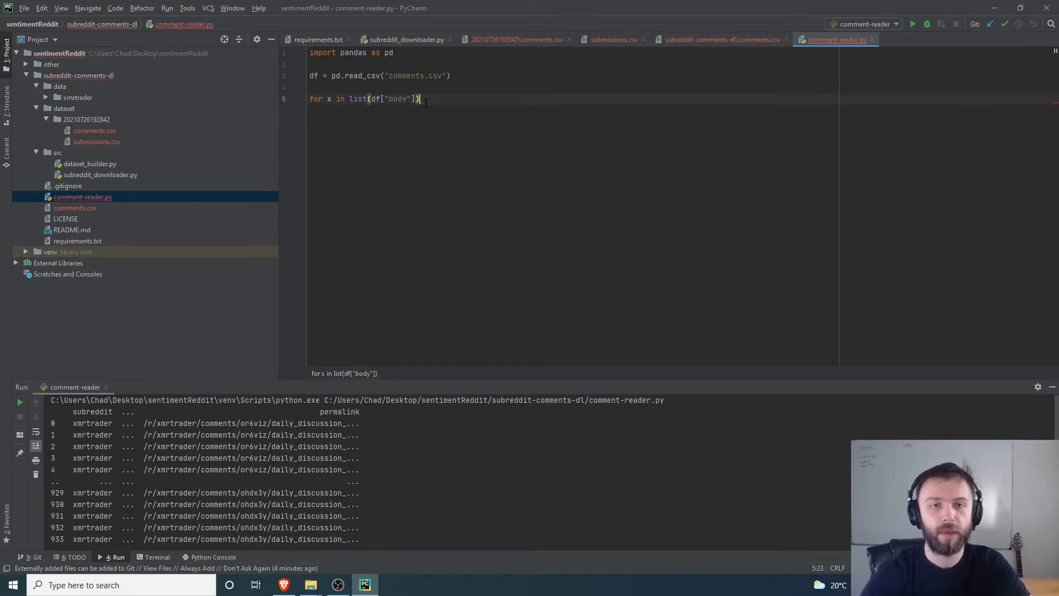
{"action": "type", "text": "):"}
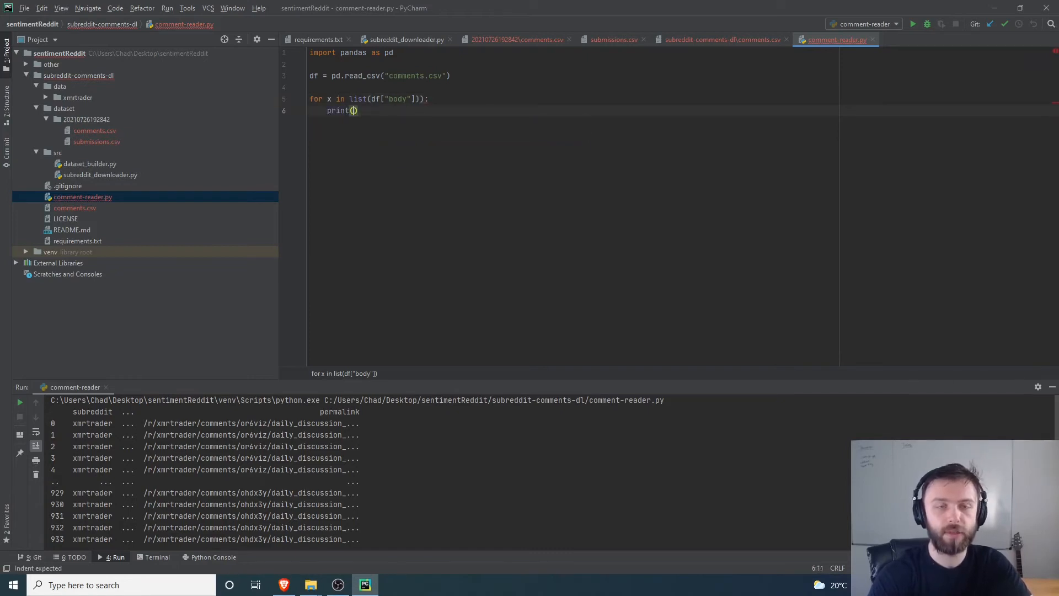
{"action": "type", "text": "x"}
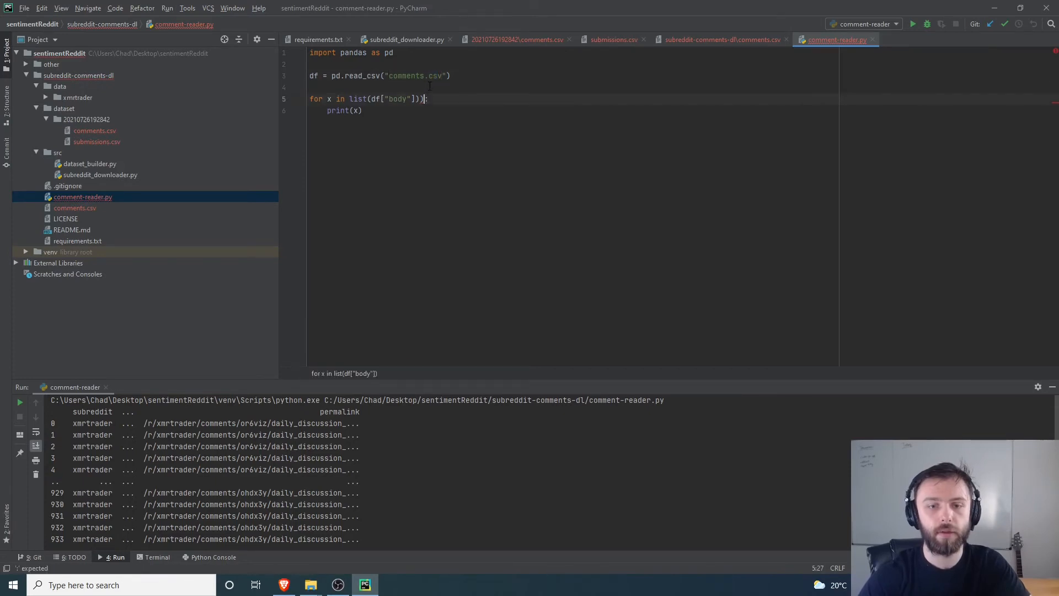
- Run comment-reader.py and scroll through the printed comment bodies
{"action": "right_click", "coordinate": [363, 111]}
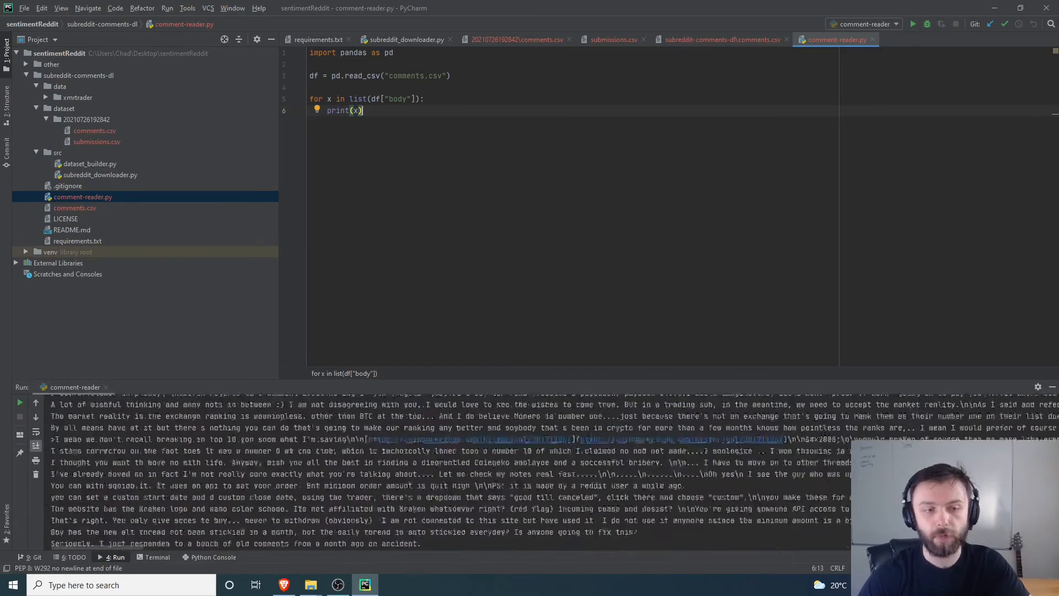
{"action": "left_click", "coordinate": [912, 24]}
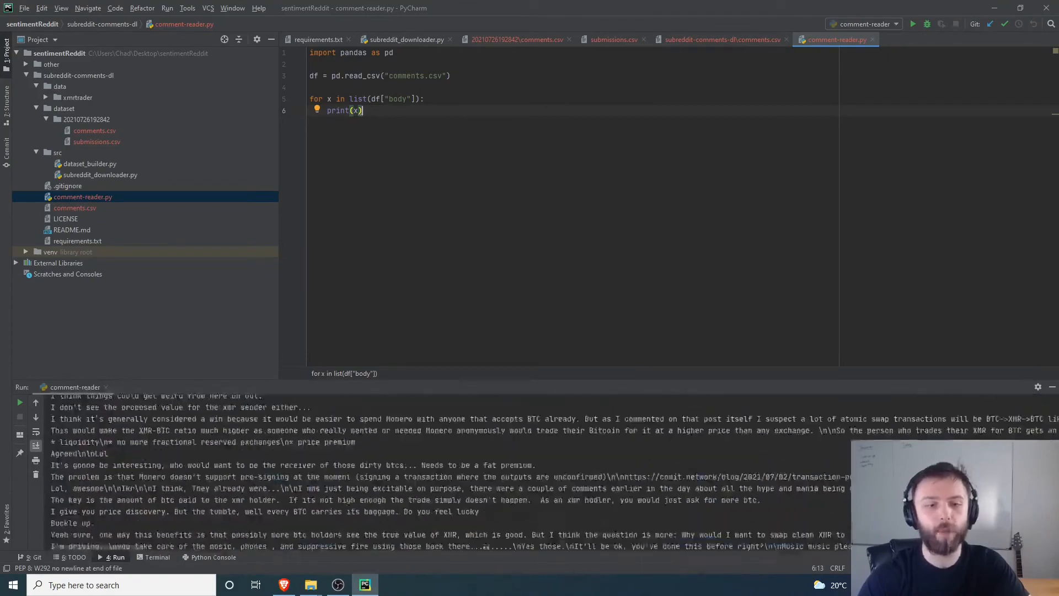
{"action": "scroll", "scroll_direction": "down", "scroll_amount": 3}
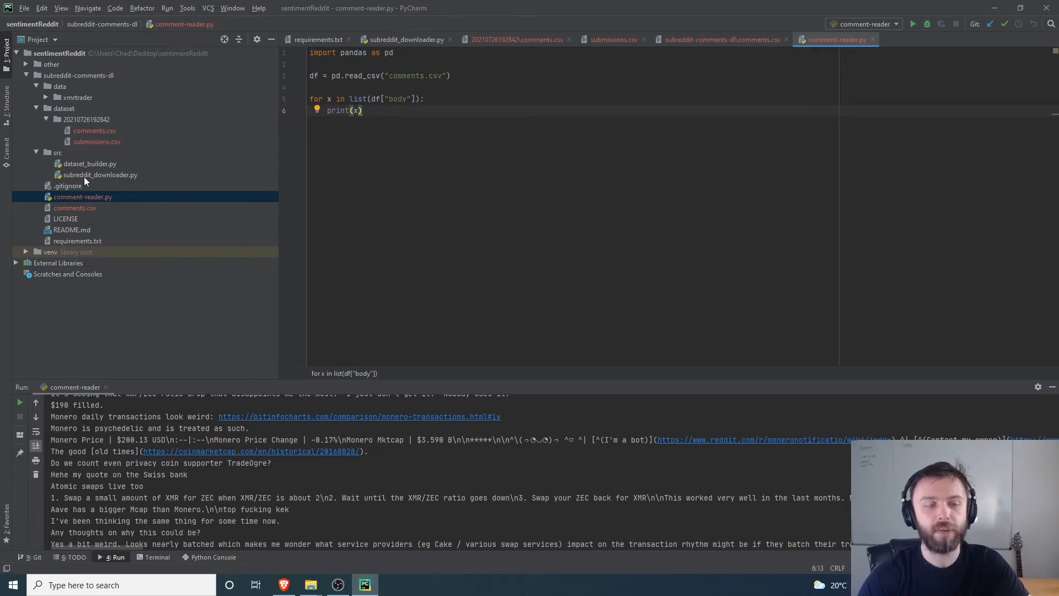
- Recall the subreddit_downloader.py command in the terminal, retarget it to bitcoin, and begin a -u flag
{"action": "left_click", "coordinate": [100, 174]}
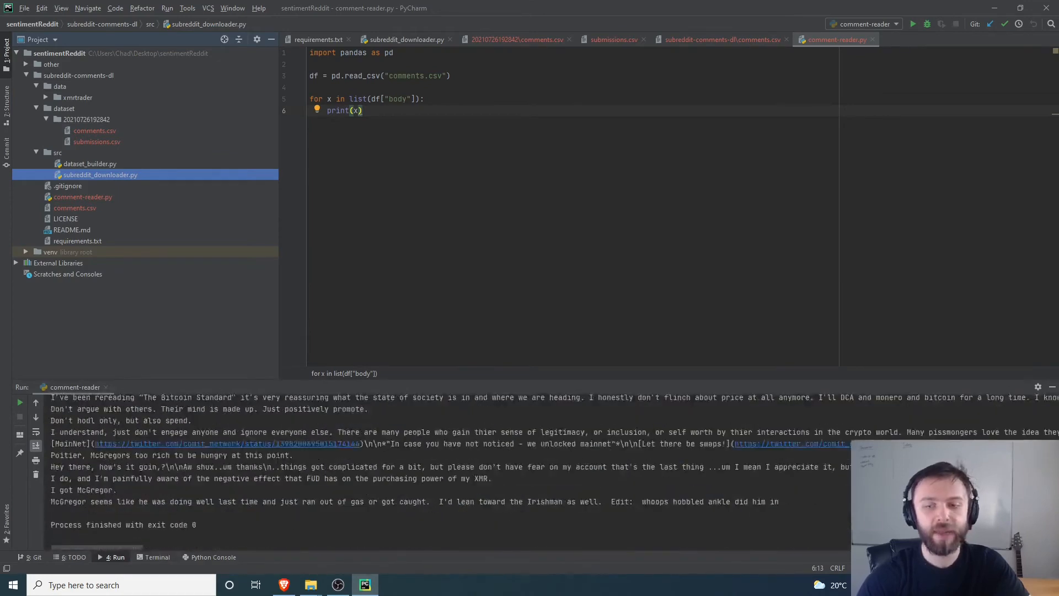
{"action": "left_click", "coordinate": [90, 164]}
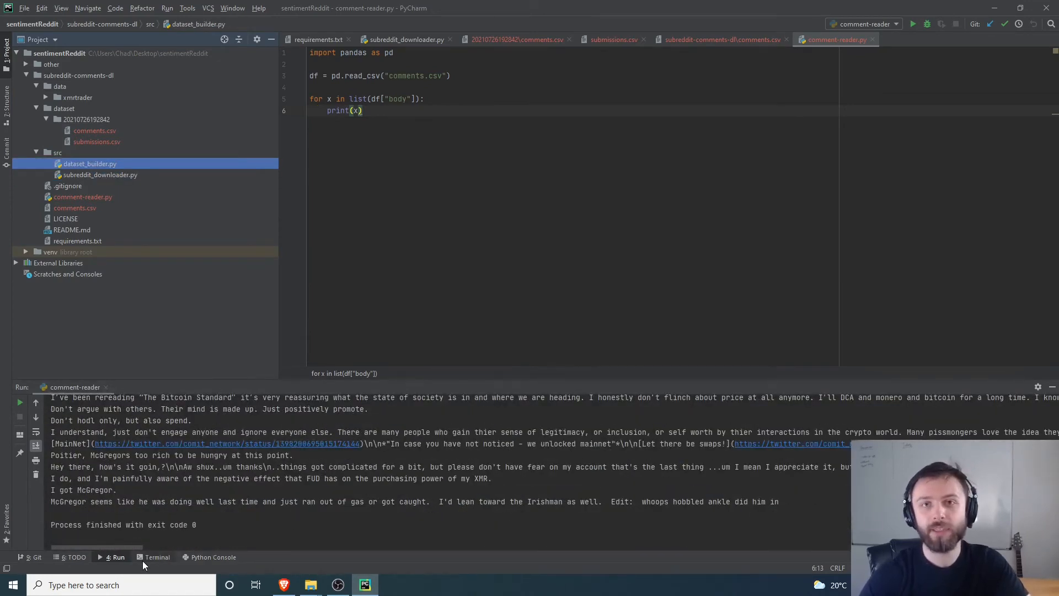
{"action": "left_click", "coordinate": [157, 556]}
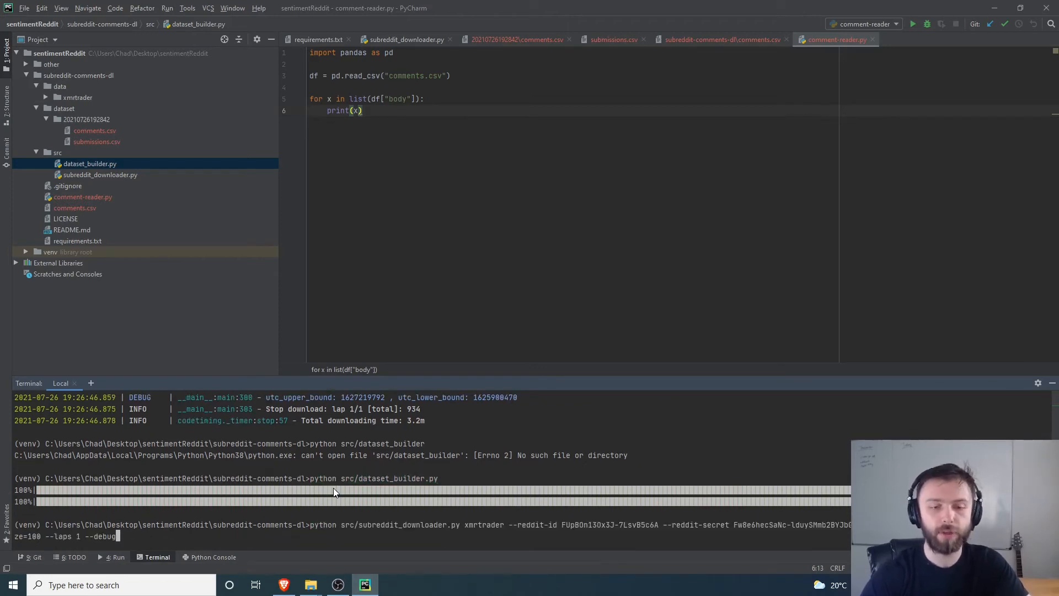
{"action": "mouse_move", "coordinate": [464, 538]}
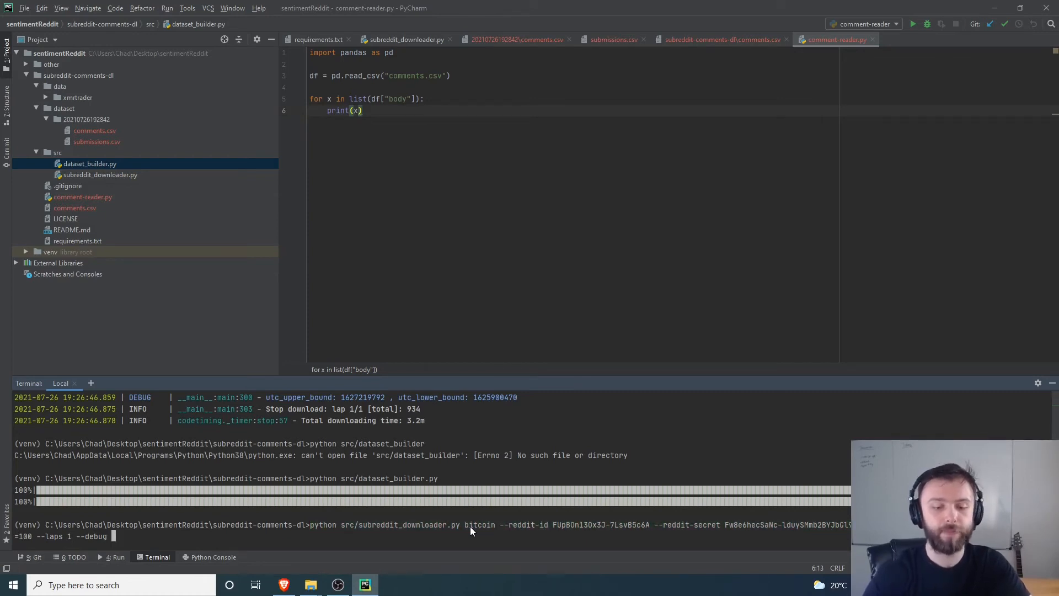
{"action": "type", "text": "-u"}
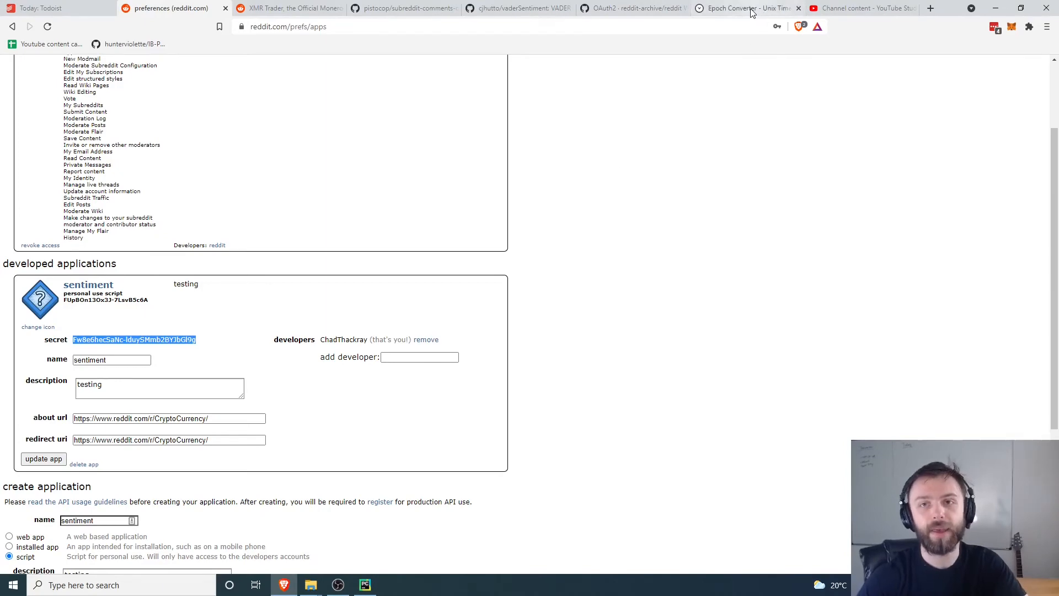
{"action": "left_click", "coordinate": [743, 8]}
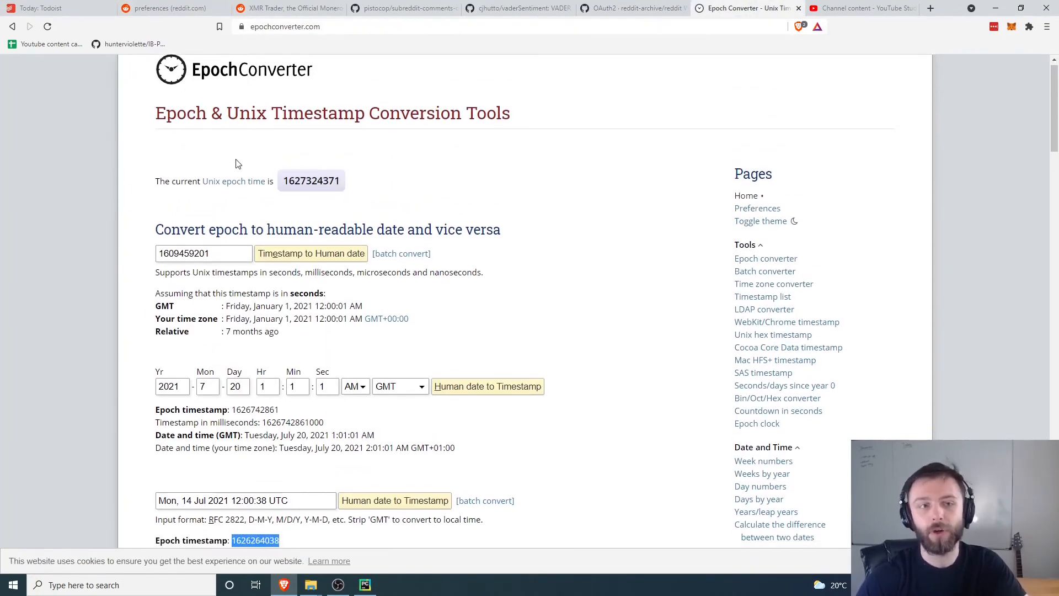
{"action": "scroll", "scroll_direction": "down", "scroll_amount": 3}
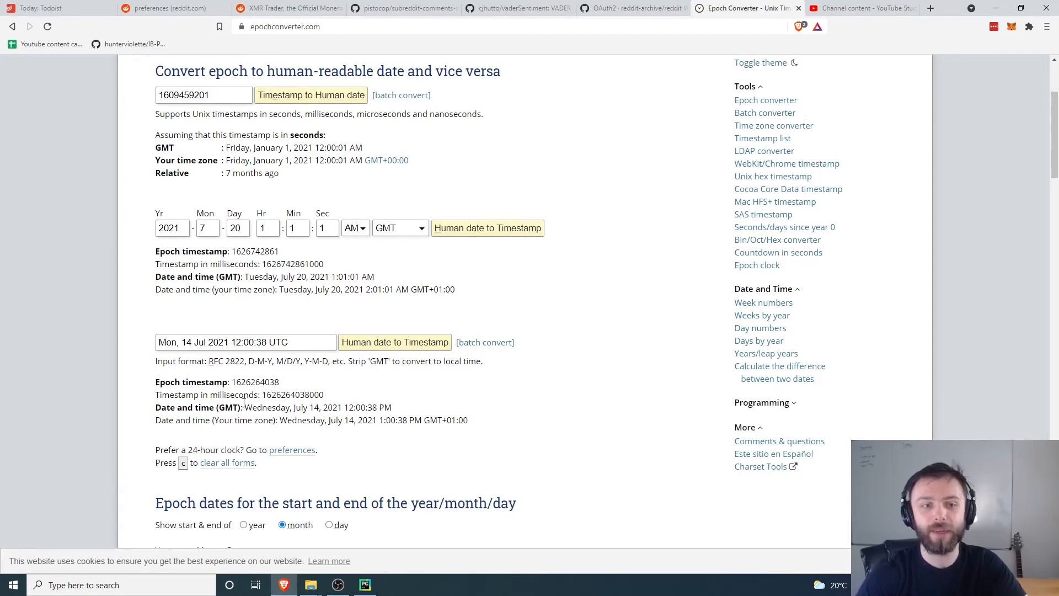
{"action": "double_click", "coordinate": [255, 382]}
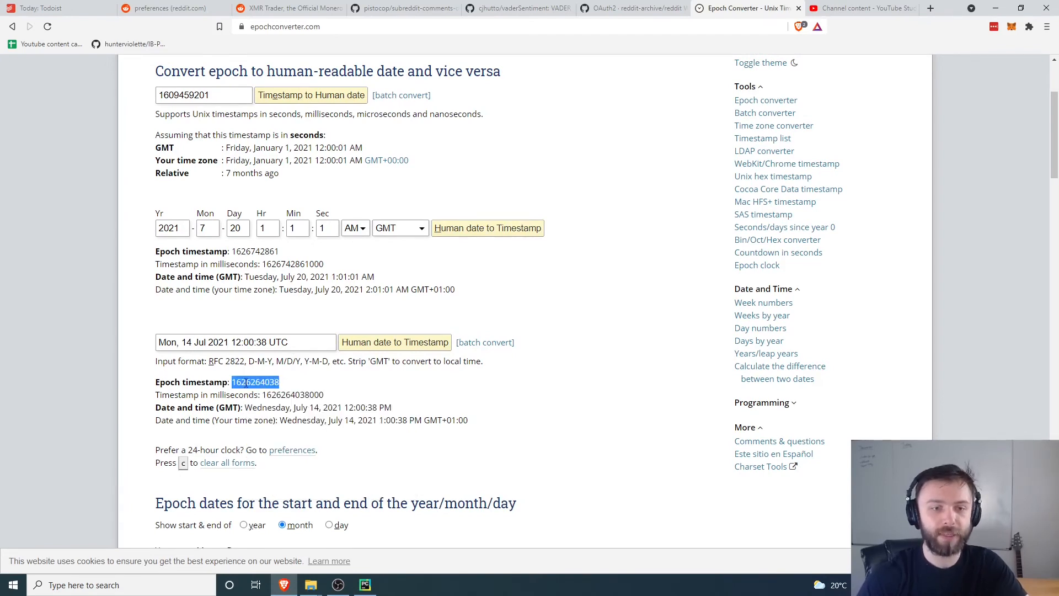
{"action": "left_click", "coordinate": [365, 584]}
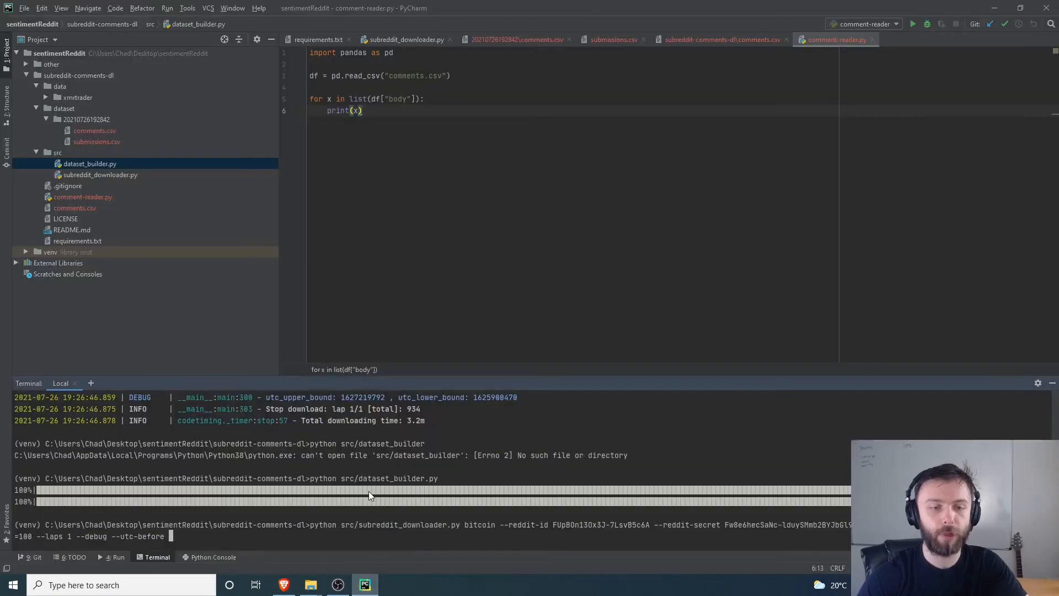
{"action": "type", "text": "1626264038"}
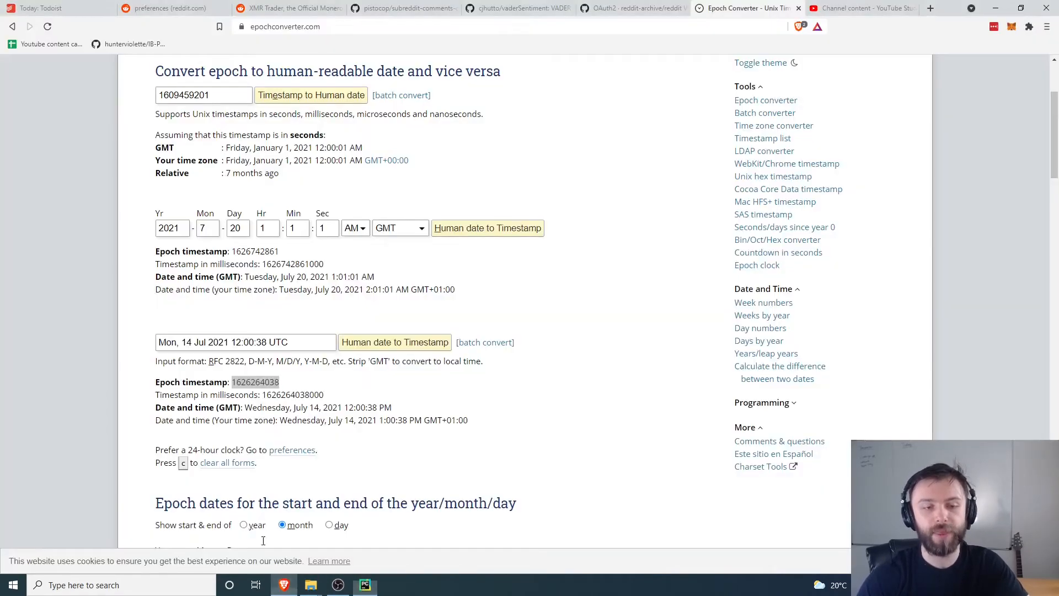
- Check the 14 Jul 2021 date on Epoch Converter, then return to the downloader README
{"action": "double_click", "coordinate": [255, 381]}
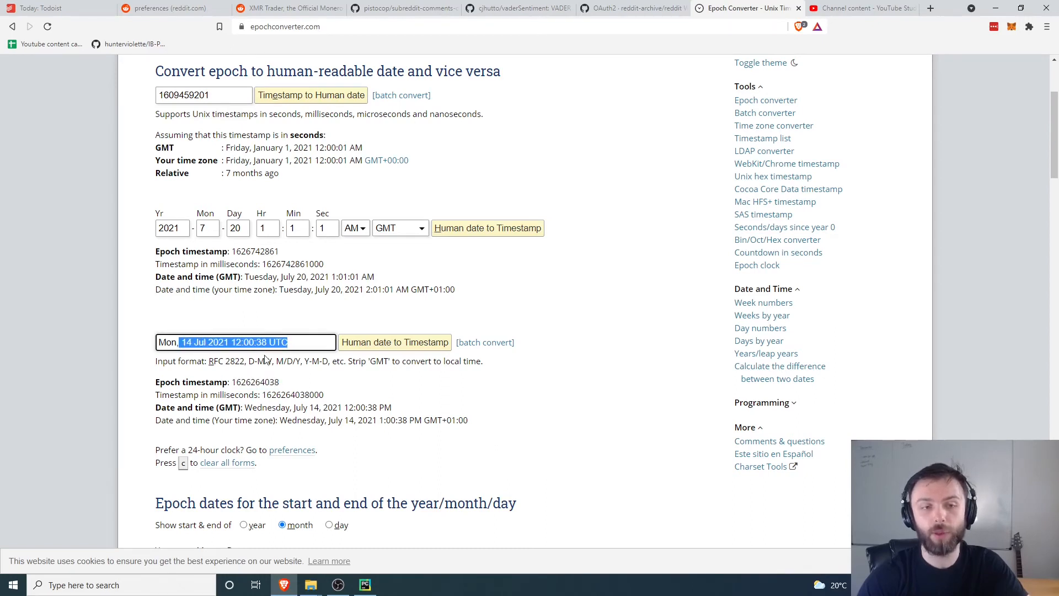
{"action": "mouse_move", "coordinate": [191, 357]}
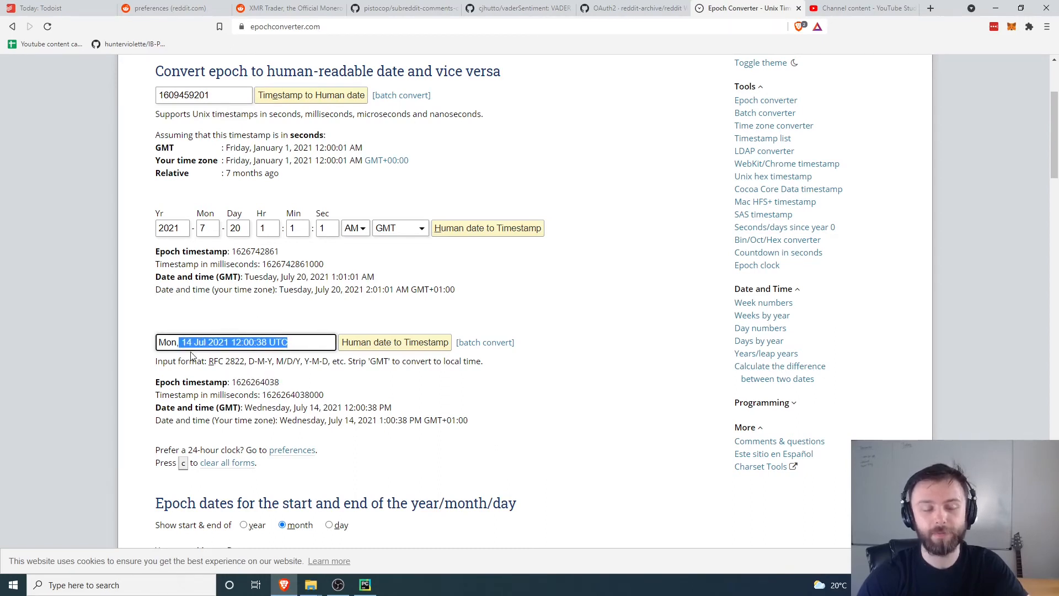
{"action": "left_click", "coordinate": [187, 342]}
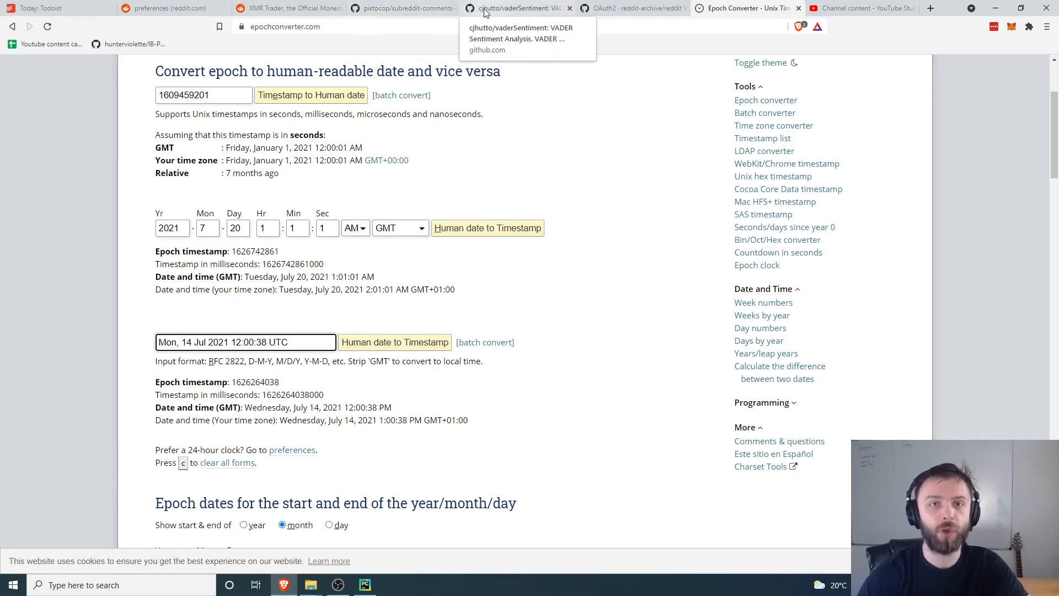
{"action": "left_click", "coordinate": [402, 8]}
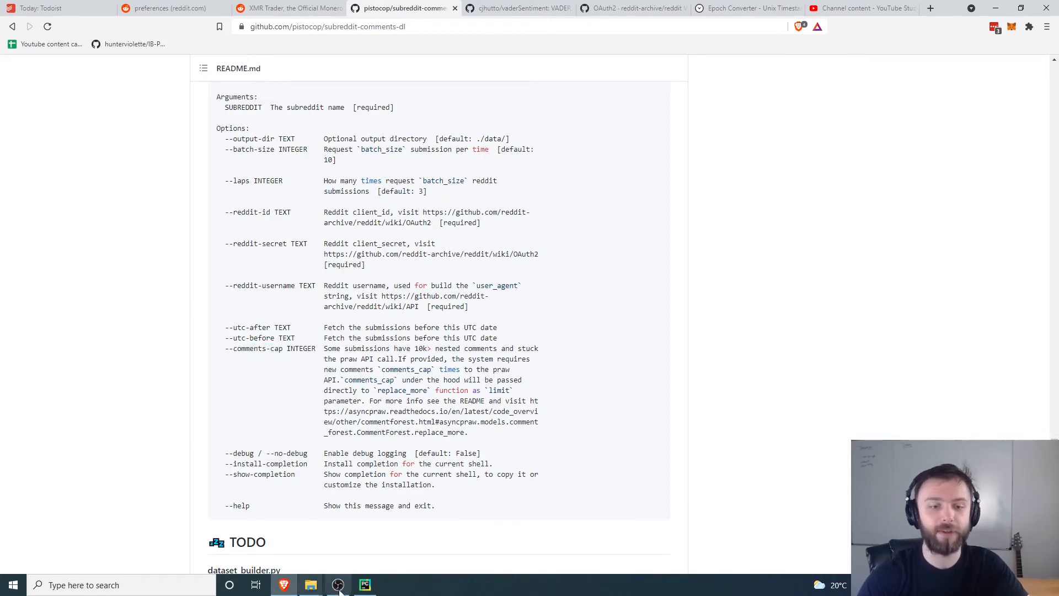
{"action": "left_click", "coordinate": [364, 584]}
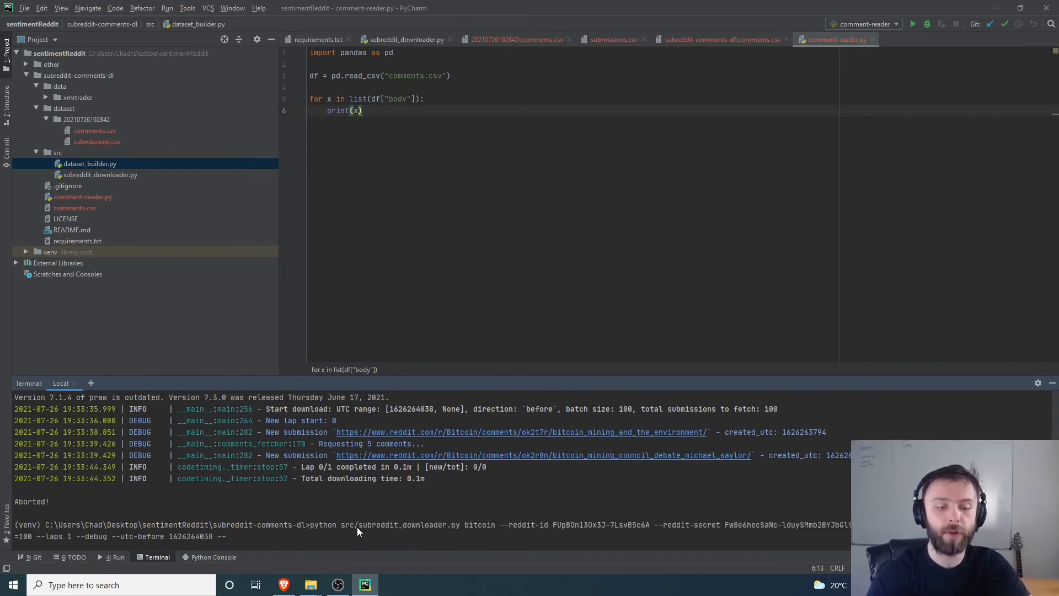
{"action": "type", "text": "--comments-cap"}
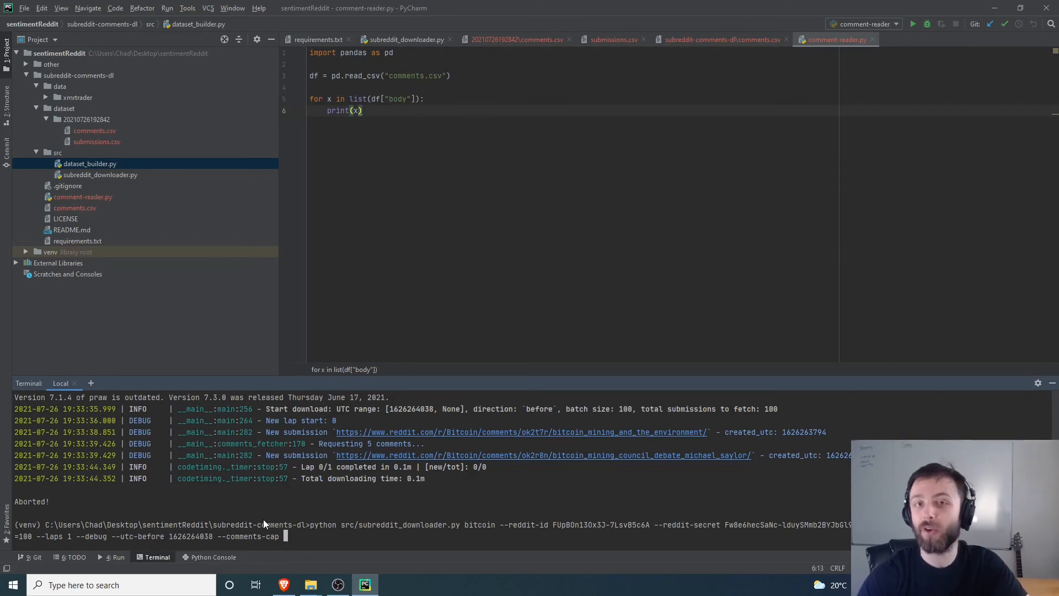
{"action": "mouse_move", "coordinate": [217, 540]}
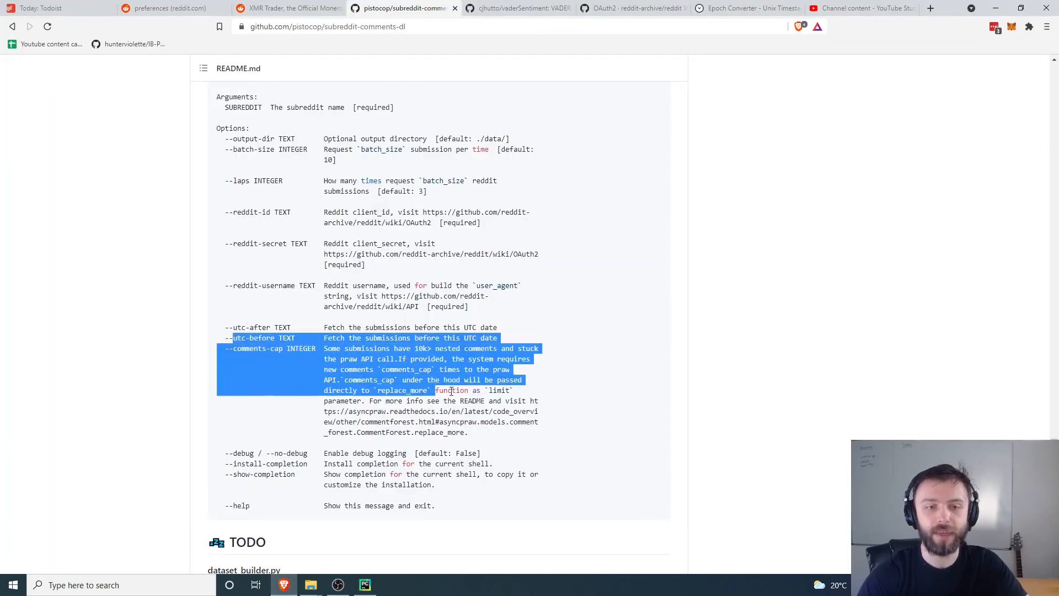
- Read the README's --comments-cap description and PRAW replace_more's limit default of 32
{"action": "scroll", "scroll_direction": "down", "scroll_amount": 3}
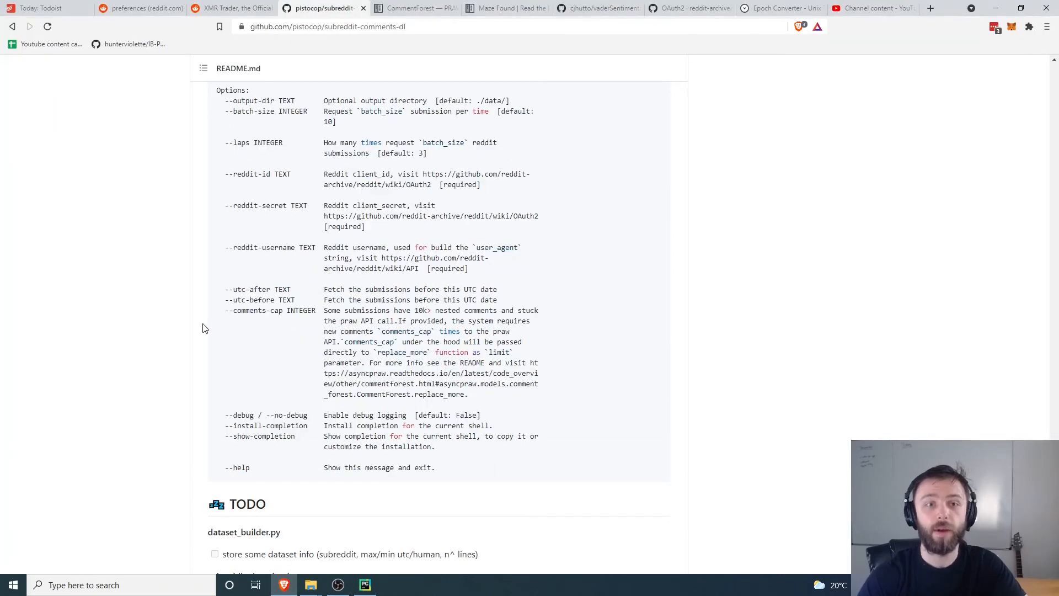
{"action": "left_click_drag", "start_coordinate": [226, 310], "coordinate": [469, 394]}
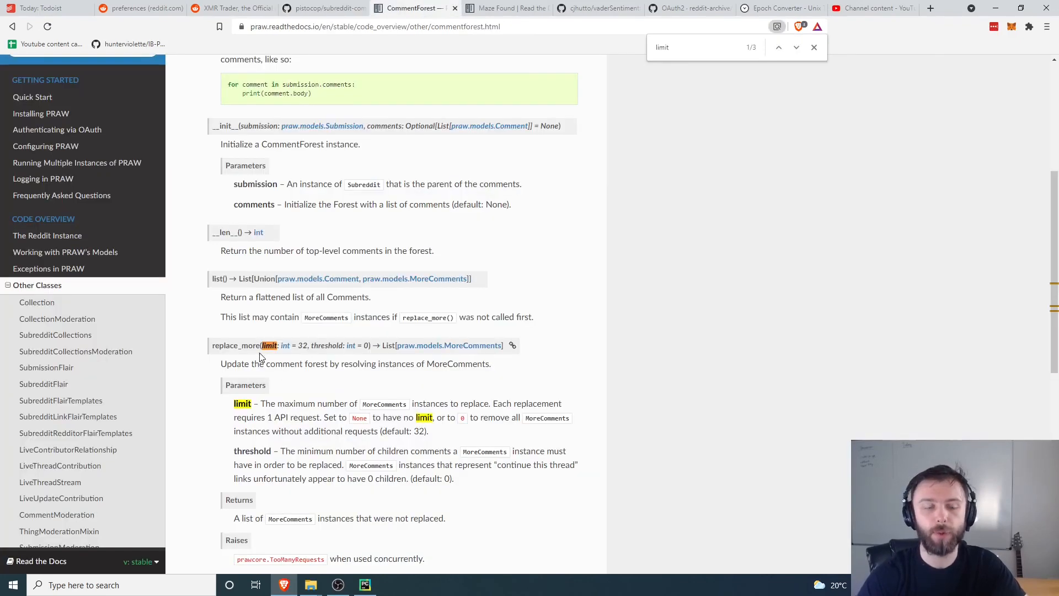
{"action": "left_click_drag", "start_coordinate": [262, 346], "coordinate": [308, 345]}
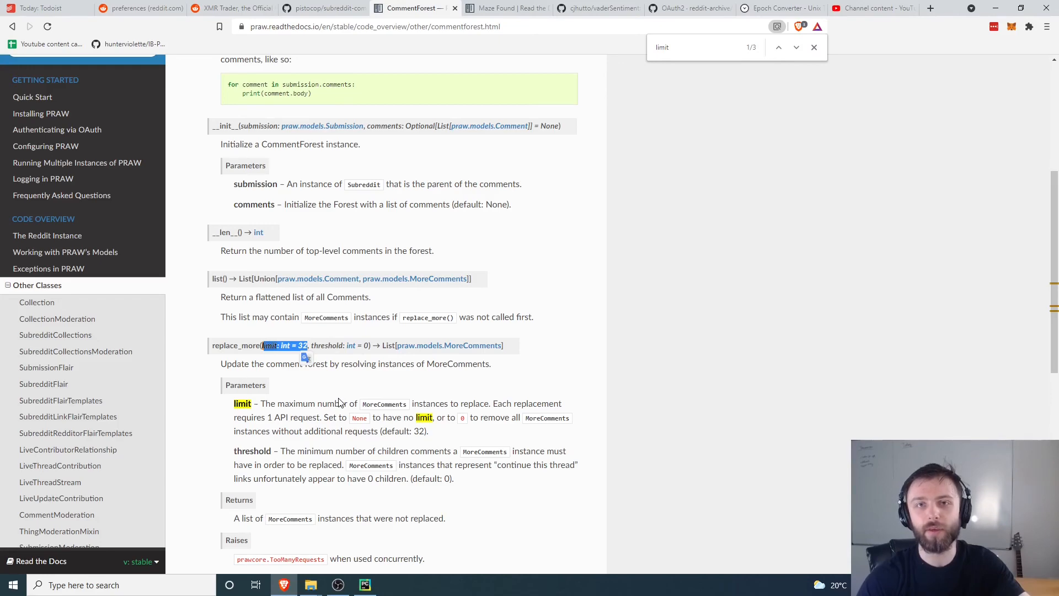
{"action": "left_click", "coordinate": [318, 8]}
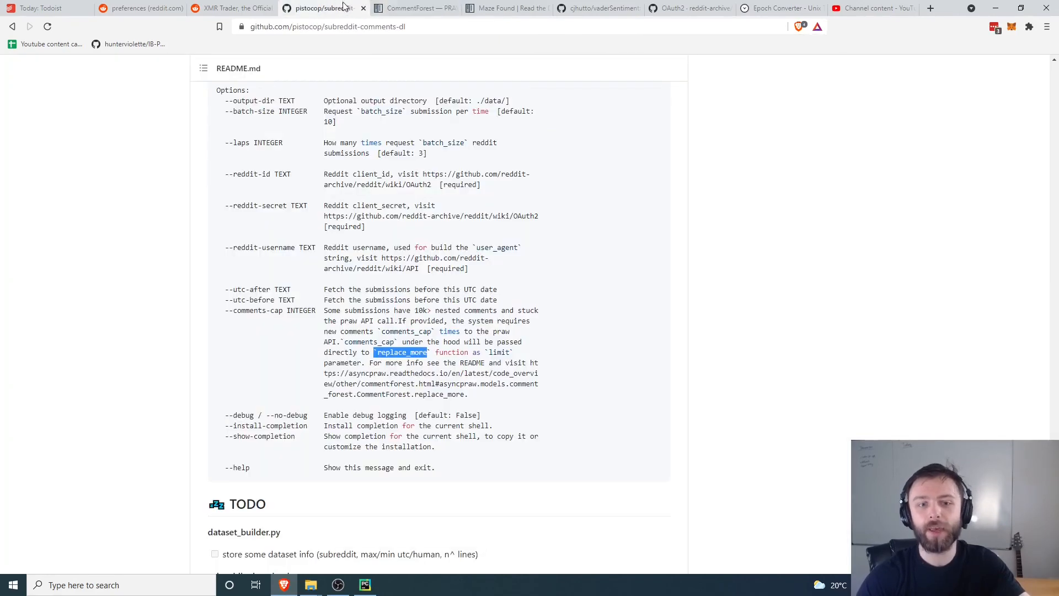
{"action": "left_click", "coordinate": [364, 585]}
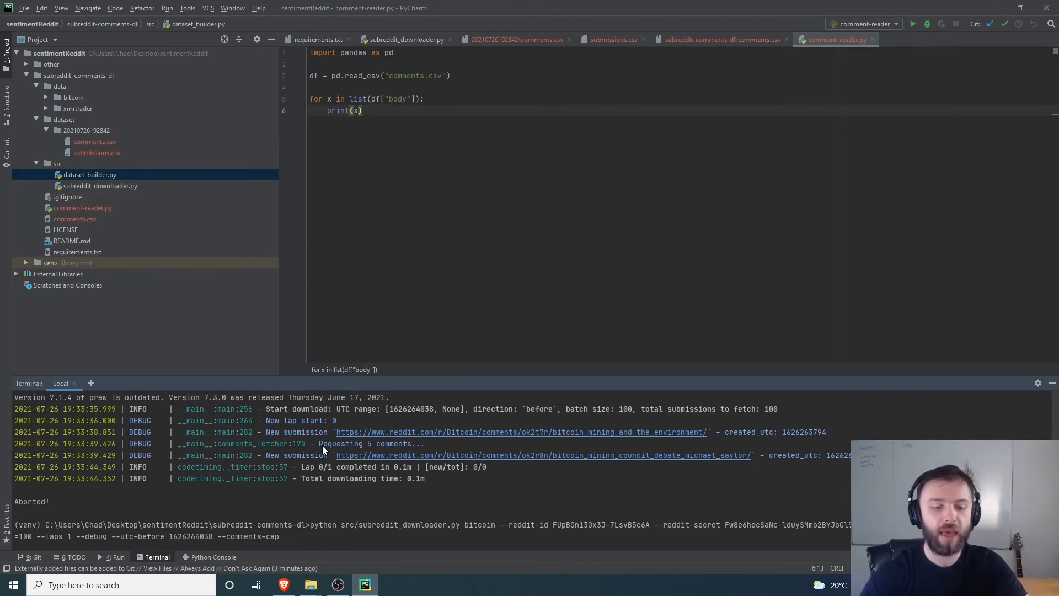
- Type 2 as the comments-cap value at the end of the bitcoin command
{"action": "type", "text": "2"}
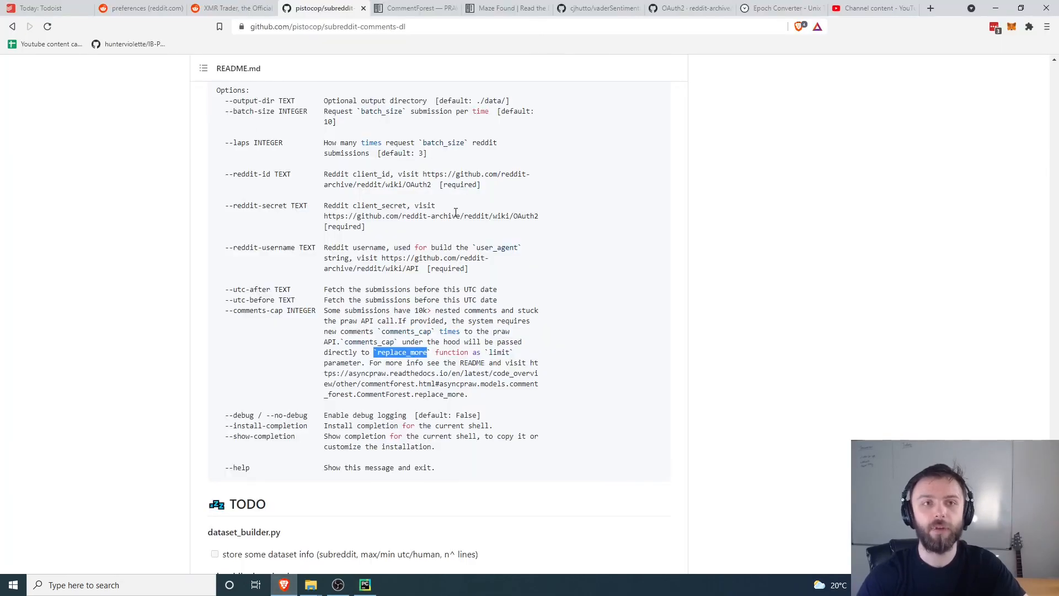
{"action": "scroll", "scroll_direction": "up", "scroll_amount": 3}
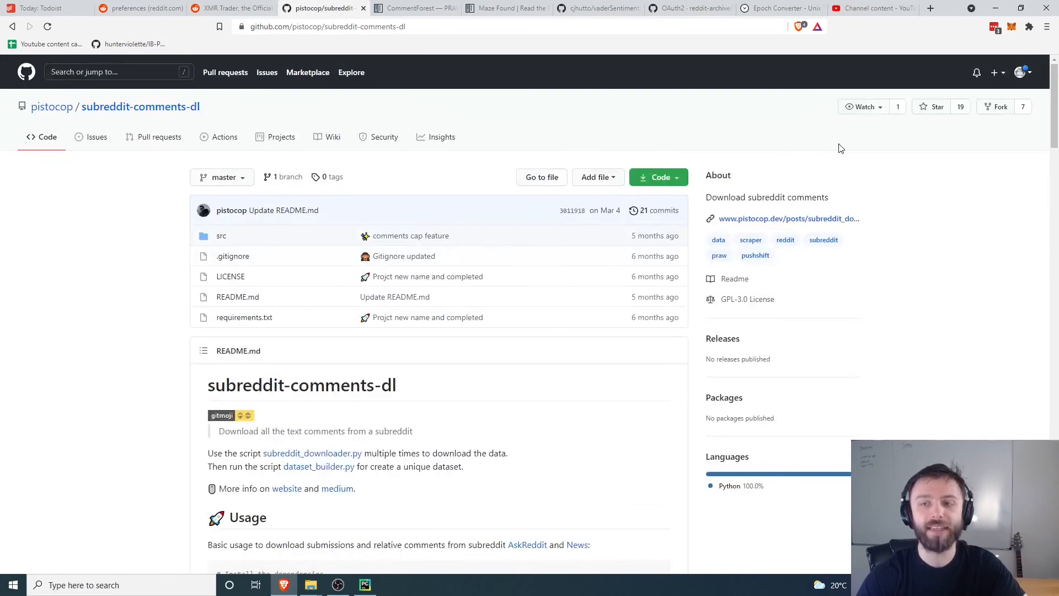
{"action": "mouse_move", "coordinate": [824, 151]}
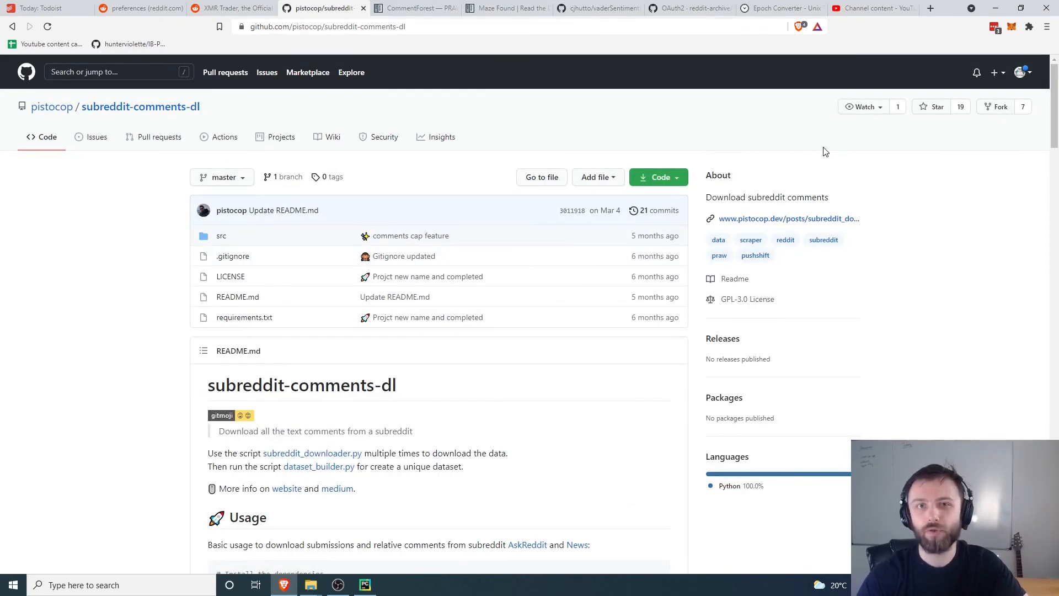
{"action": "scroll", "scroll_direction": "down", "scroll_amount": 3}
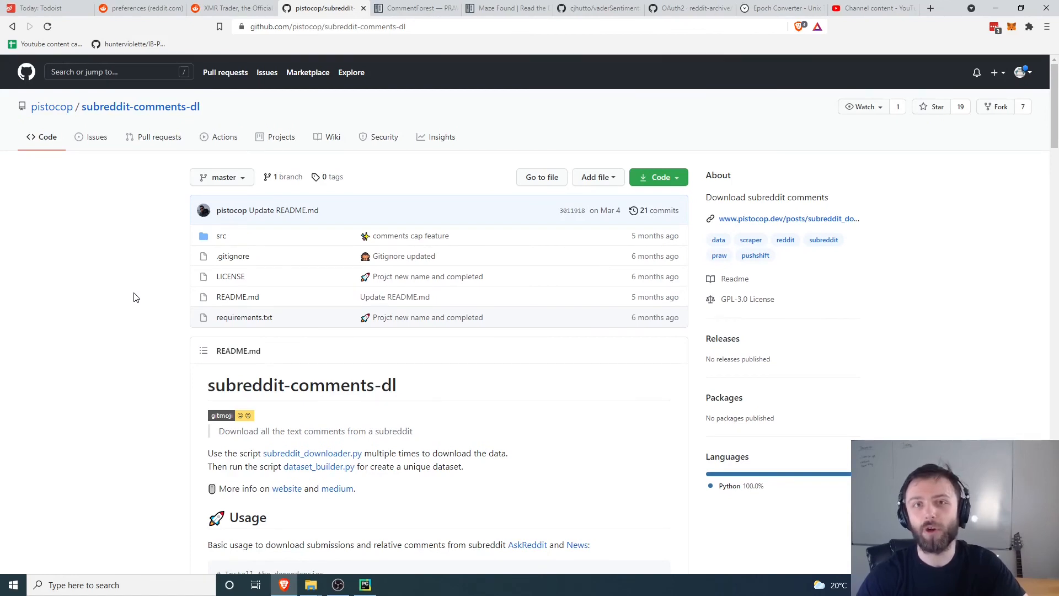
{"action": "mouse_move", "coordinate": [232, 9]}
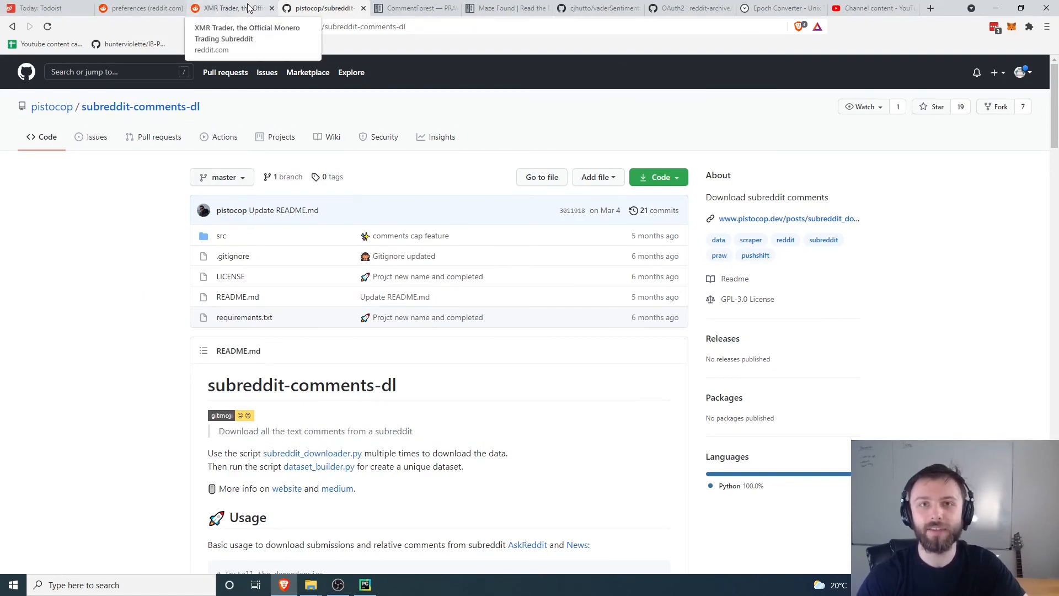